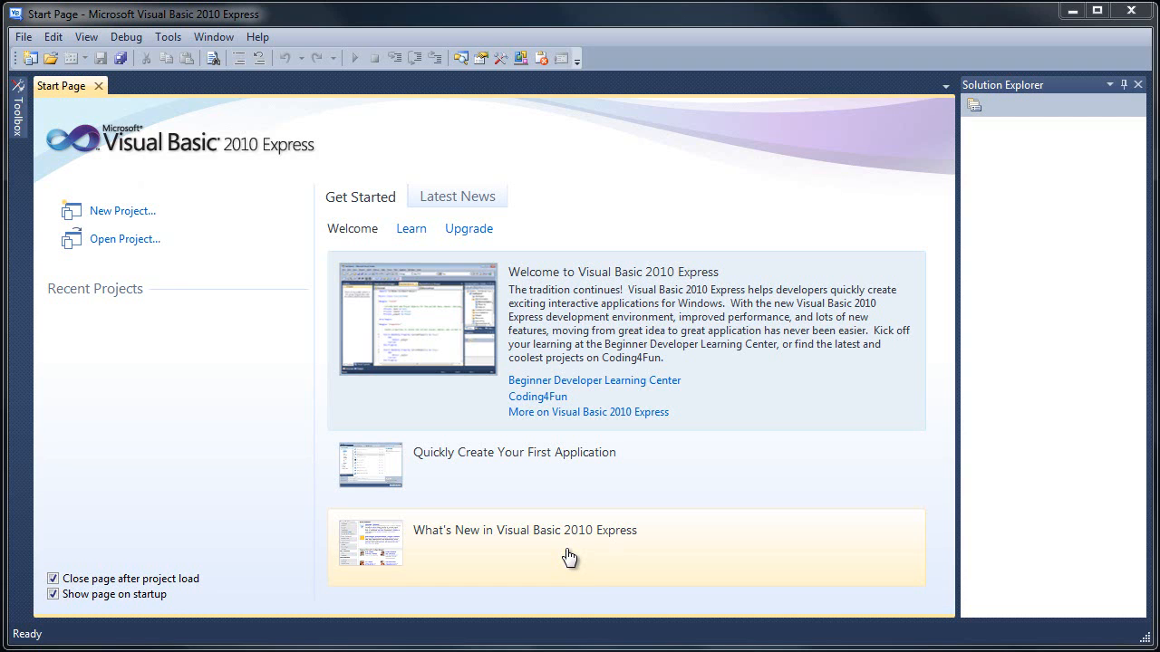
pyautogui.moveTo(234, 156)
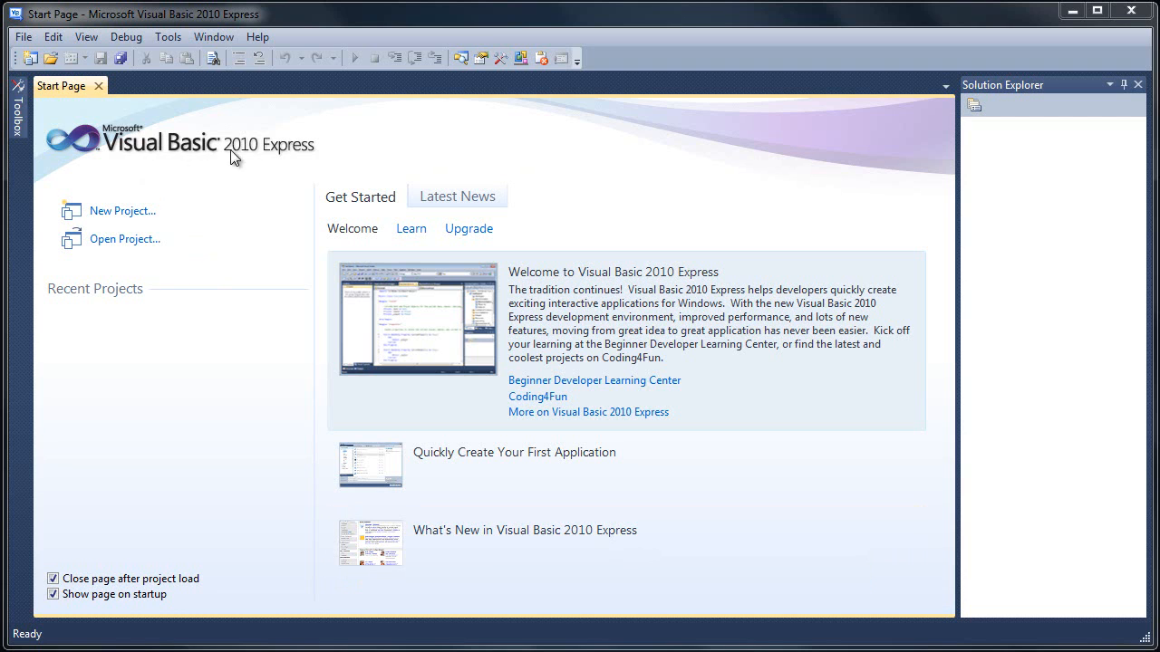
pyautogui.moveTo(109, 221)
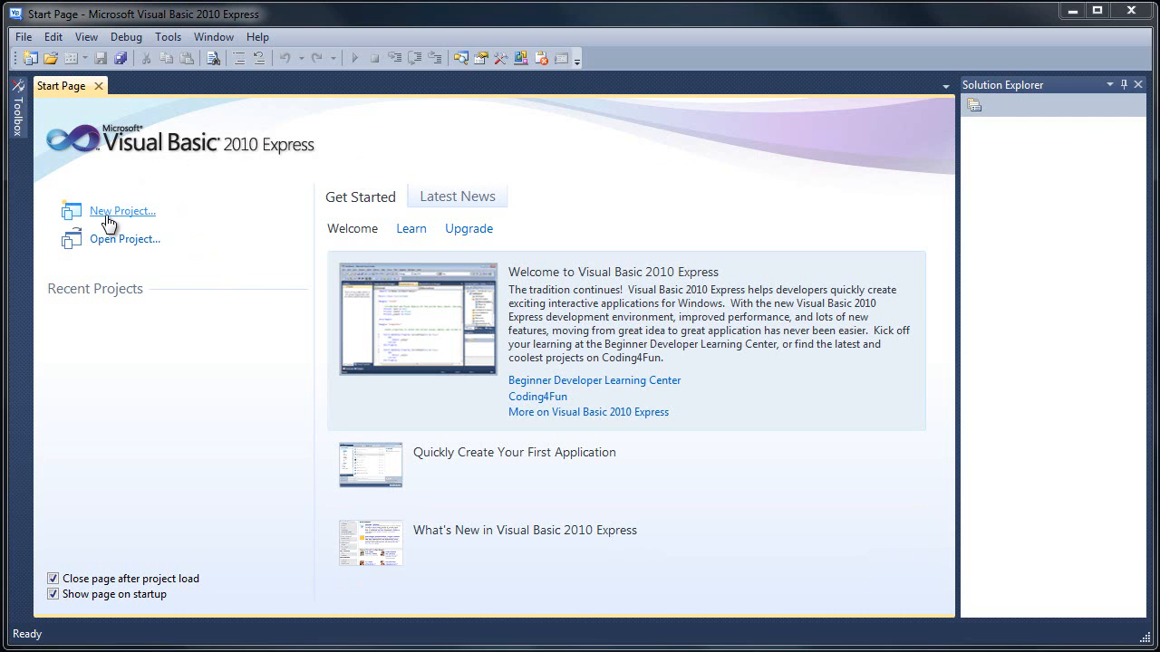
# Create a new Windows Forms Application project (WindowsApplication1) and enlarge the blank Form1.
pyautogui.click(123, 211)
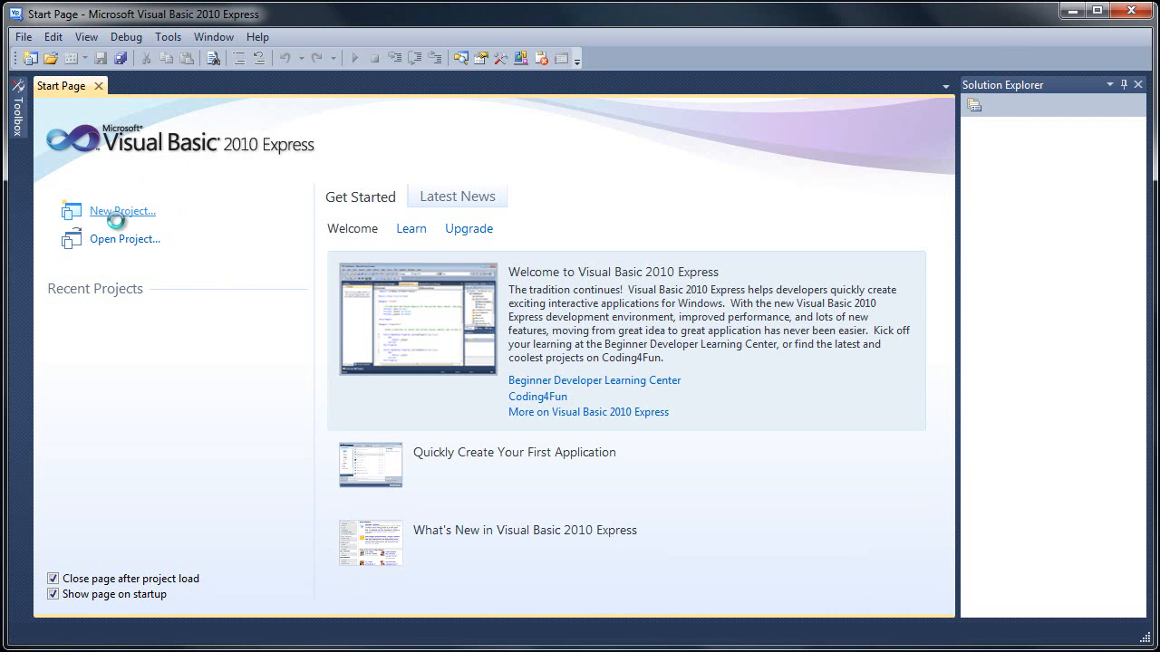
pyautogui.click(123, 210)
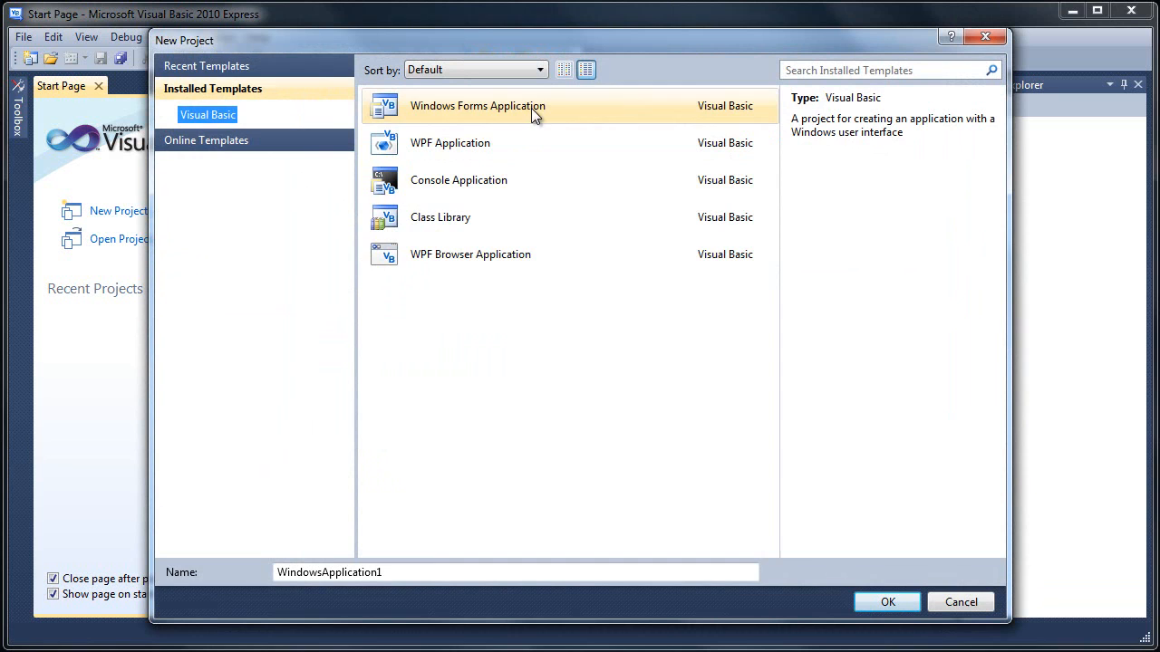
pyautogui.click(888, 602)
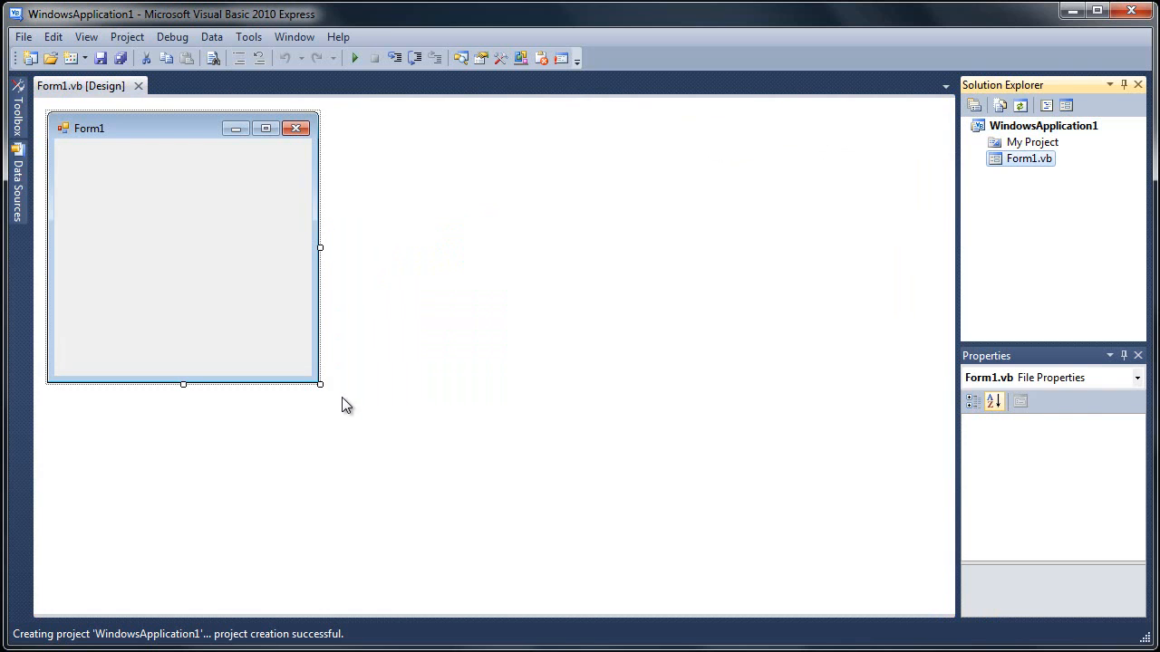
pyautogui.moveTo(319, 384); pyautogui.dragTo(527, 482)
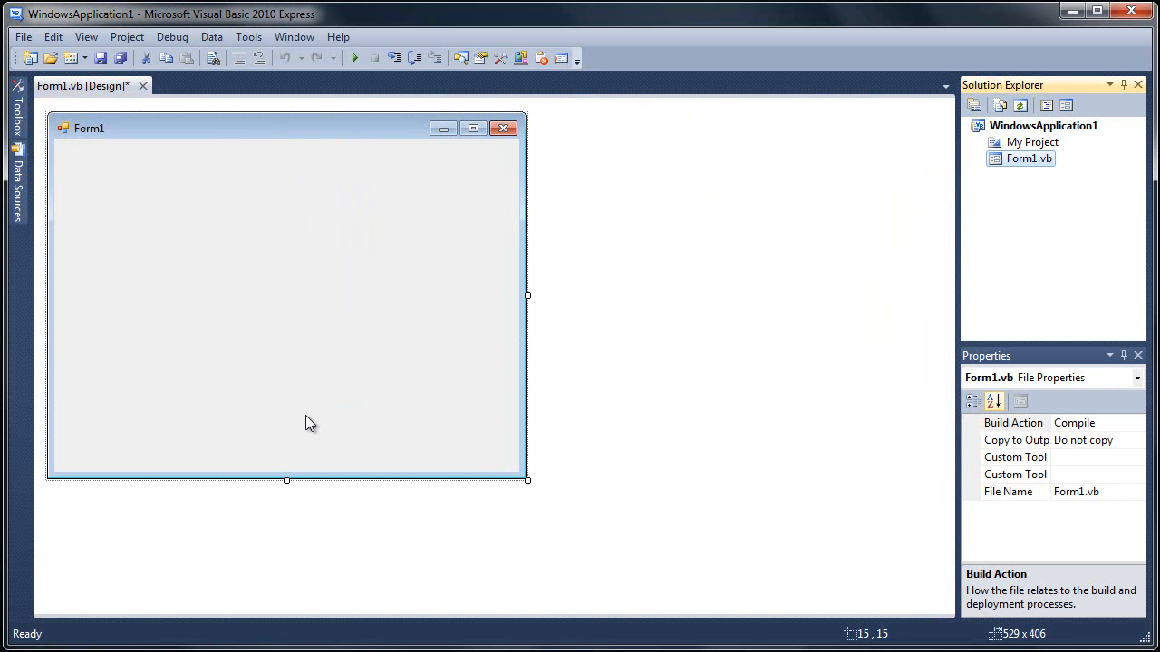
pyautogui.moveTo(431, 442)
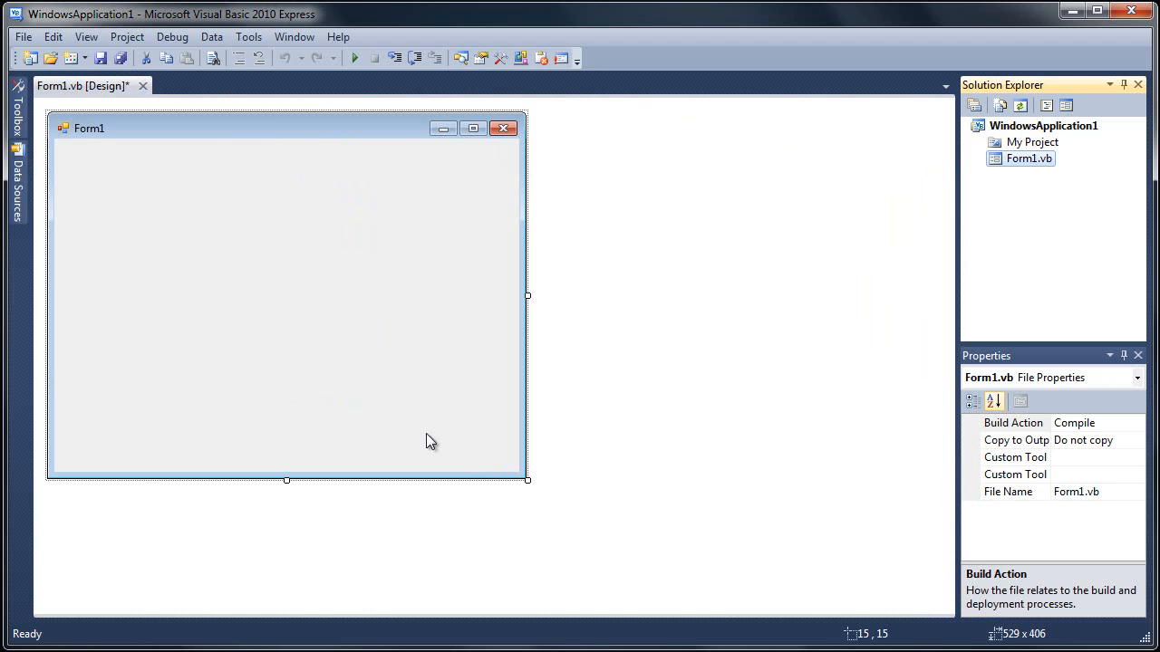
pyautogui.moveTo(185, 219)
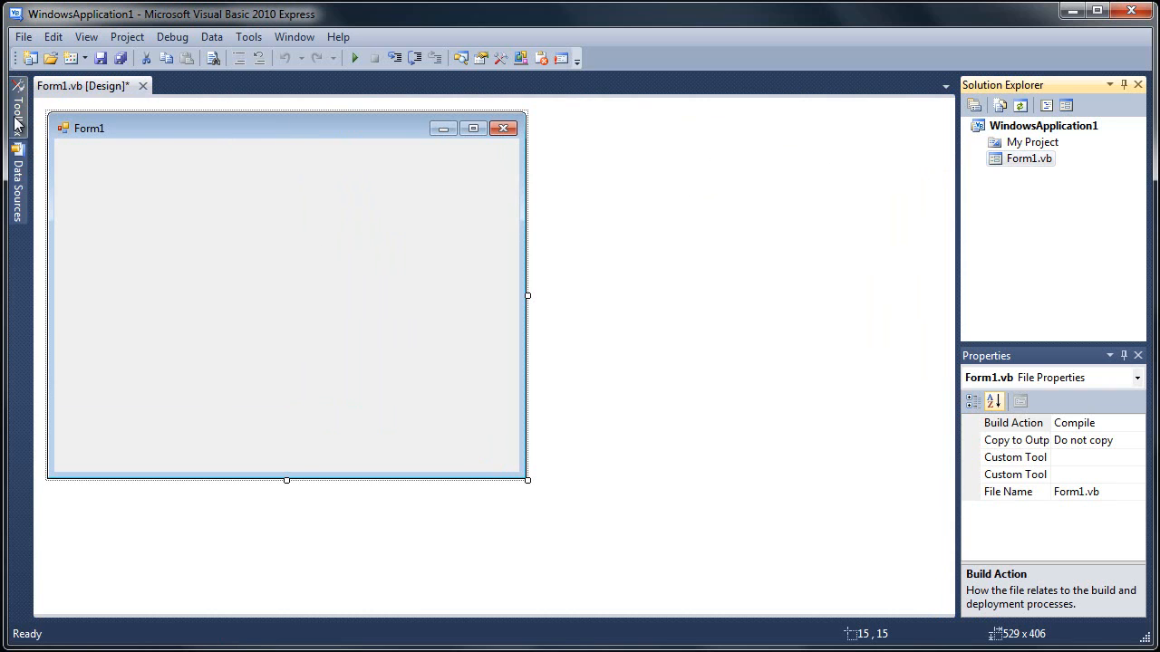
# Add two buttons from the Toolbox and place them side by side on Form1.
pyautogui.click(18, 109)
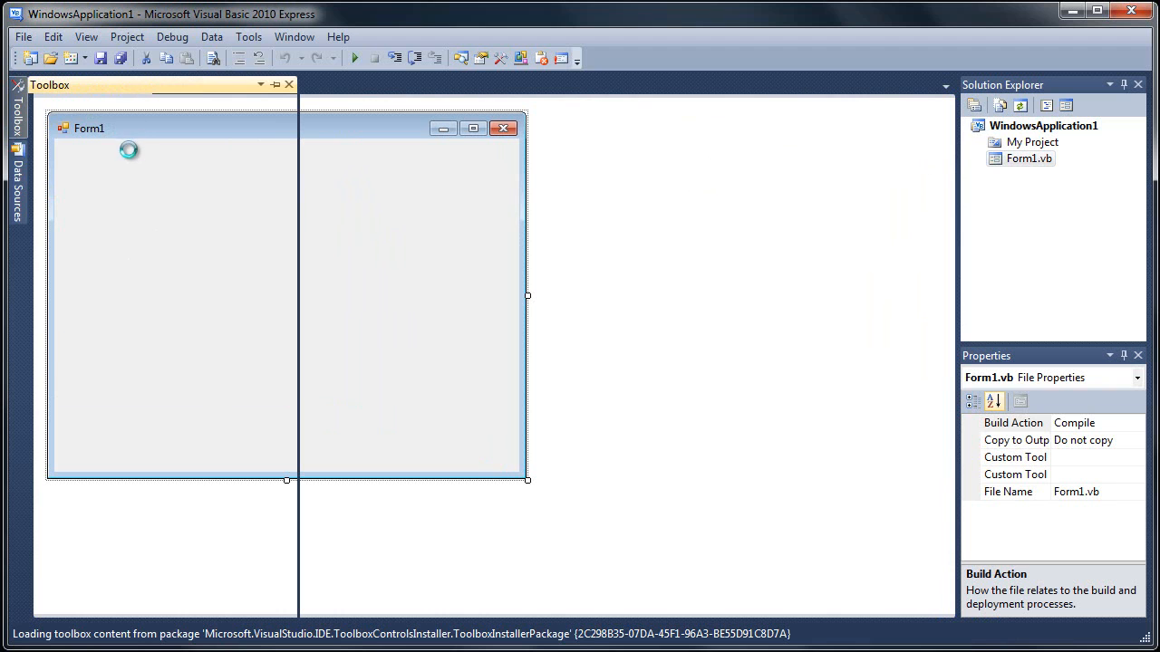
pyautogui.moveTo(134, 156)
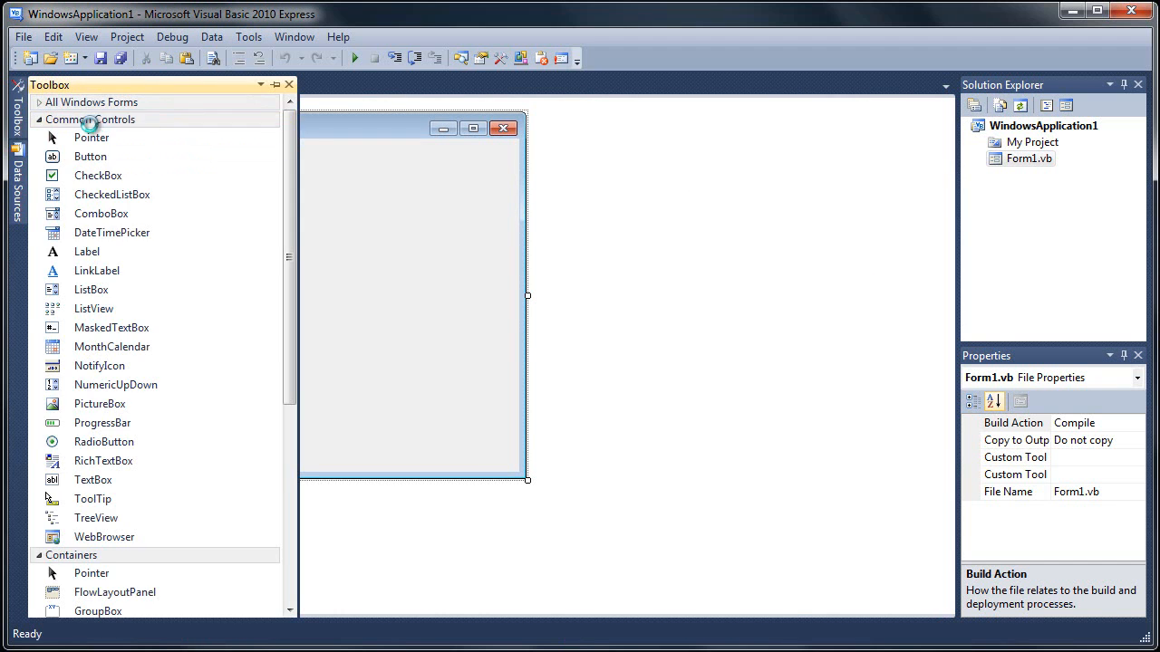
pyautogui.moveTo(91, 155)
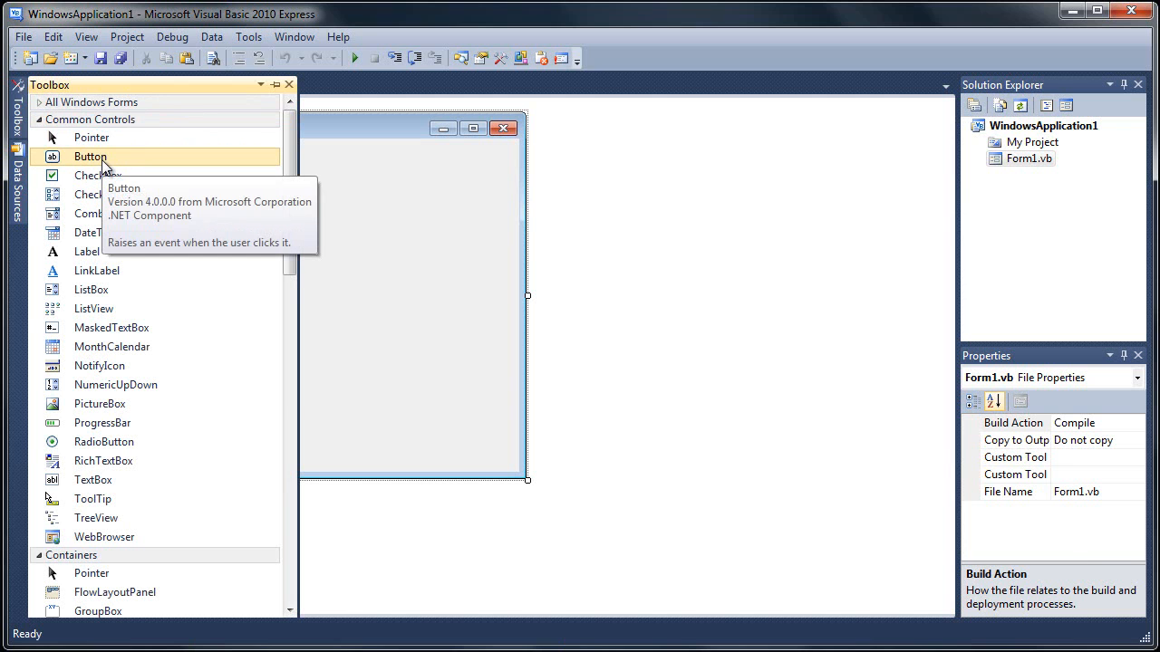
pyautogui.doubleClick(91, 156)
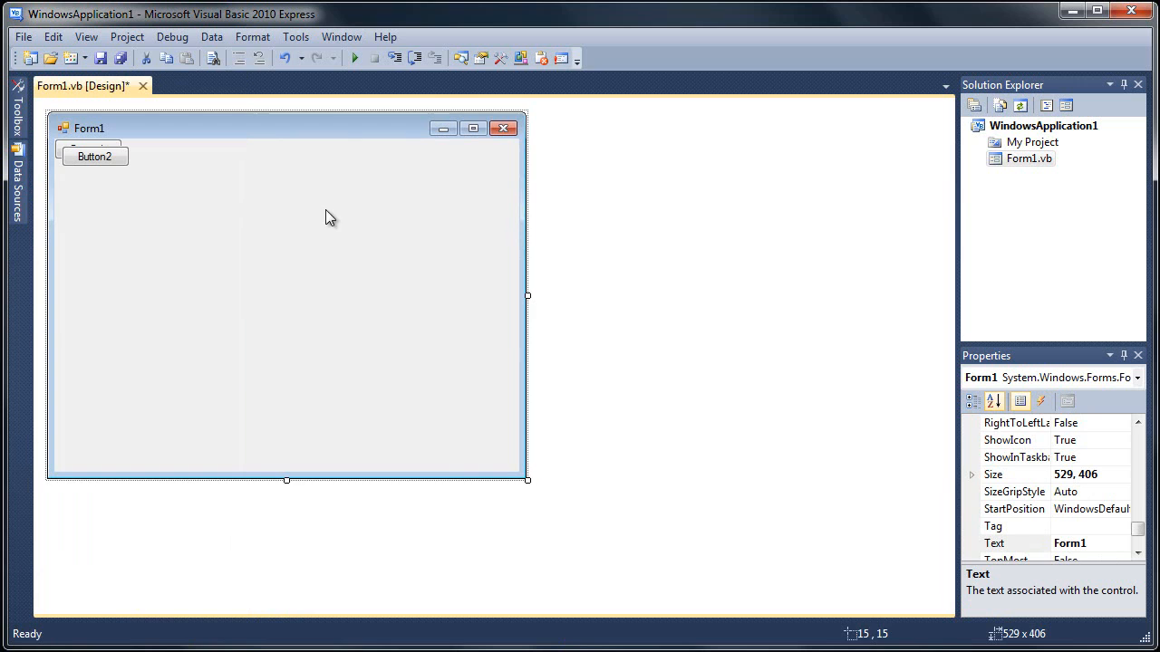
pyautogui.moveTo(94, 156); pyautogui.dragTo(377, 218)
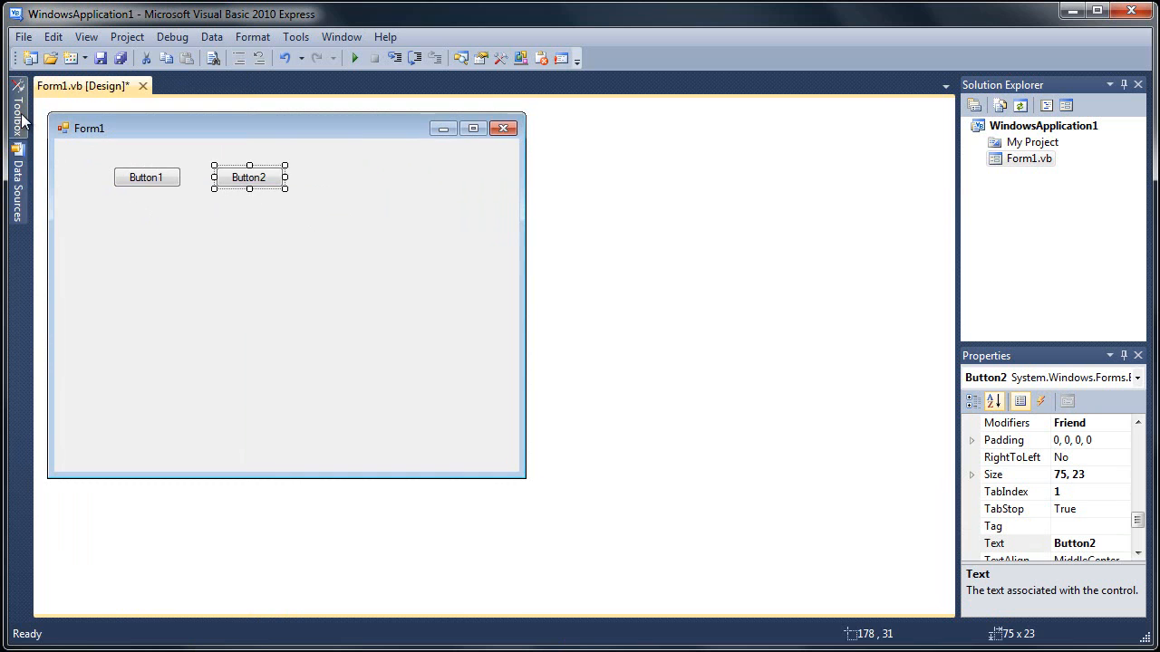
# Add a Label from the Toolbox below the two buttons.
pyautogui.click(18, 100)
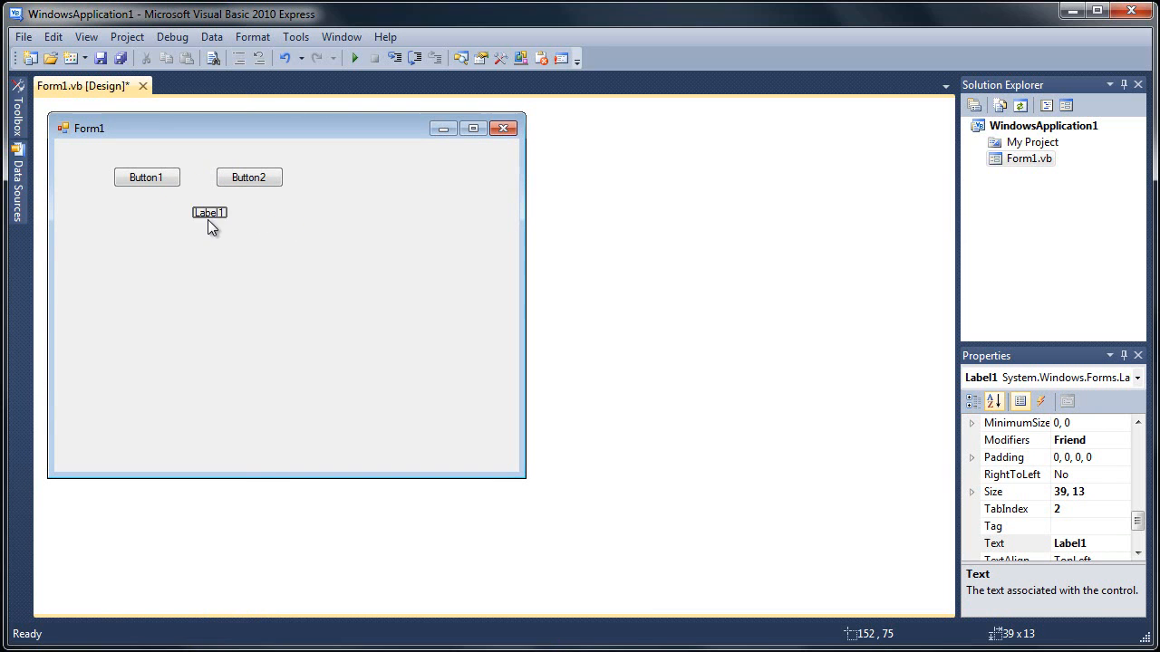
pyautogui.moveTo(208, 212); pyautogui.dragTo(142, 217)
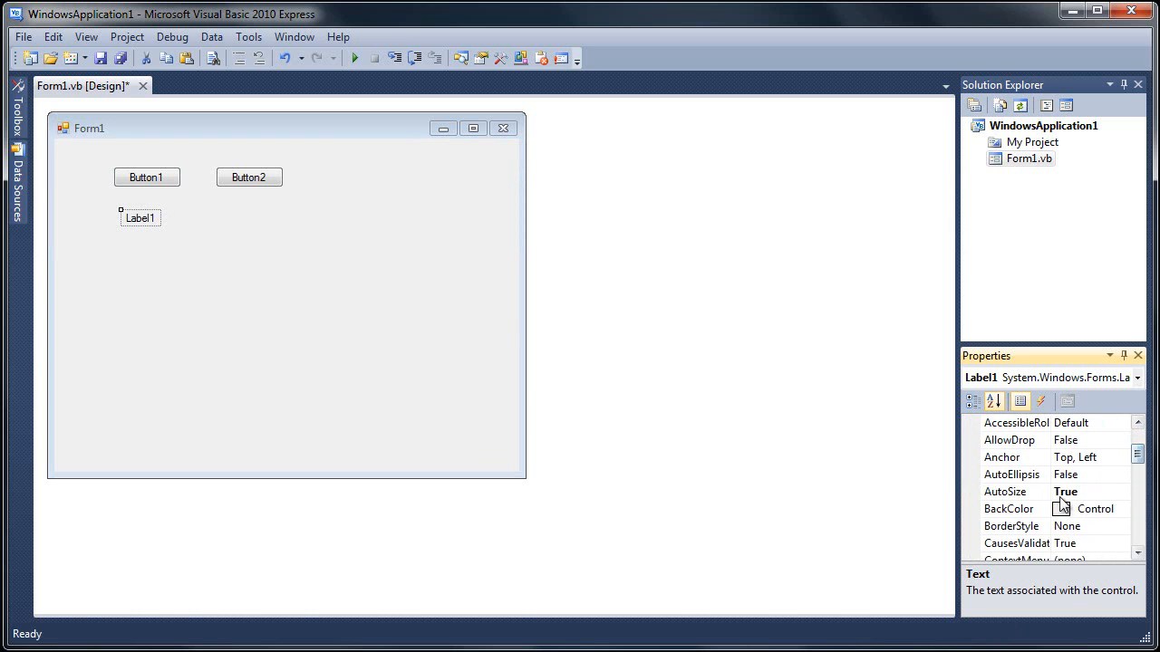
# Set the label's AutoSize to False, name it Stats and clear its Text.
pyautogui.click(1122, 492)
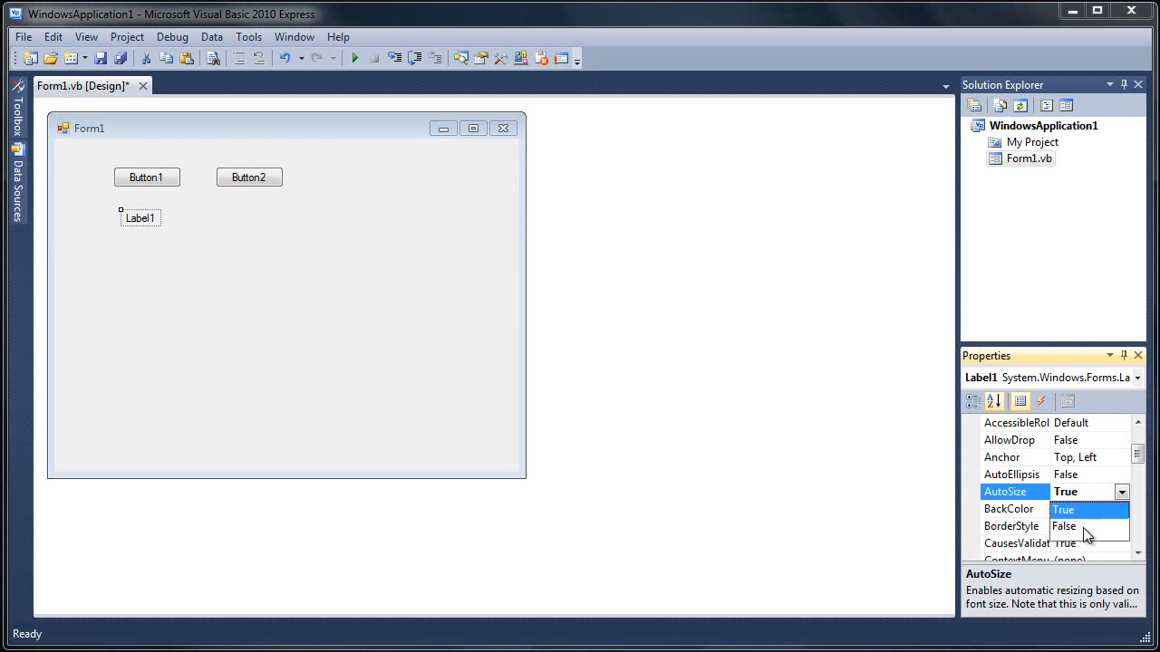
pyautogui.click(1065, 525)
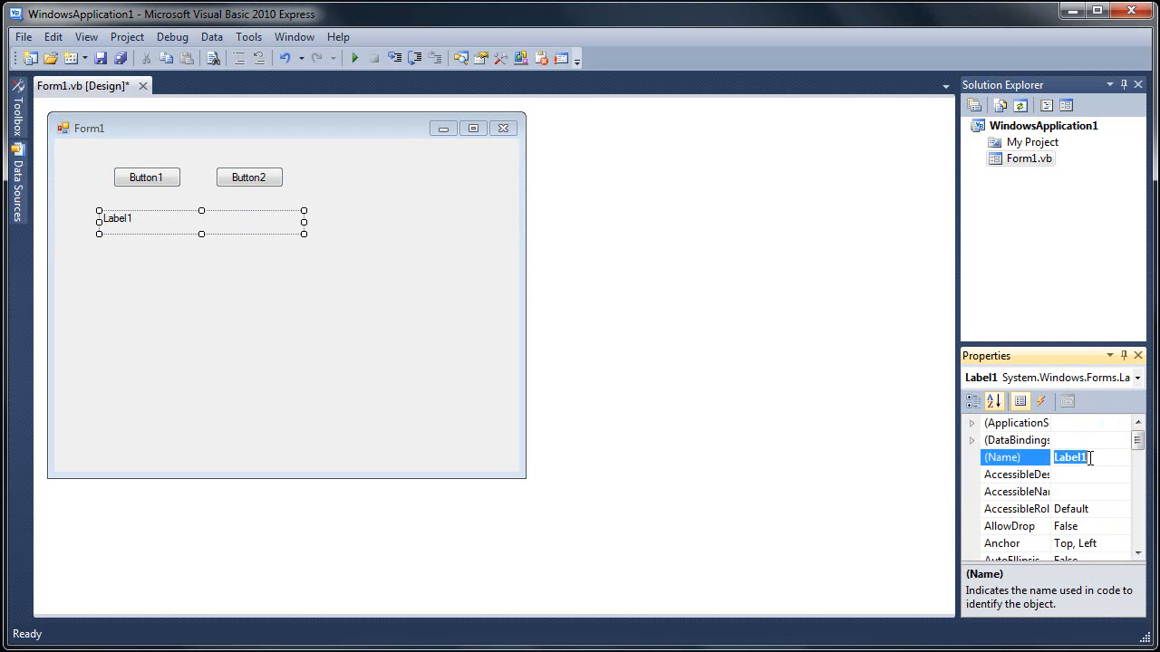
pyautogui.write('Stats')
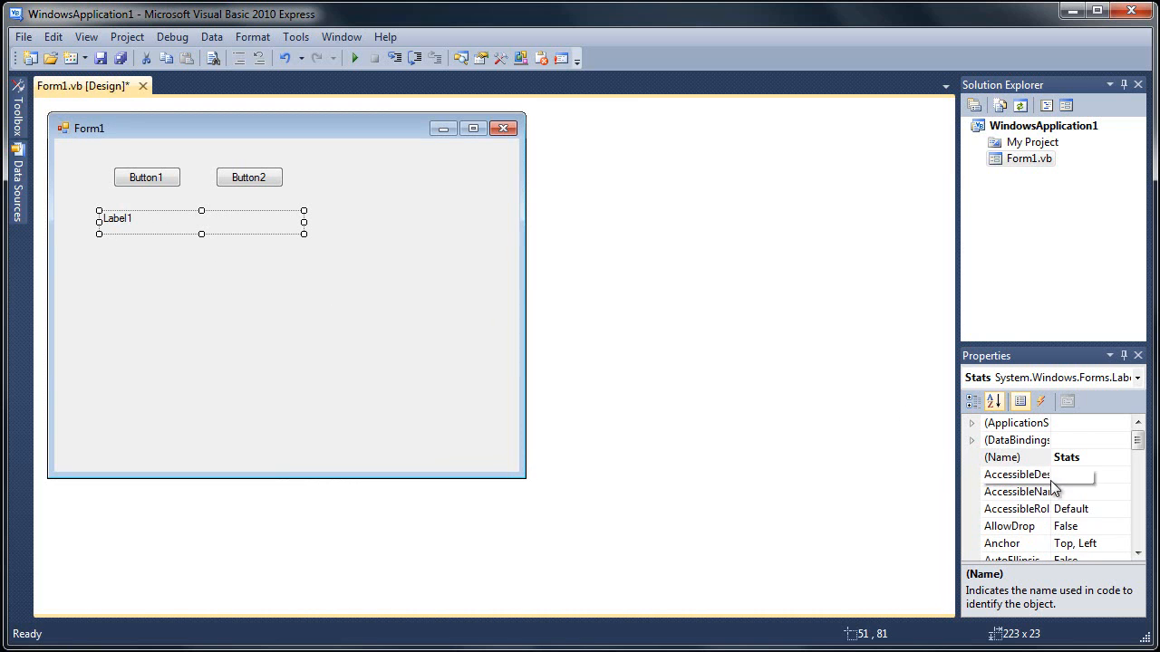
pyautogui.scroll(-3)
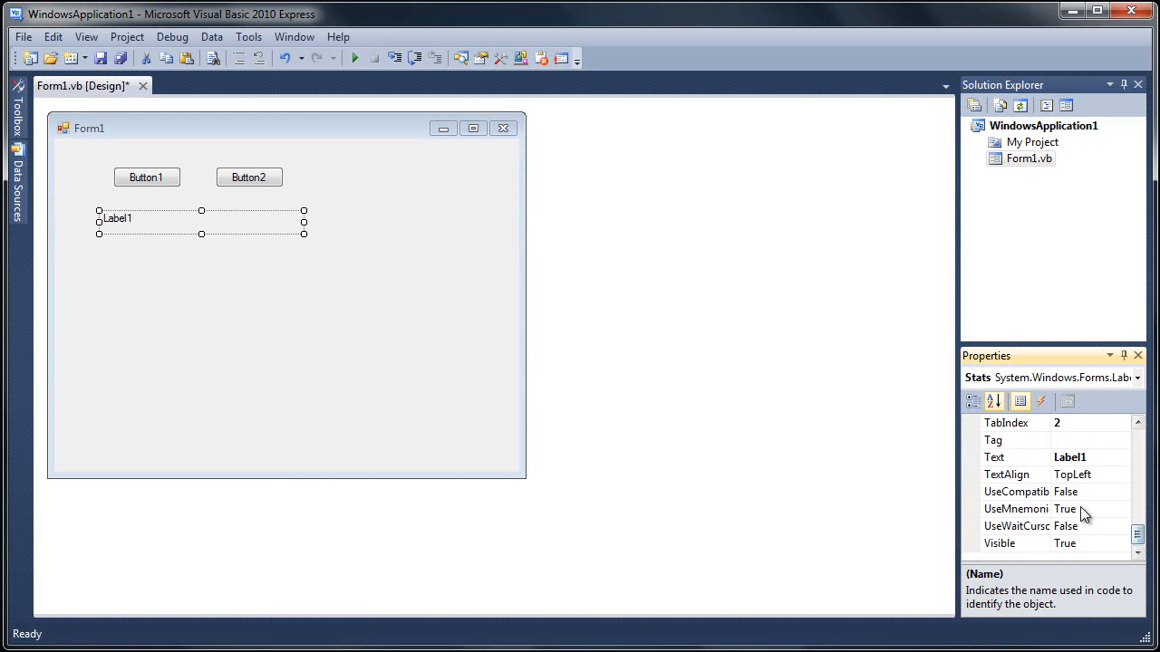
pyautogui.click(1070, 457)
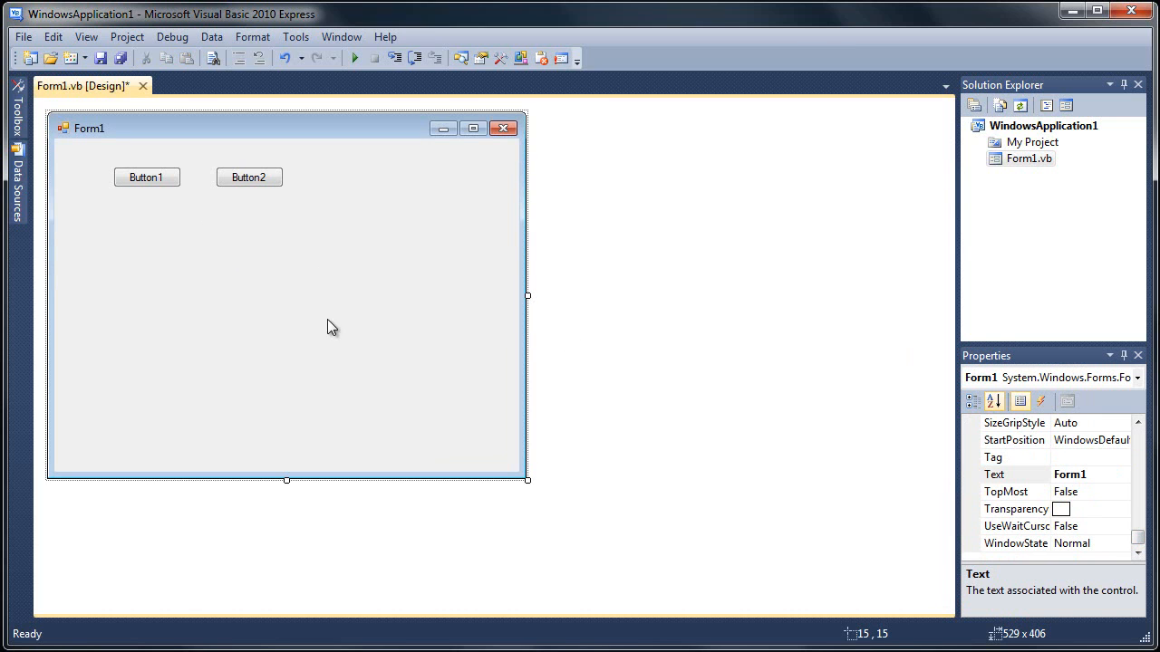
# Resize Form1 to about 340 x 191 so it just fits the two buttons.
pyautogui.moveTo(287, 480); pyautogui.dragTo(271, 288)
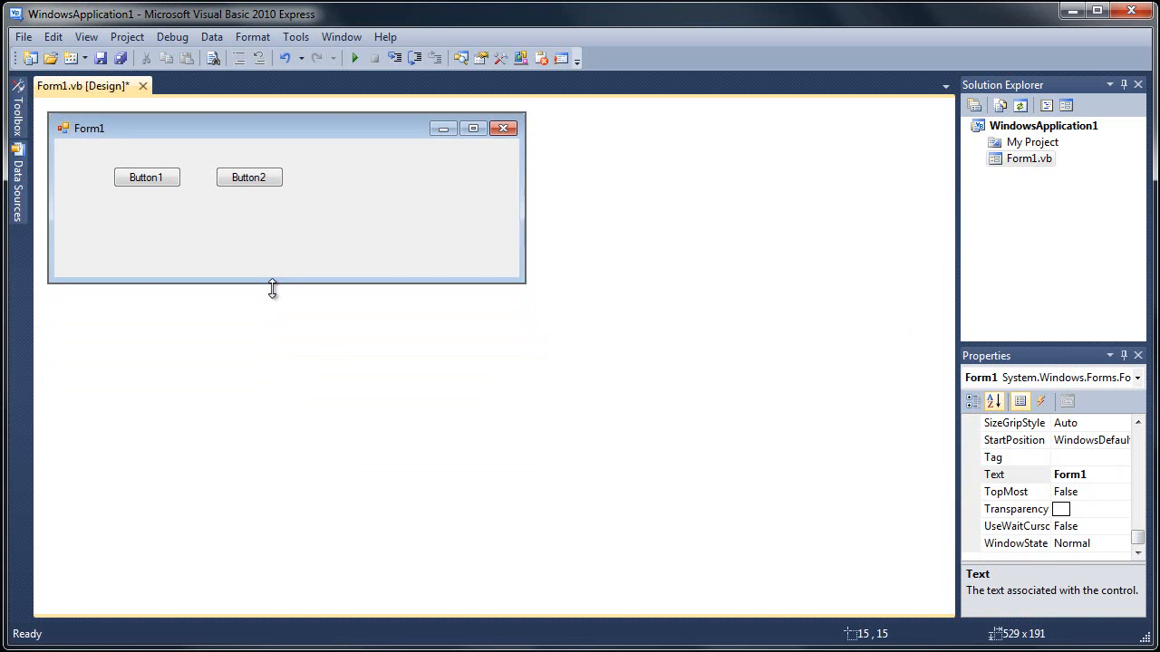
pyautogui.moveTo(526, 199); pyautogui.dragTo(342, 199)
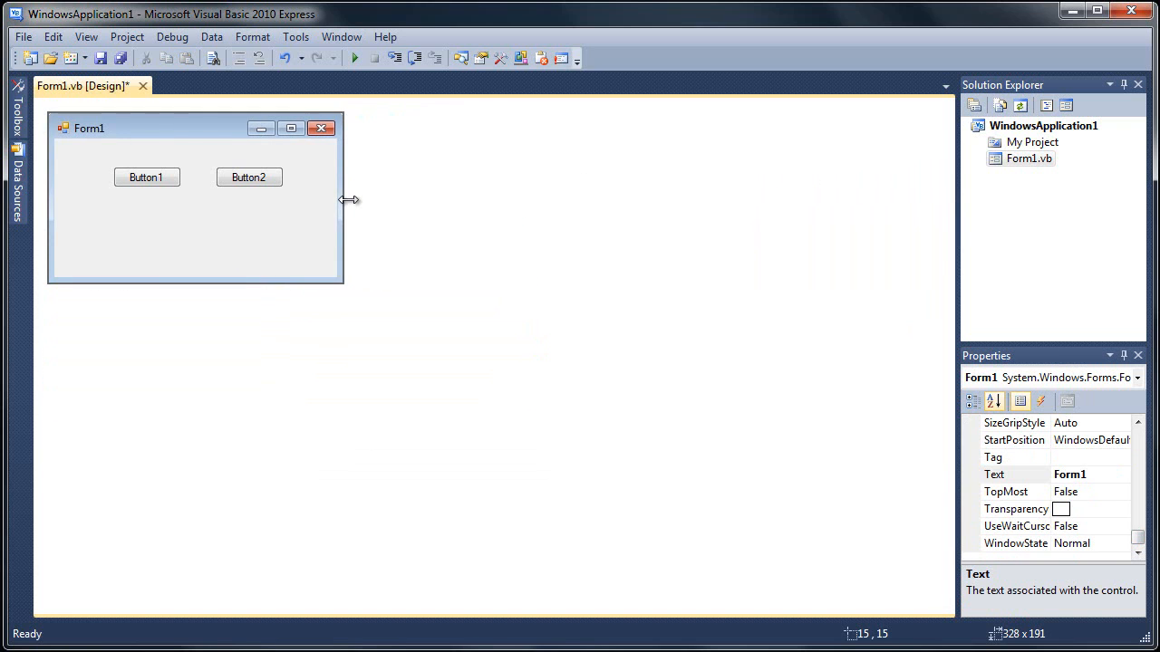
pyautogui.moveTo(343, 198); pyautogui.dragTo(355, 198)
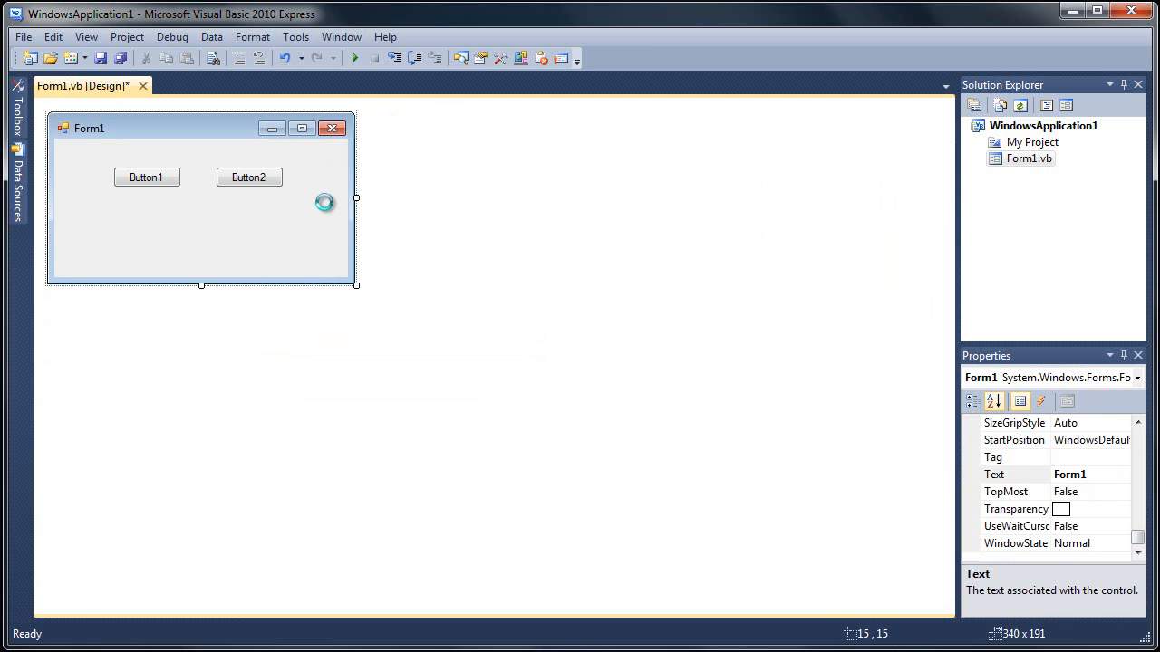
# In Form1_Load write Me.Text = "Multi Messy Patch" to set the window title.
pyautogui.doubleClick(200, 227)
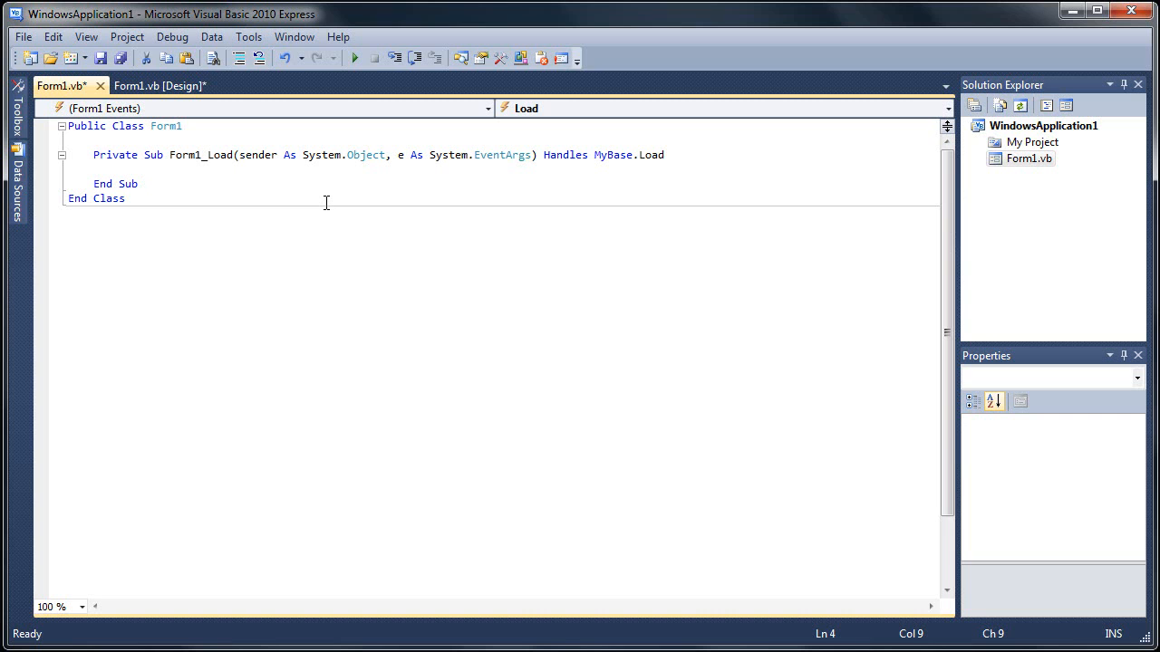
pyautogui.write('me')
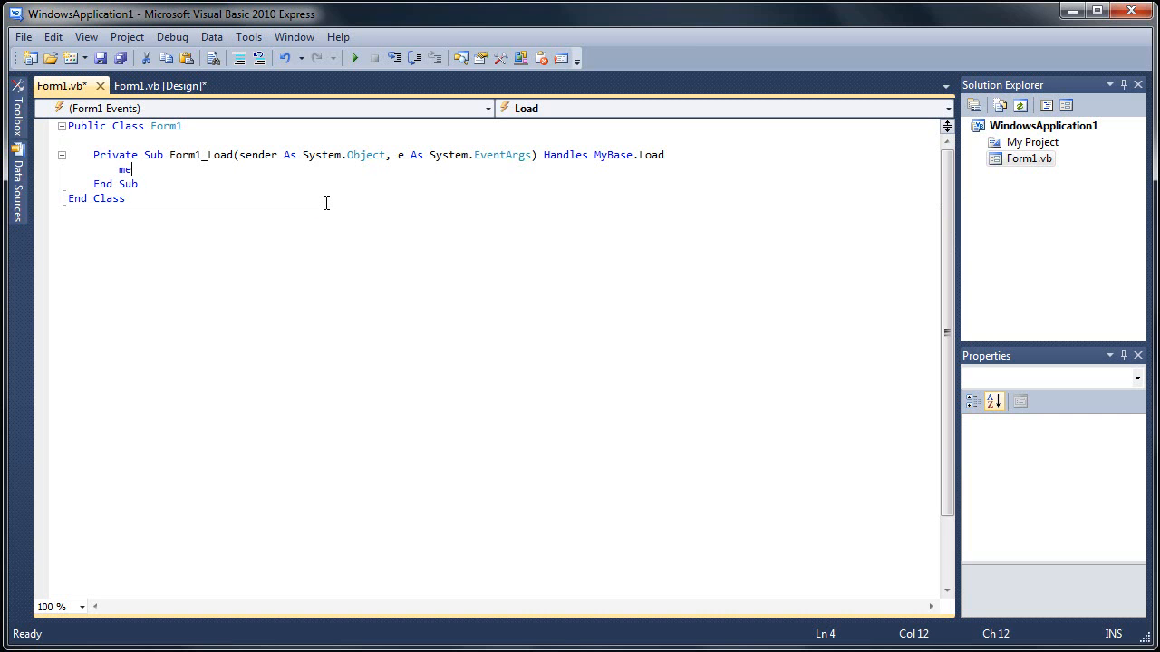
pyautogui.write('.tex')
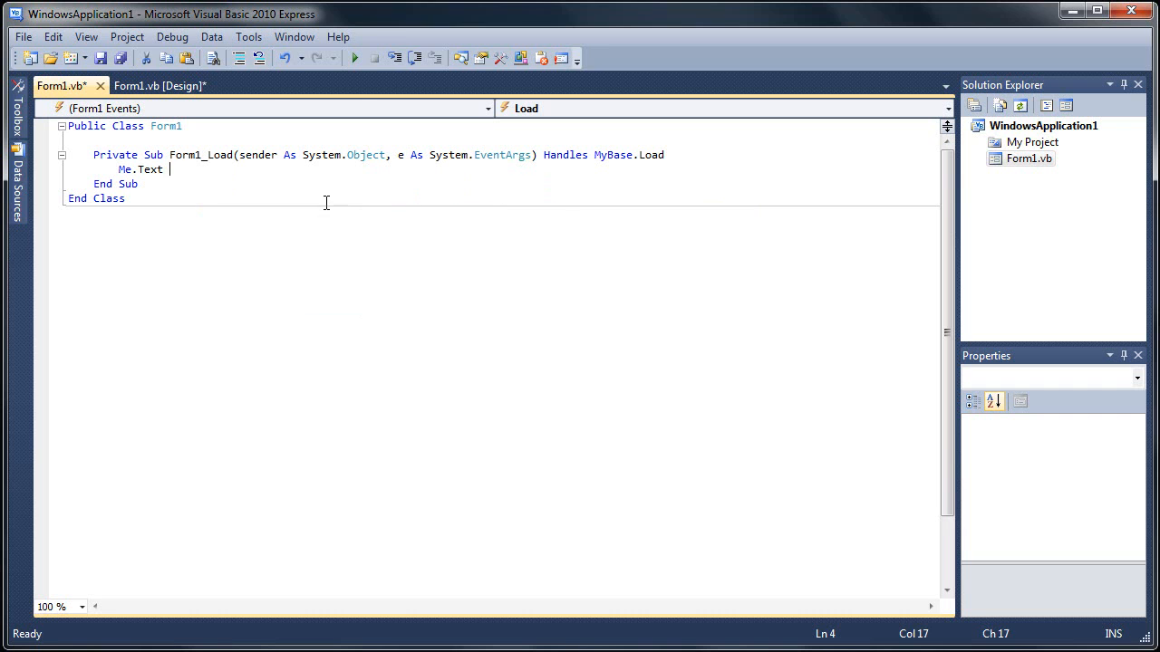
pyautogui.write('= ""')
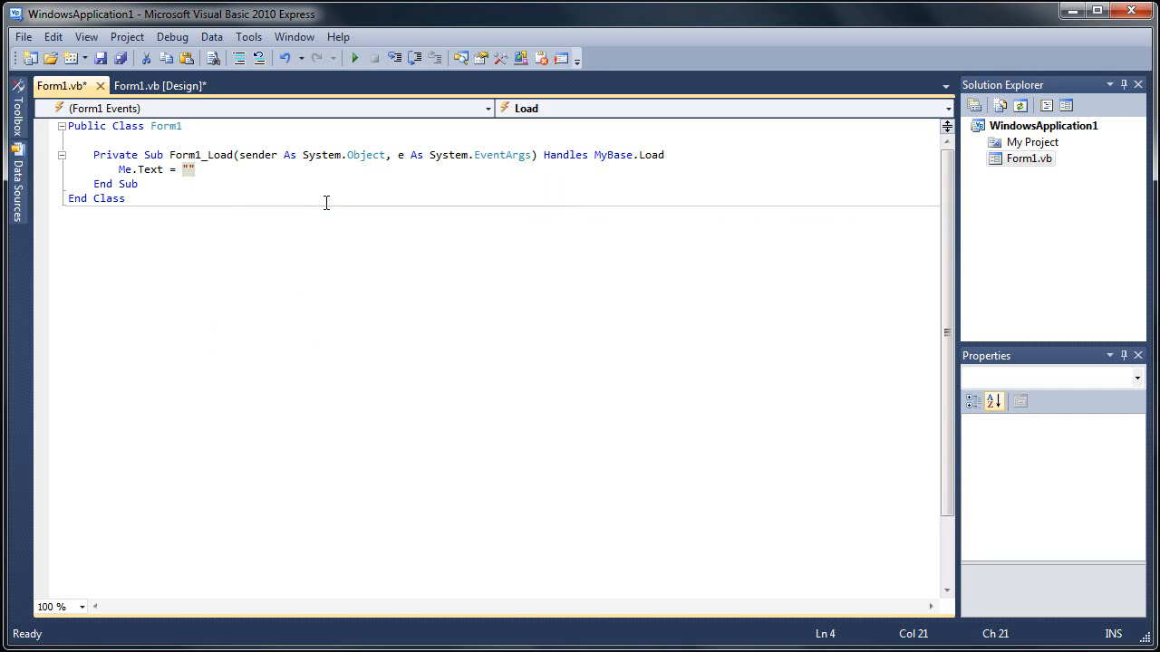
pyautogui.write('M')
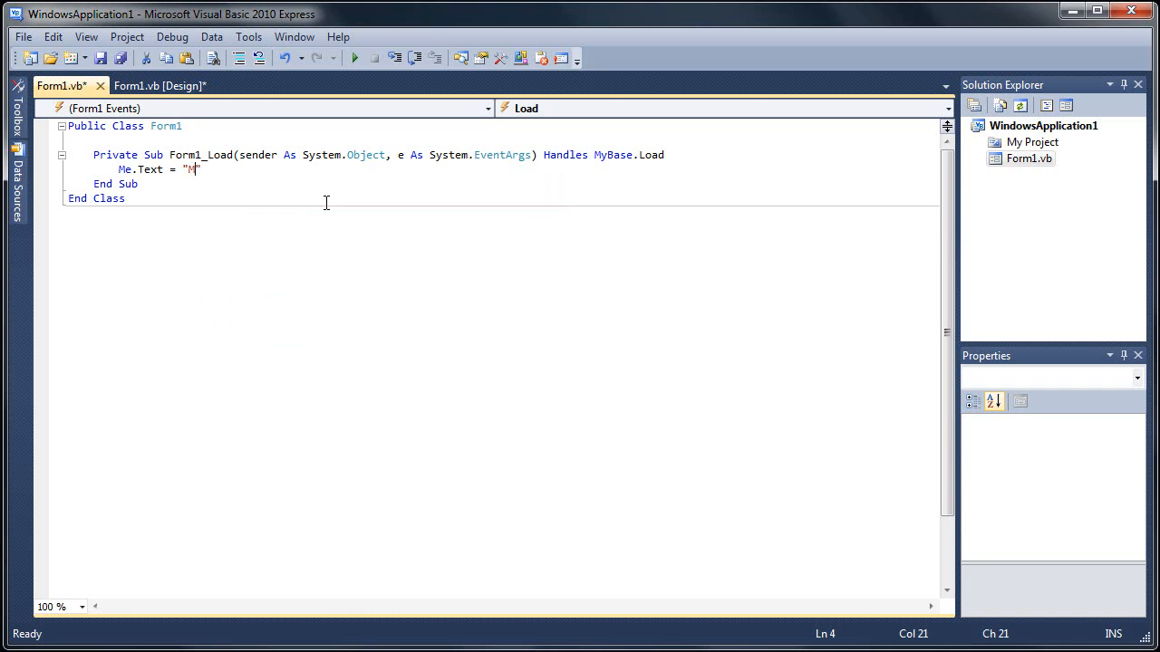
pyautogui.write('ulti')
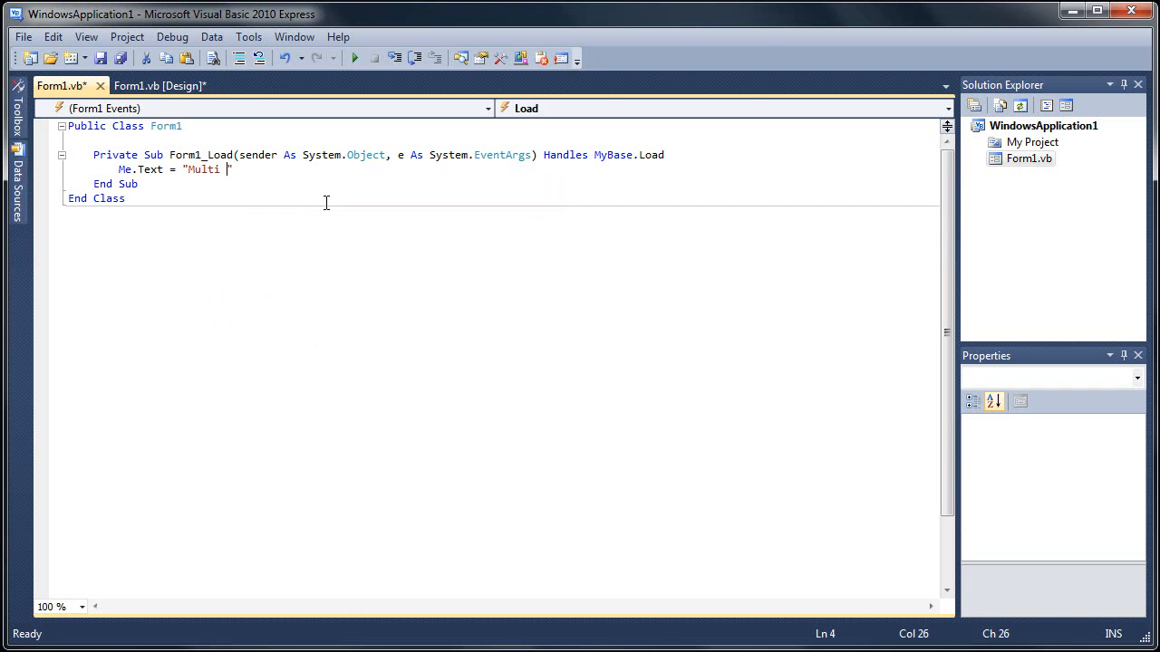
pyautogui.write('Messy Patch')
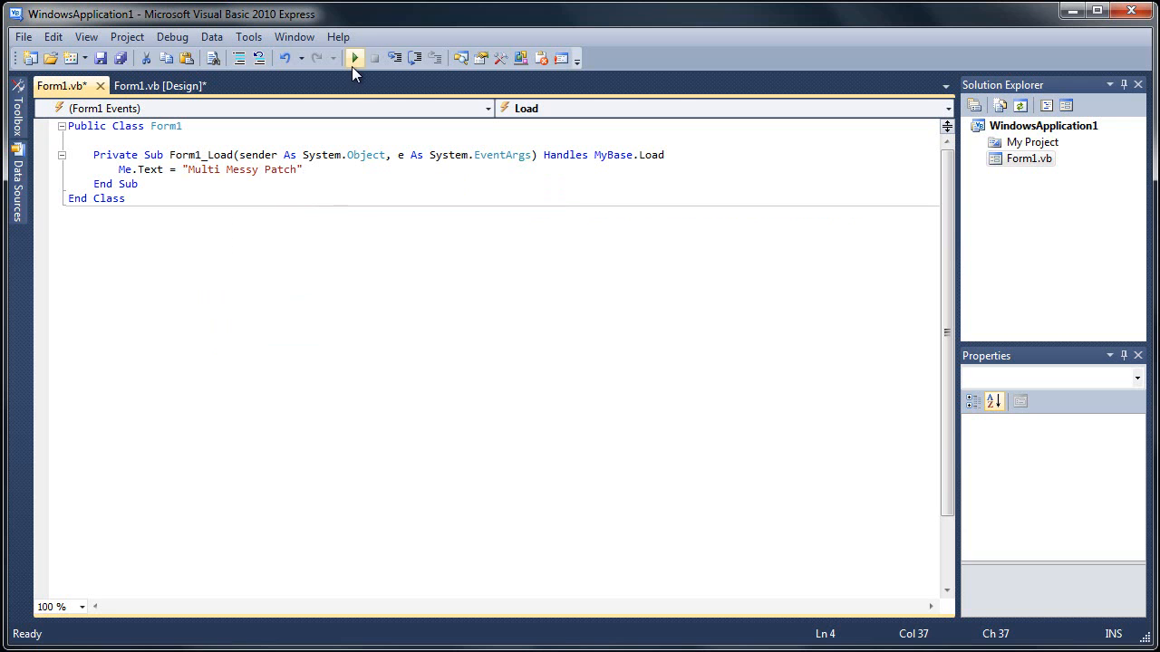
# Build the title-setting code and return to the Form1 designer.
pyautogui.click(355, 56)
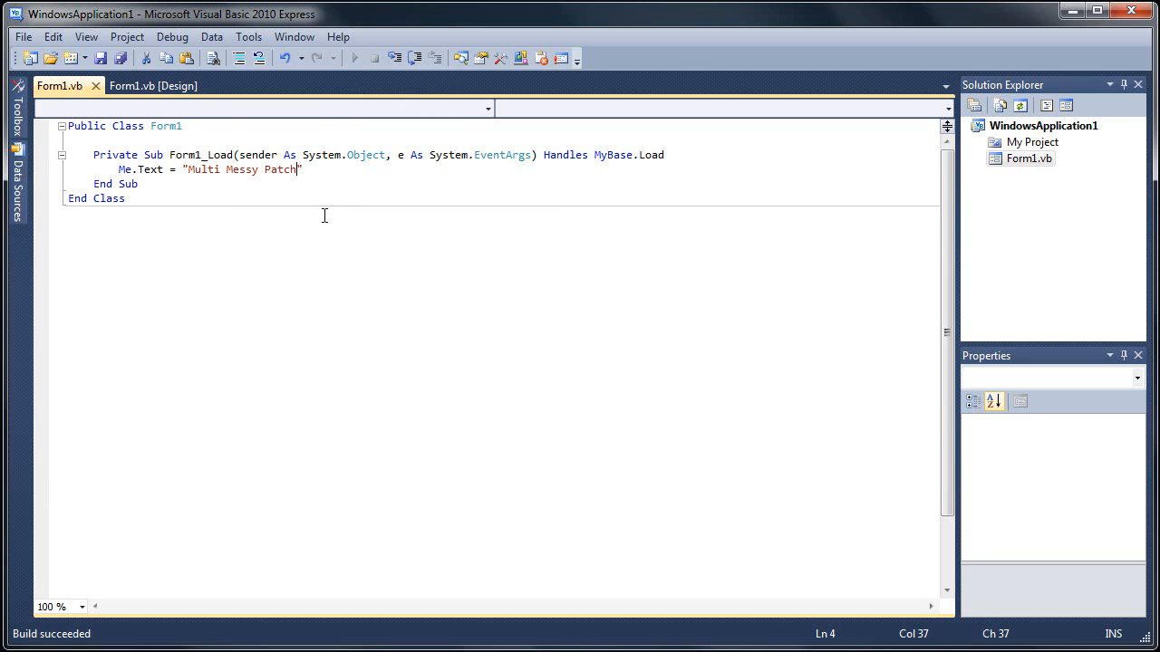
pyautogui.click(353, 58)
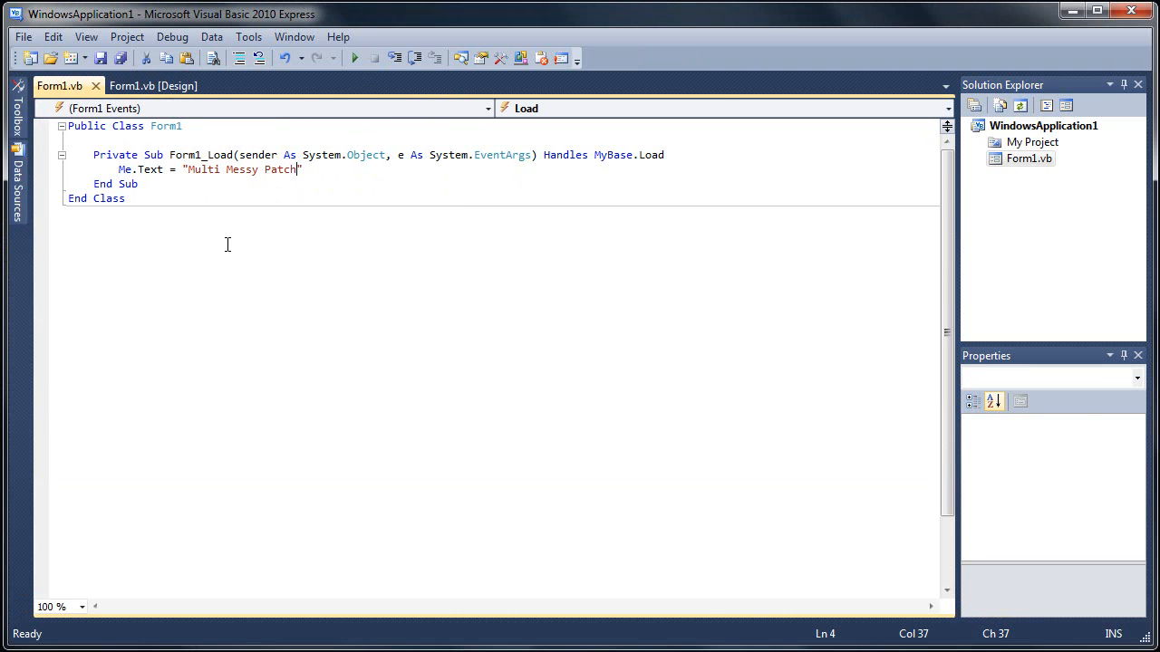
pyautogui.click(152, 85)
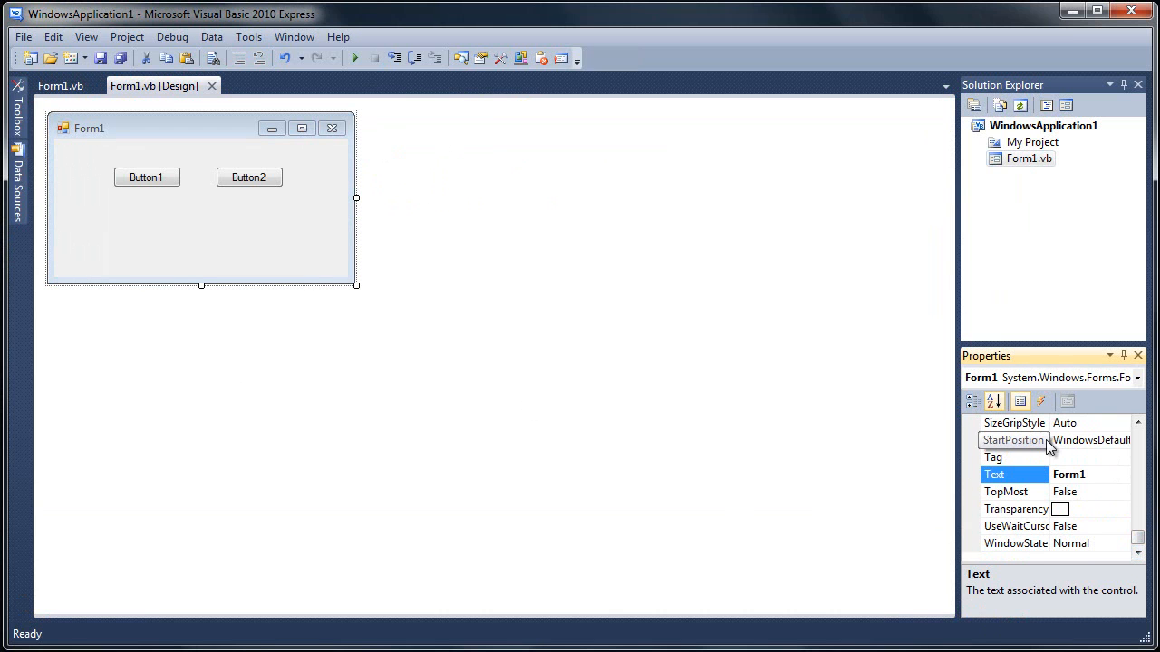
# Set StartPosition to CenterScreen and test-run the Multi Messy Patch window.
pyautogui.click(1122, 440)
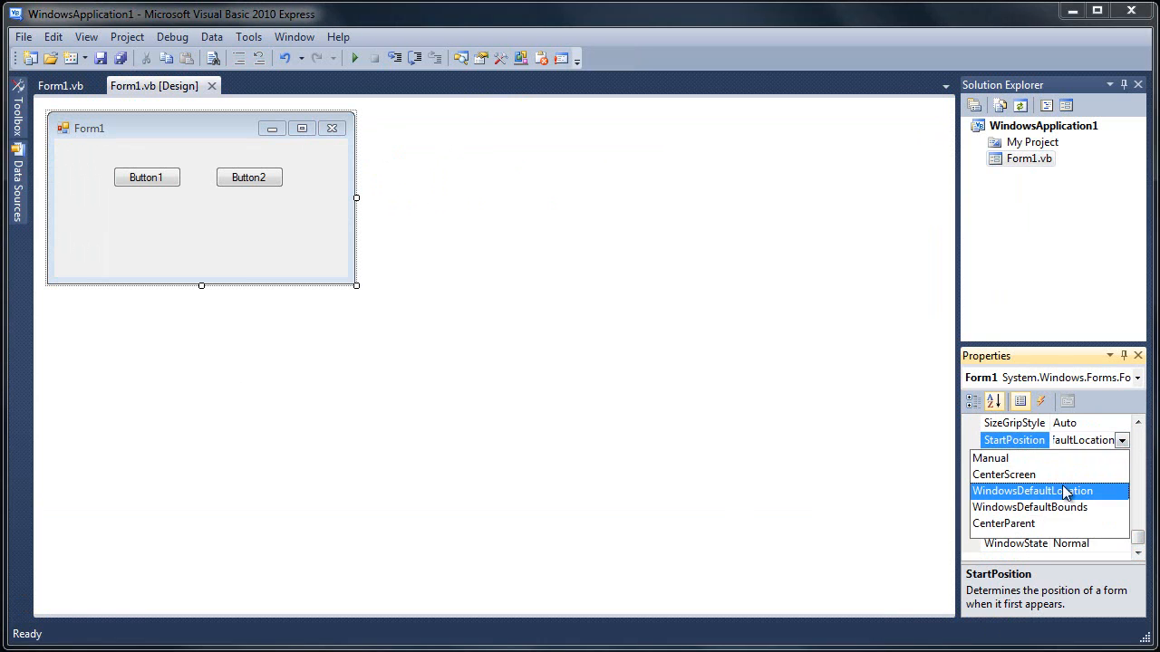
pyautogui.click(1004, 475)
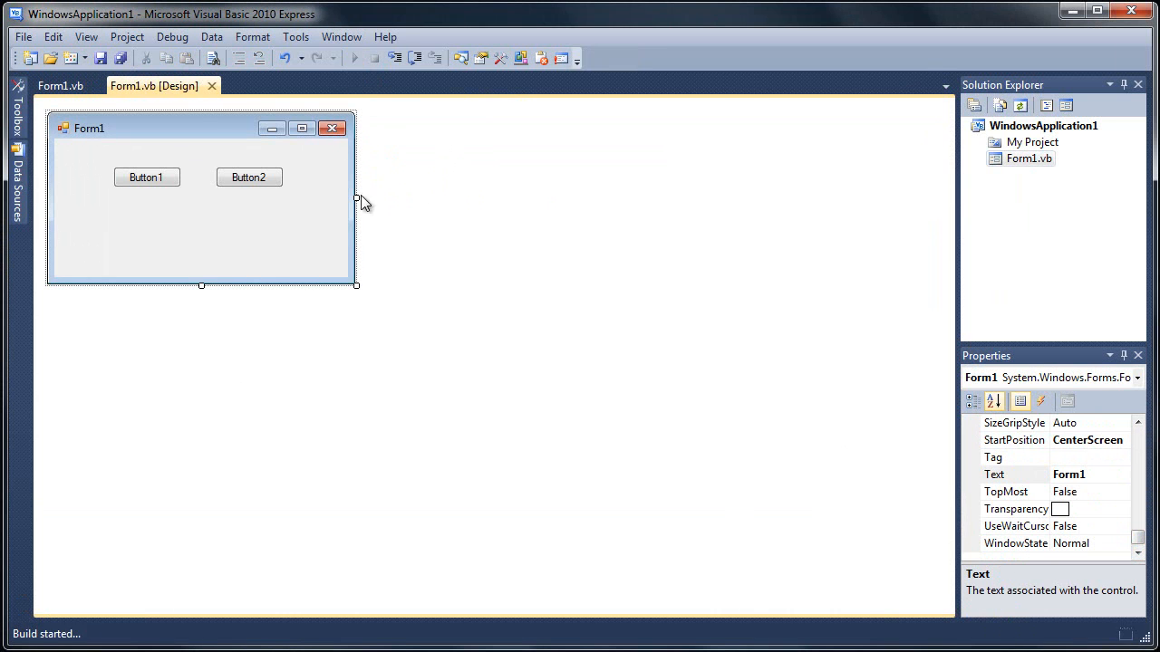
pyautogui.click(353, 56)
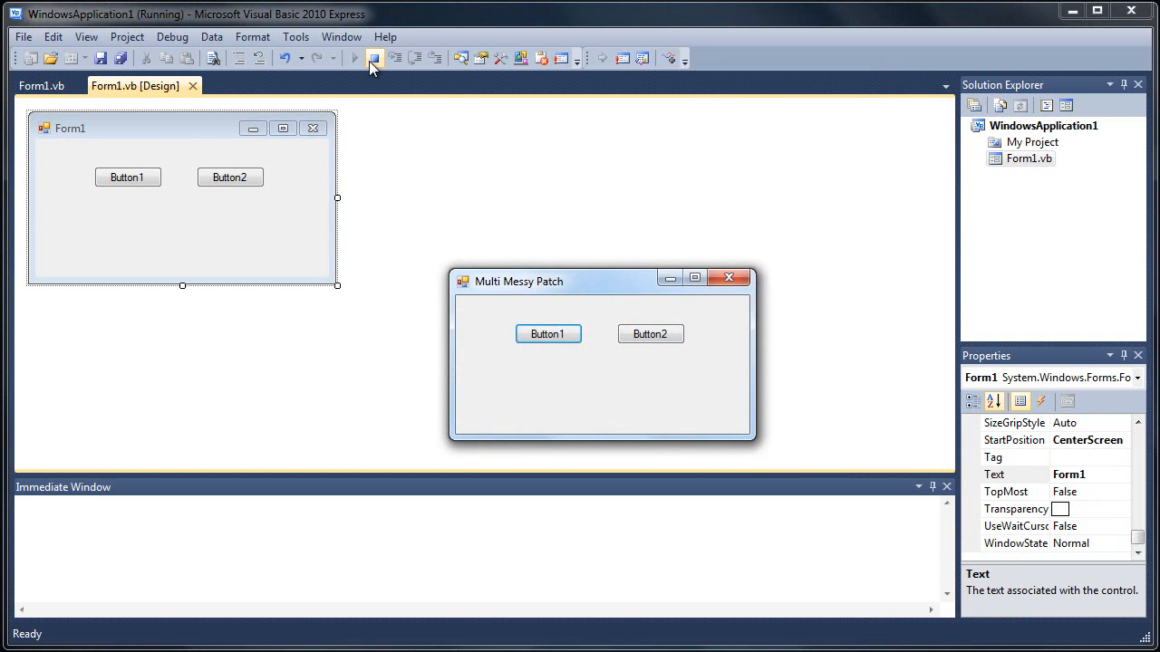
pyautogui.click(373, 56)
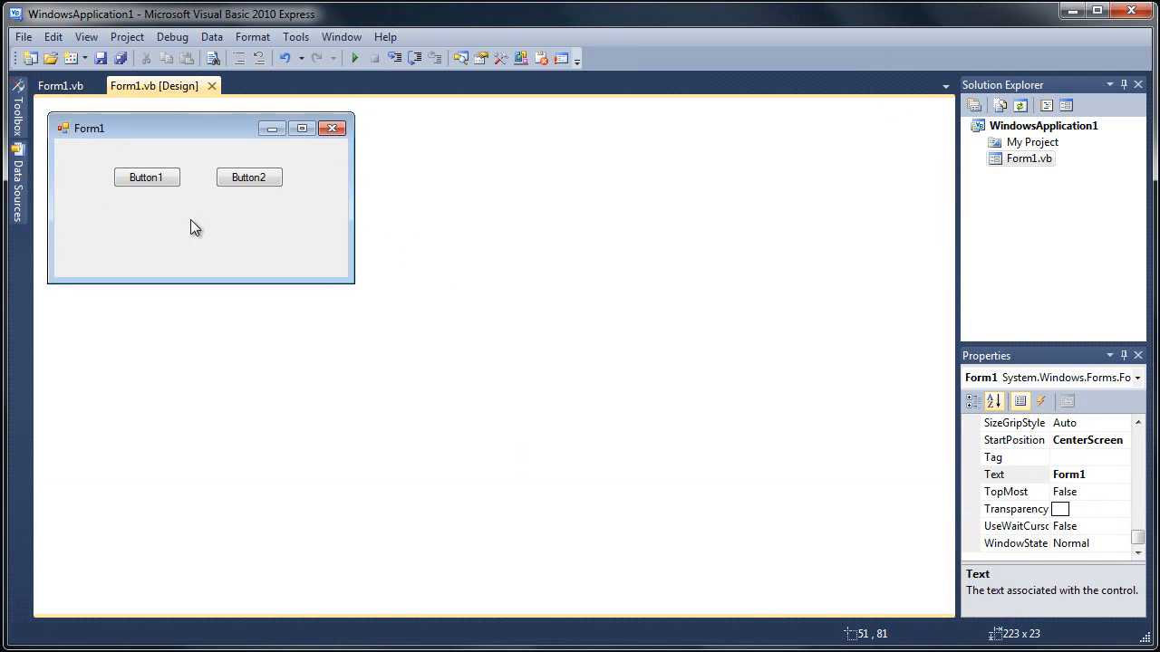
# Add an empty Private Sub CheckMultiStatus below Form1_Load in the code.
pyautogui.click(58, 85)
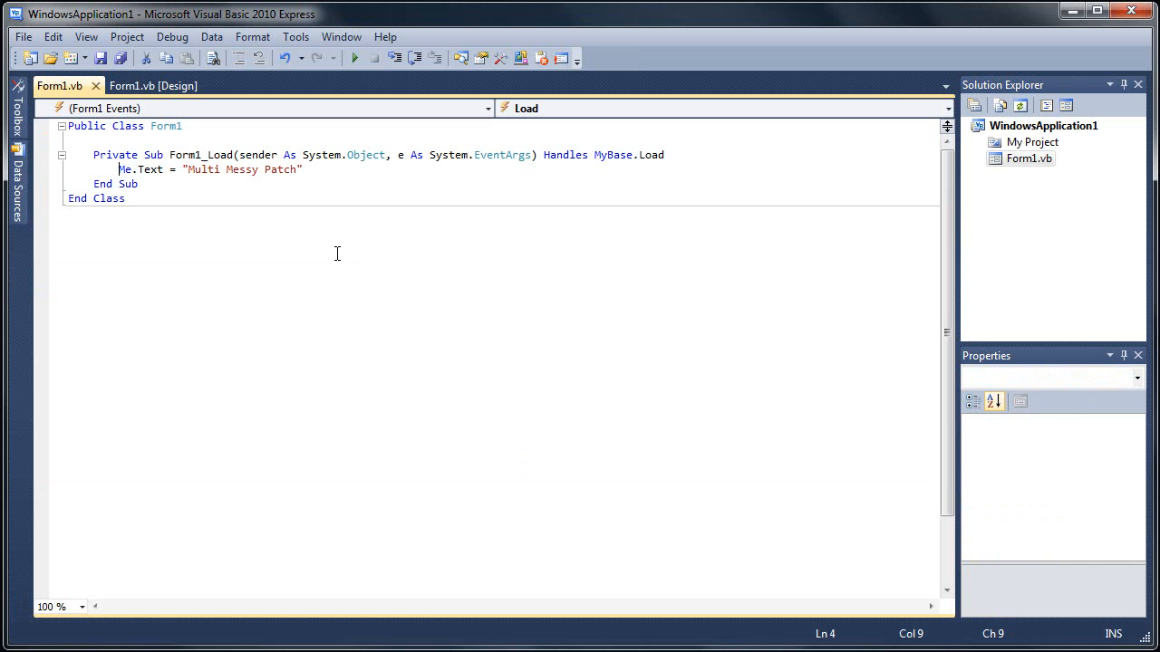
pyautogui.click(141, 183)
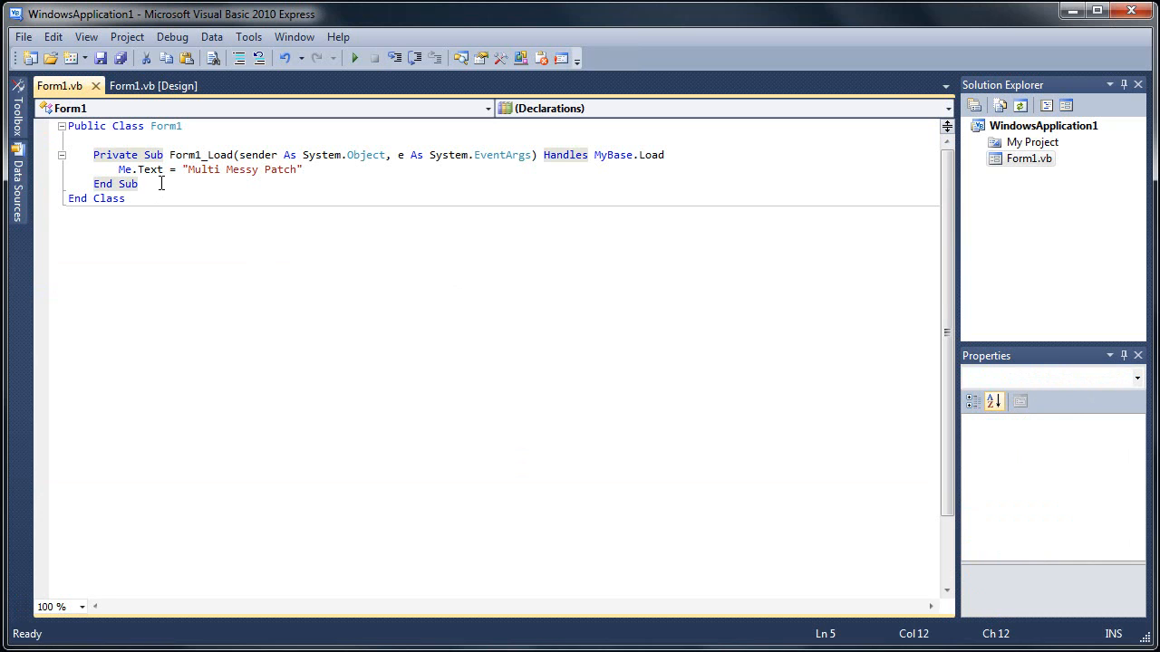
pyautogui.press('enter')
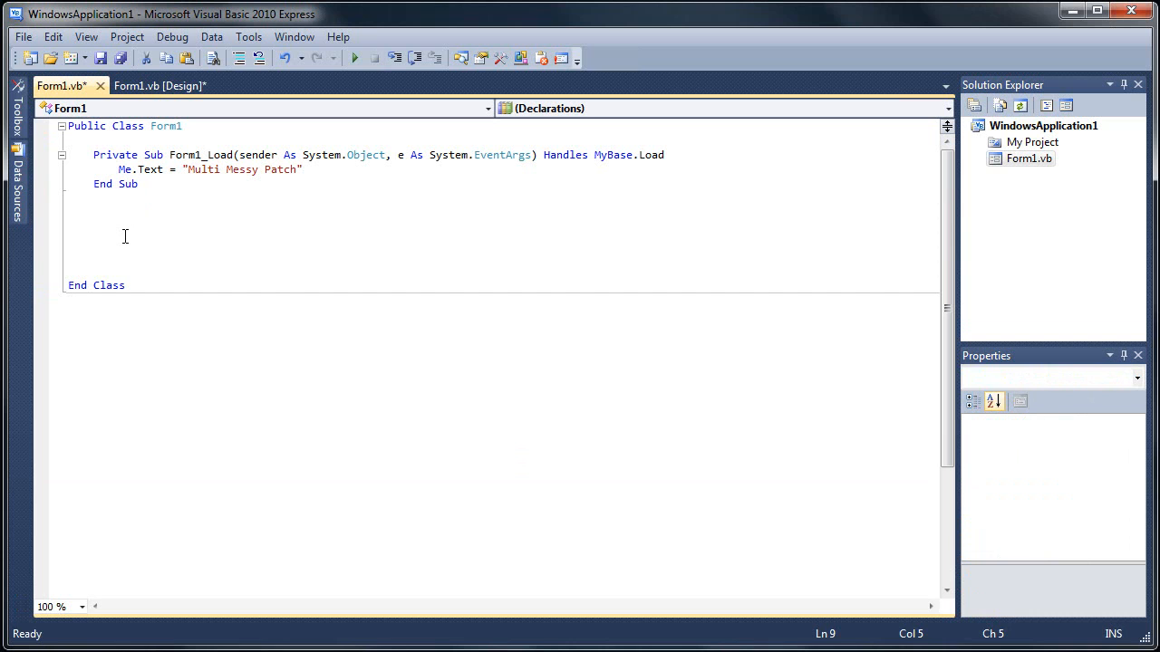
pyautogui.write('Private Sub')
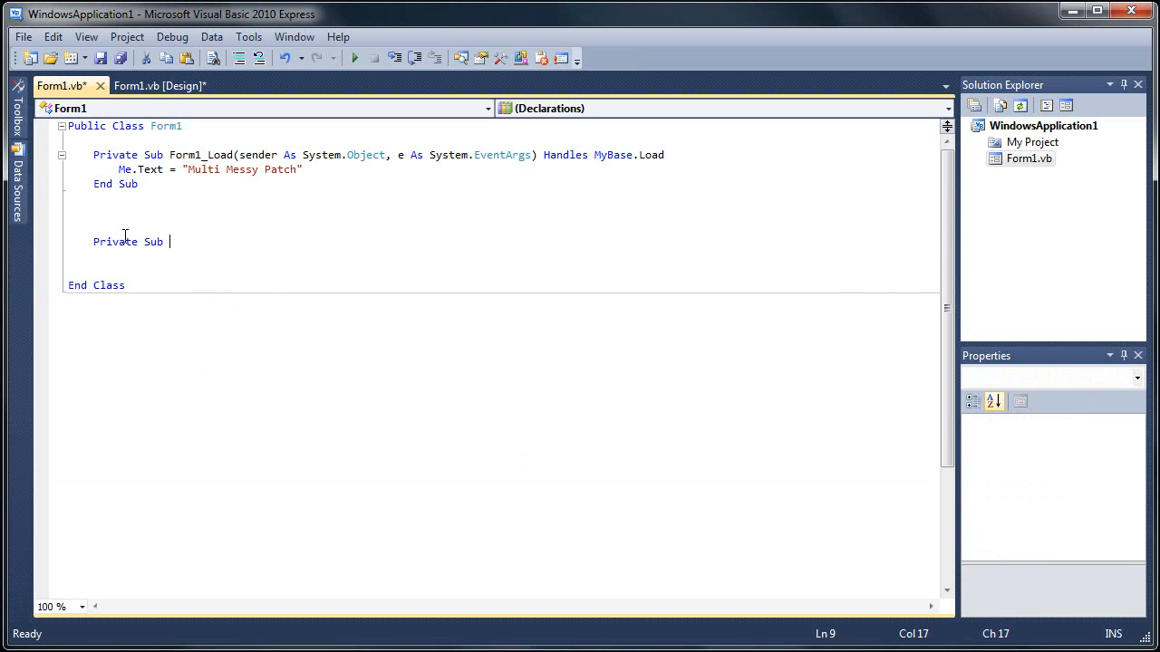
pyautogui.write('Check')
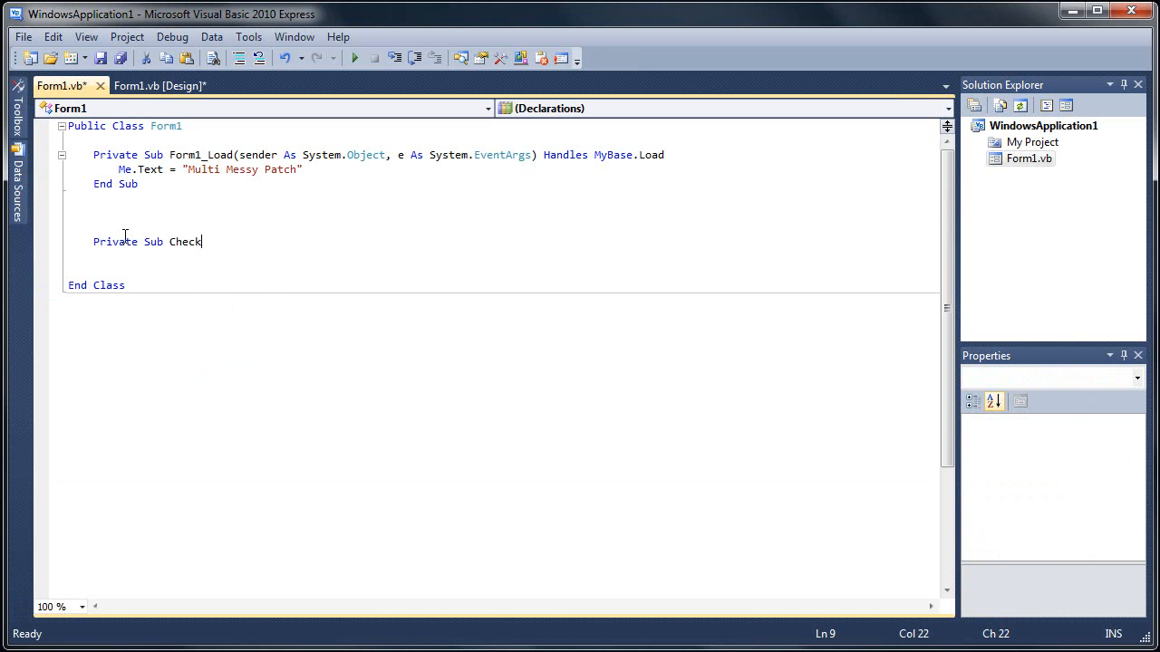
pyautogui.write('MultiSta')
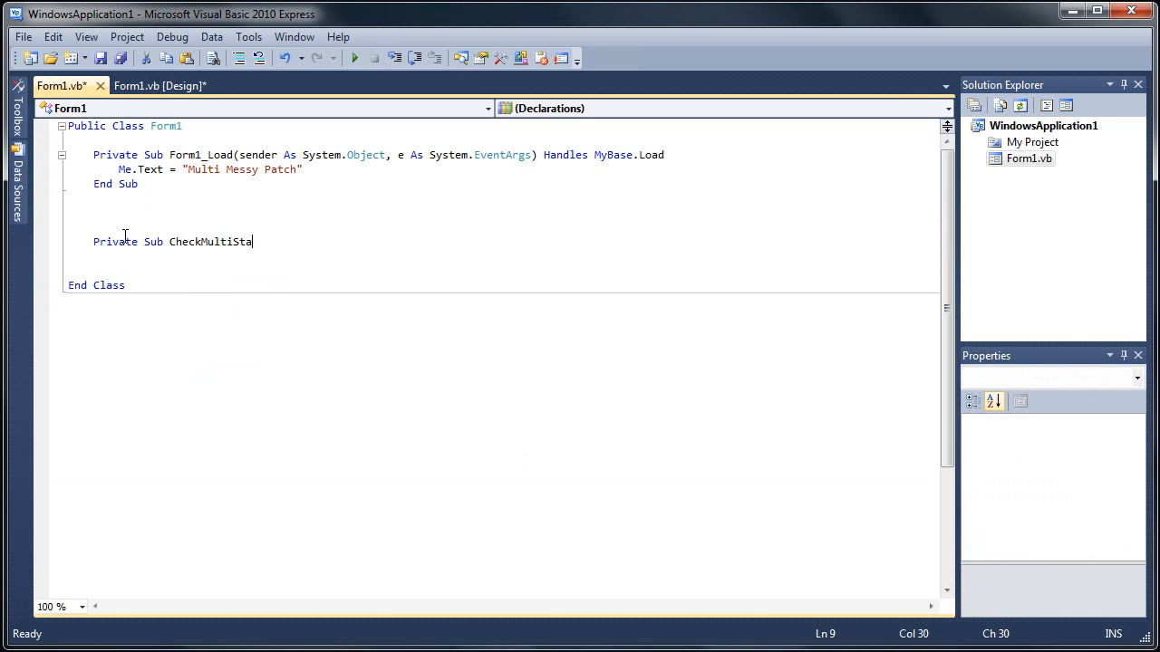
pyautogui.write('tus')
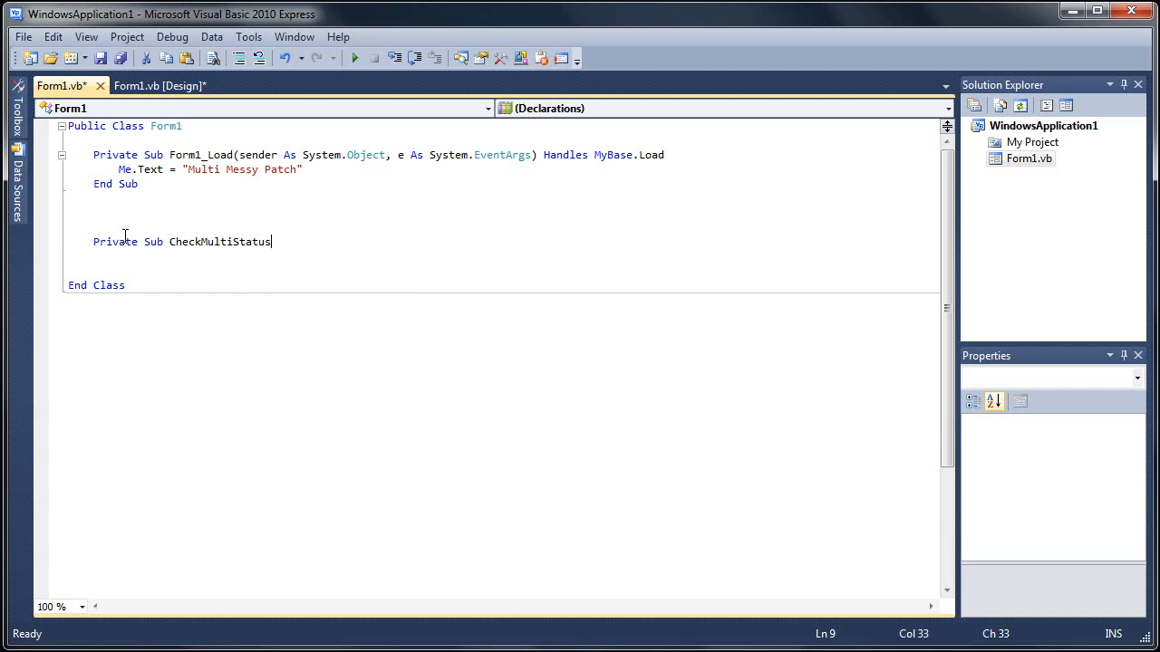
pyautogui.press('Return')
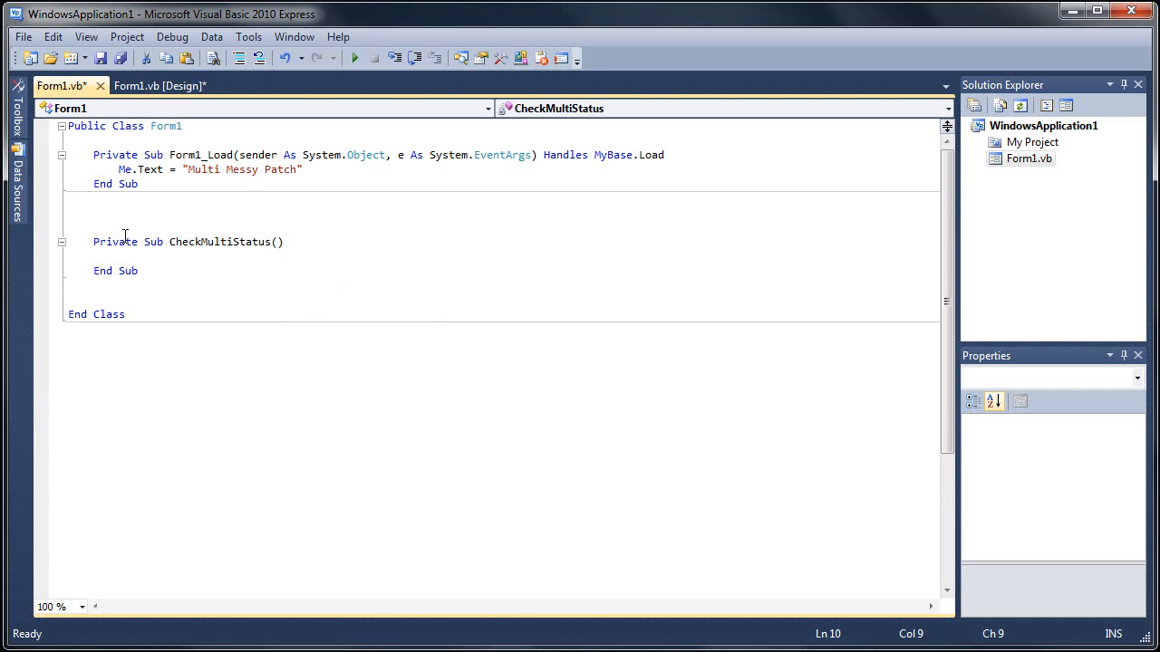
# Copy CheckMultiStatus() into Form1_Load after Me.Text and move into the new Sub's body.
pyautogui.doubleClick(217, 241)
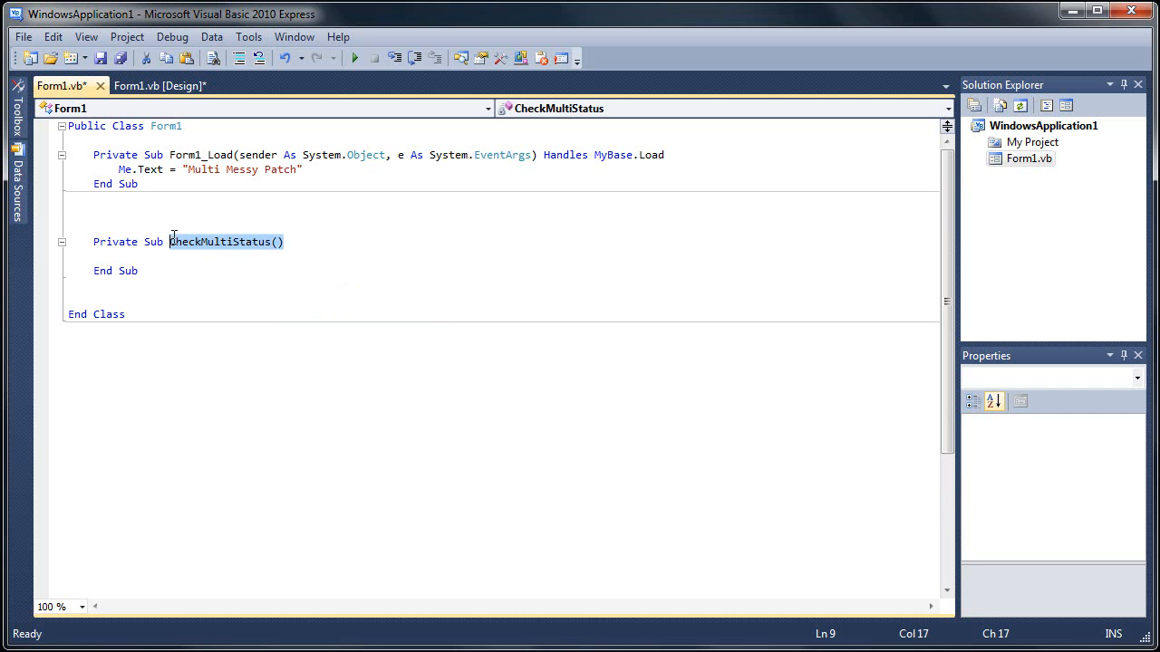
pyautogui.rightClick(225, 241)
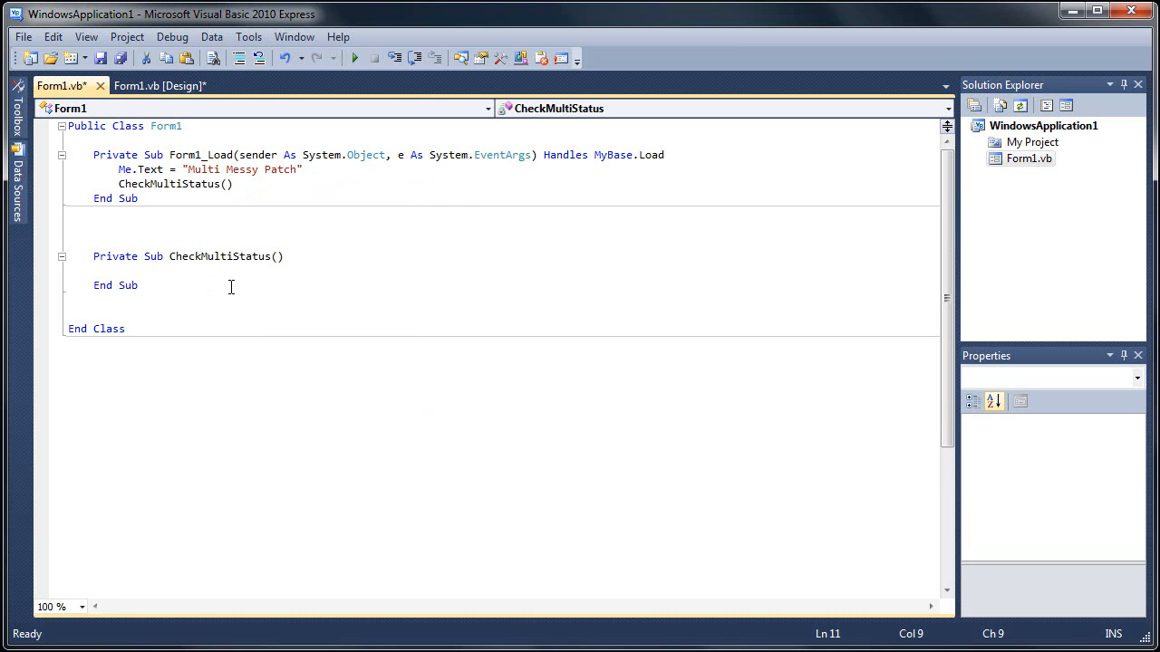
pyautogui.click(120, 270)
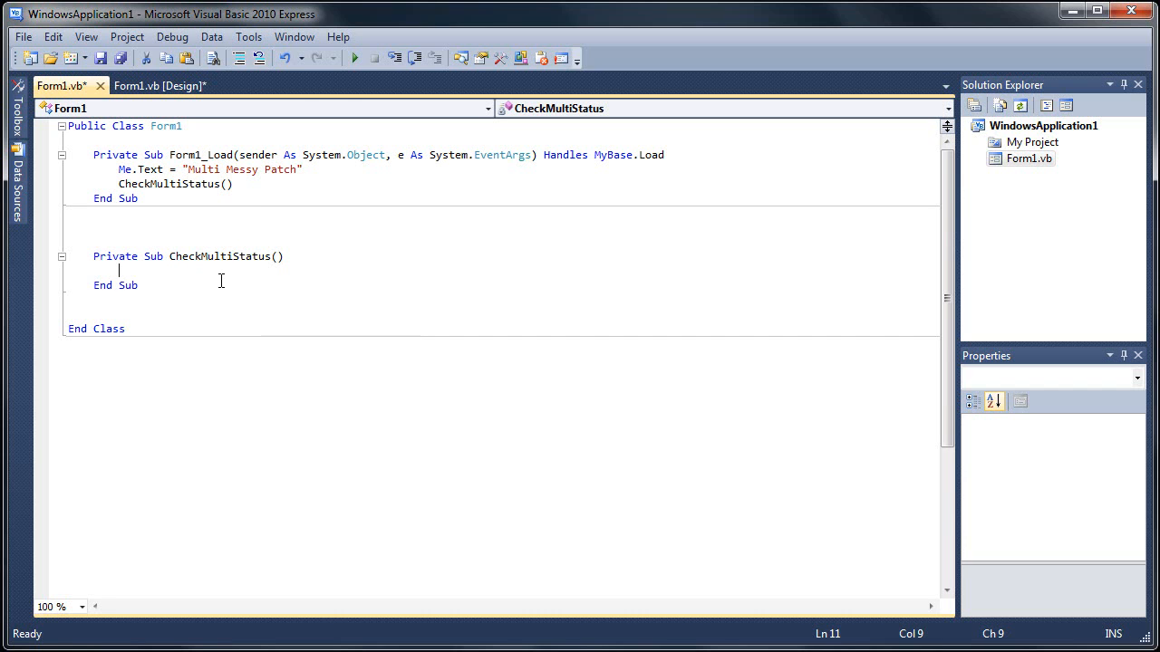
# Declare Dim daValue As String and begin daValue = My.Computer.Registry.GetValue.
pyautogui.write('Dim daValue As String')
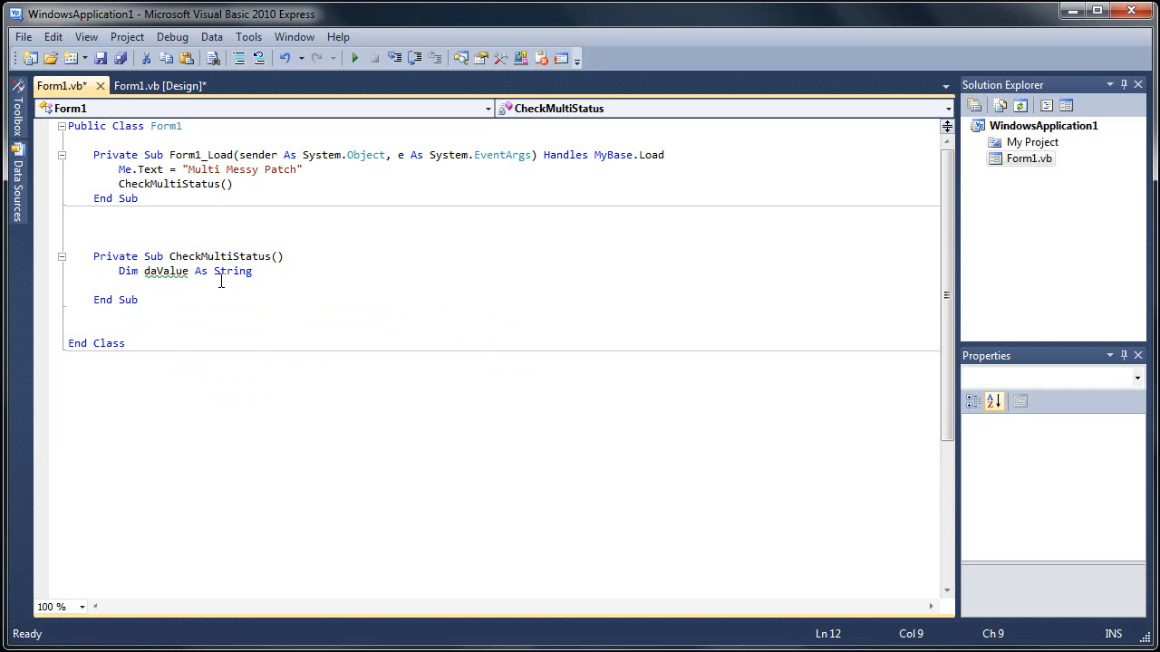
pyautogui.moveTo(229, 286)
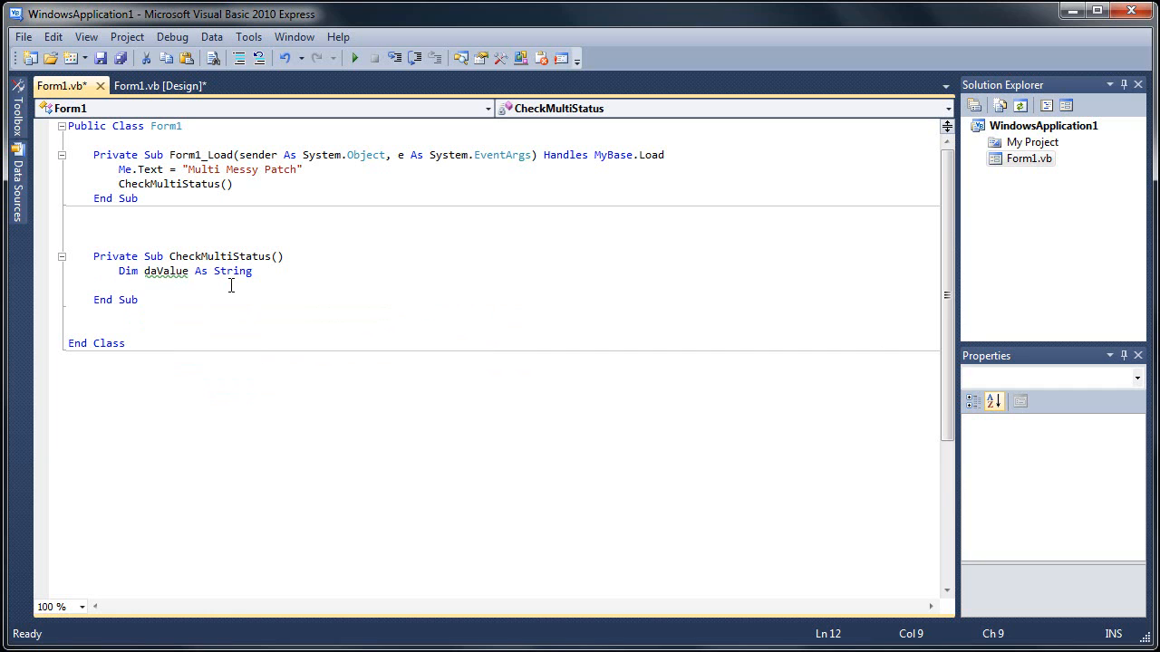
pyautogui.write('daValue =')
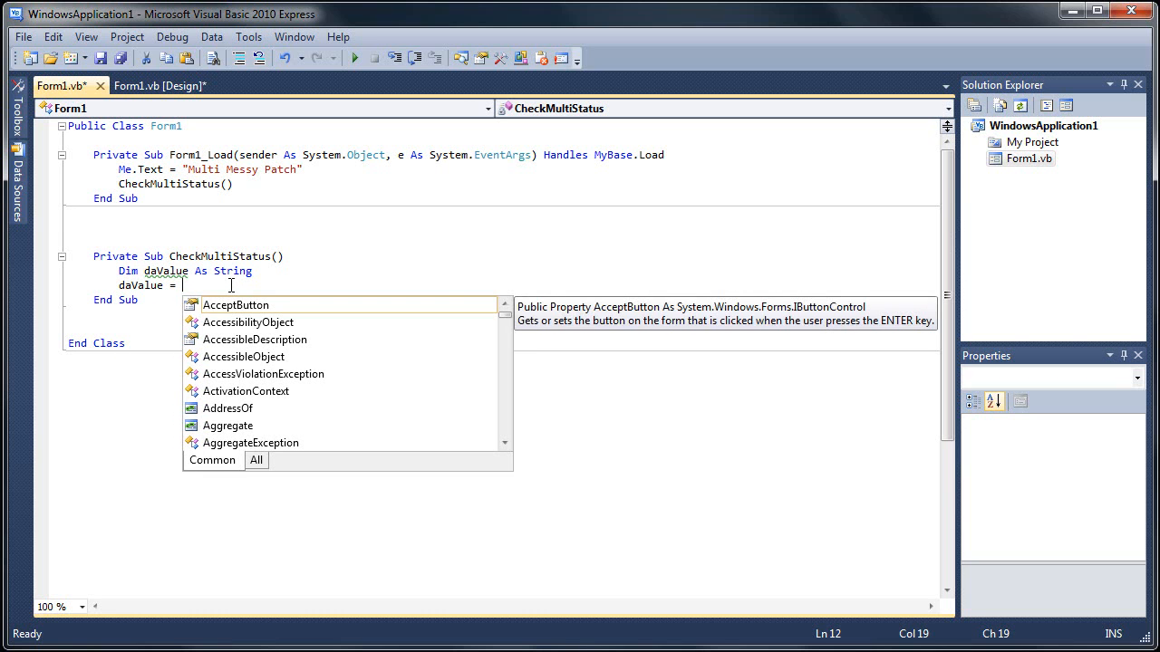
pyautogui.write('My.Com')
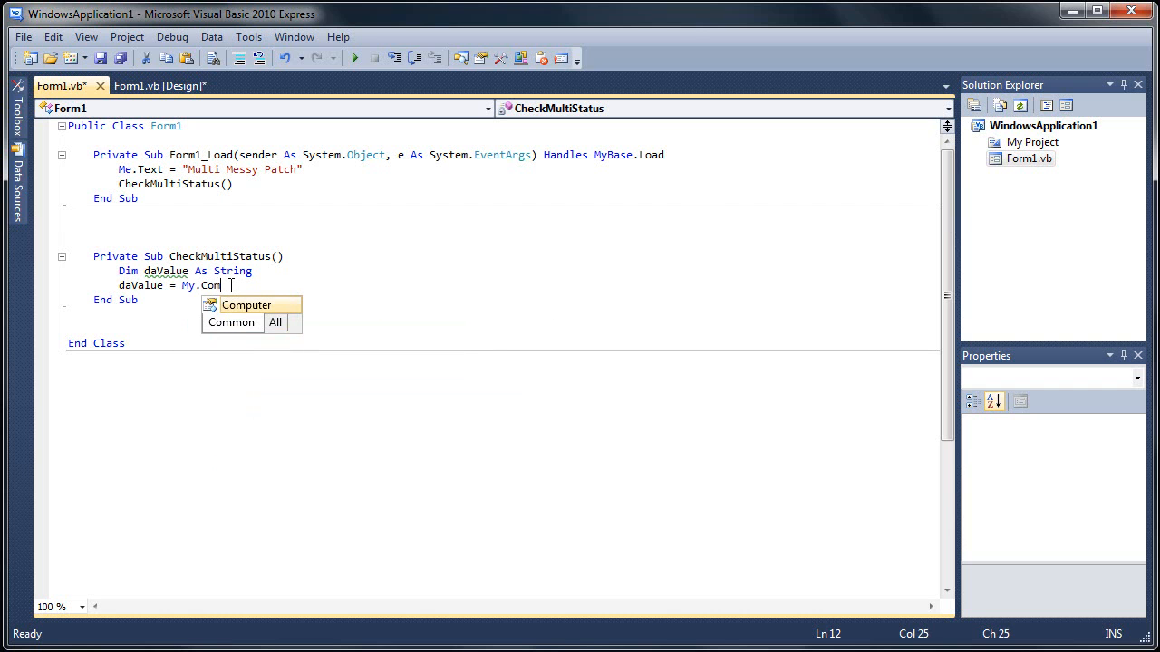
pyautogui.write('puter')
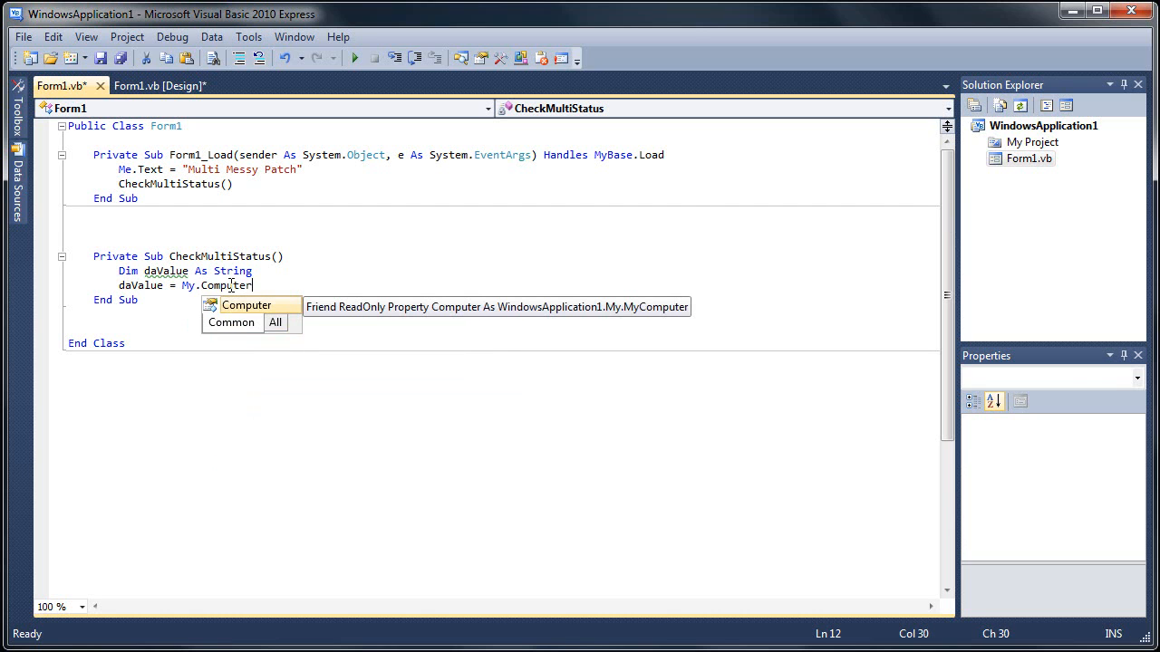
pyautogui.write('.Registry.GetValue')
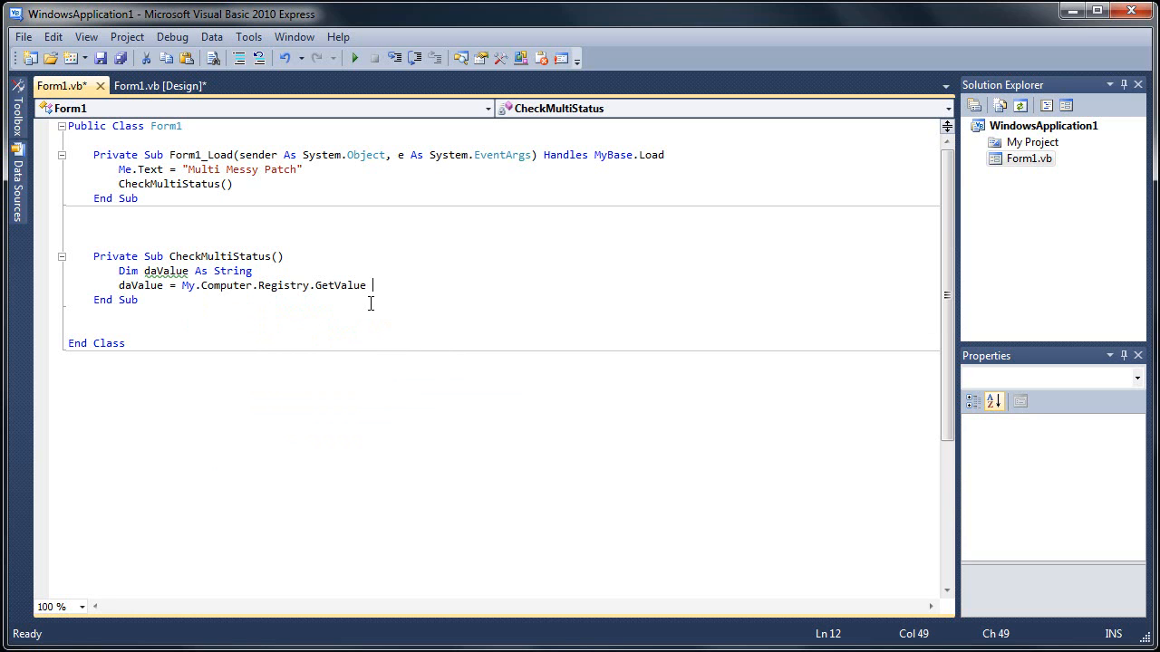
# Give GetValue the key path "HKEY_CURRENT_USER\Software\yahoo\pager\Test".
pyautogui.press('enter')
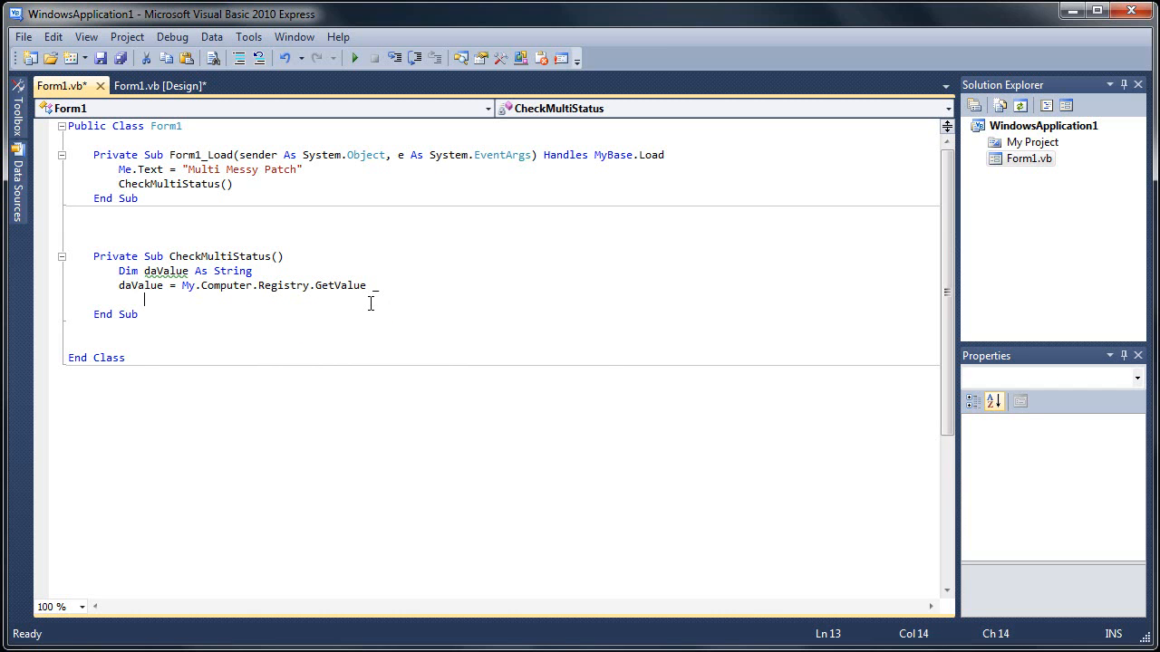
pyautogui.write('("H')
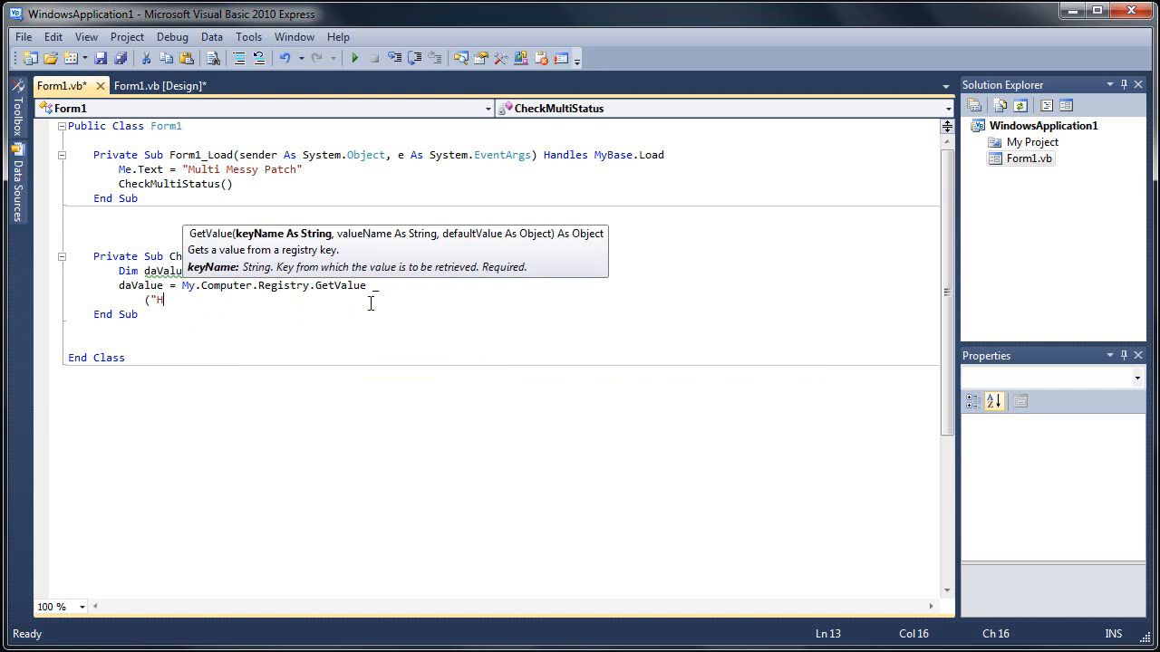
pyautogui.write('KEY')
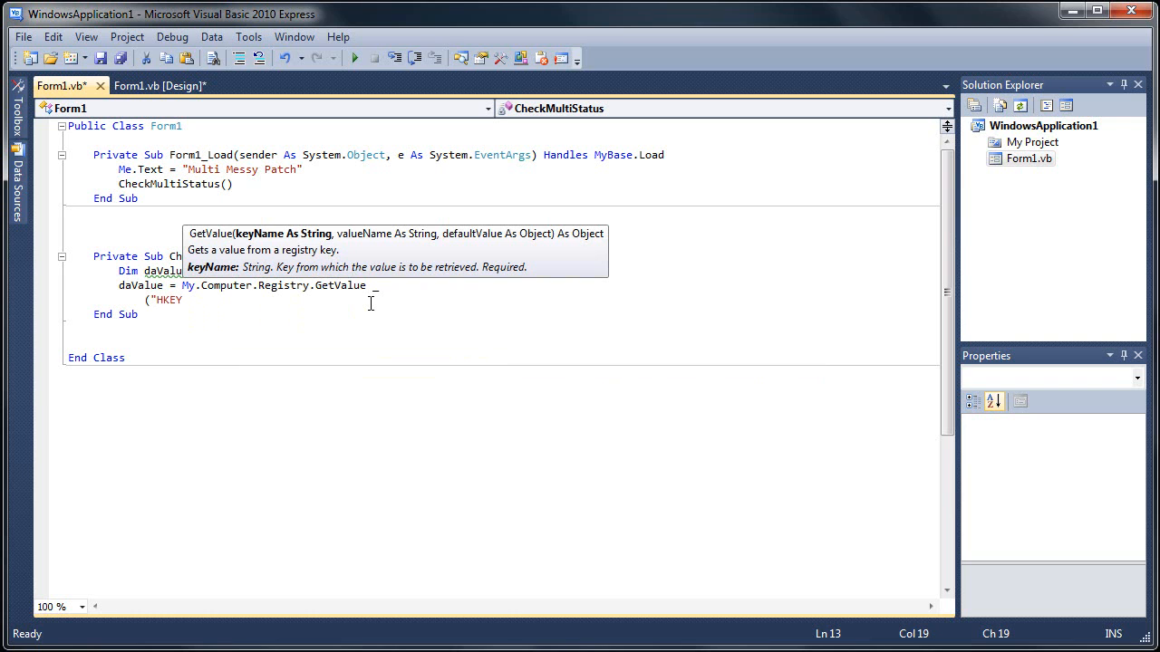
pyautogui.write('_CUR')
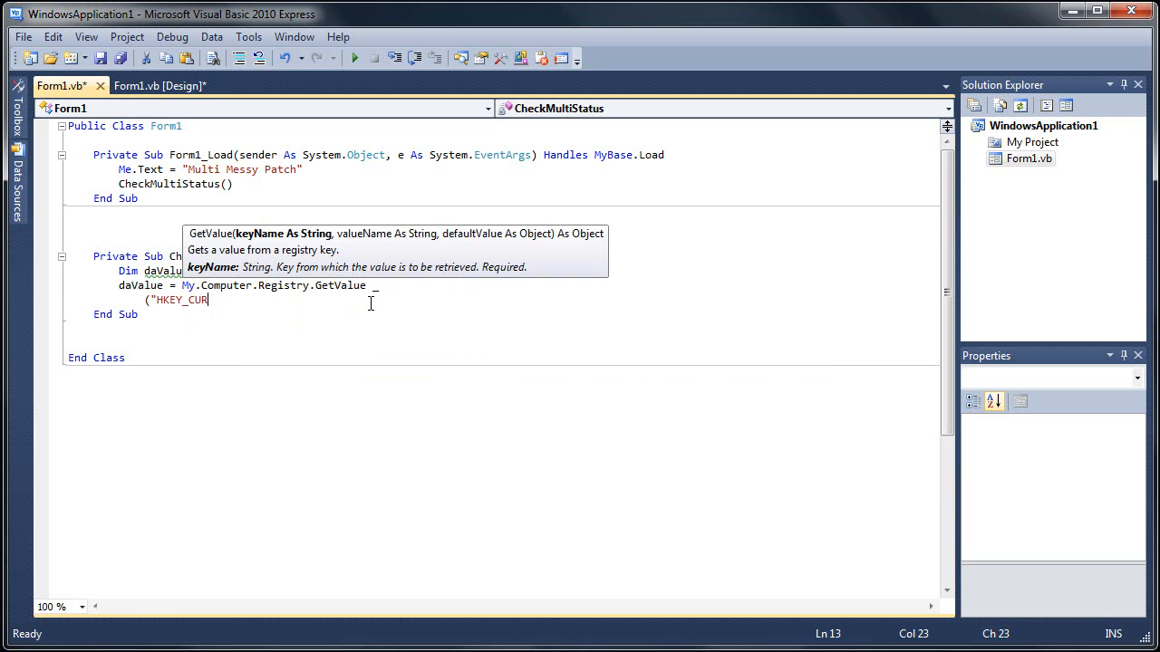
pyautogui.write('RENT_')
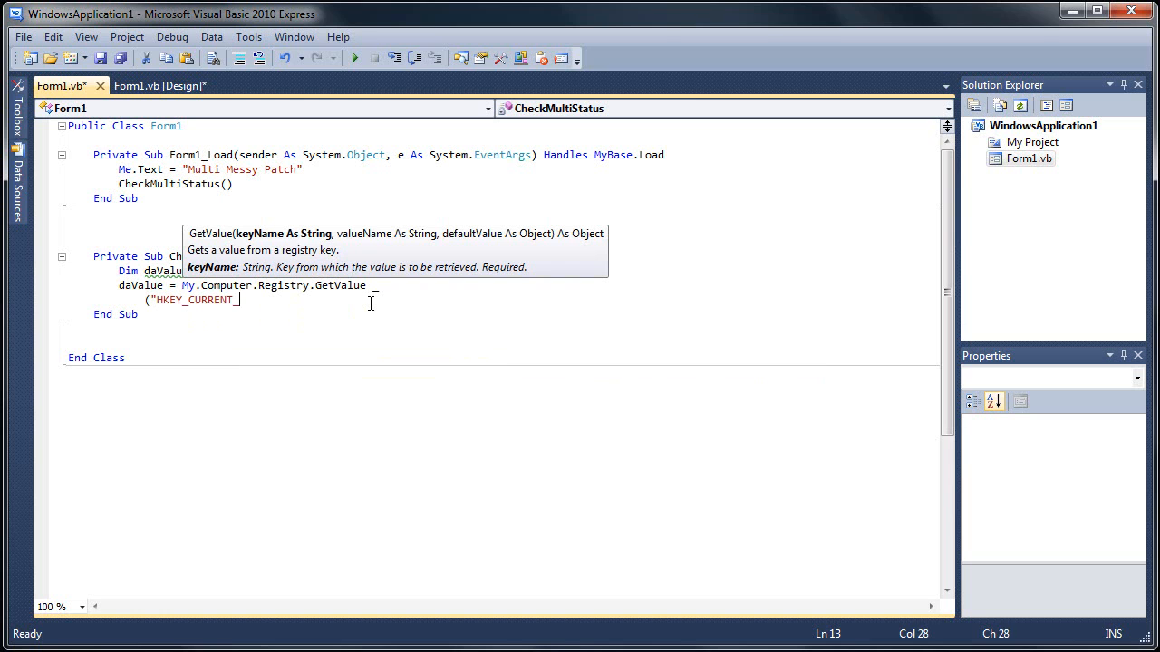
pyautogui.write('USER')
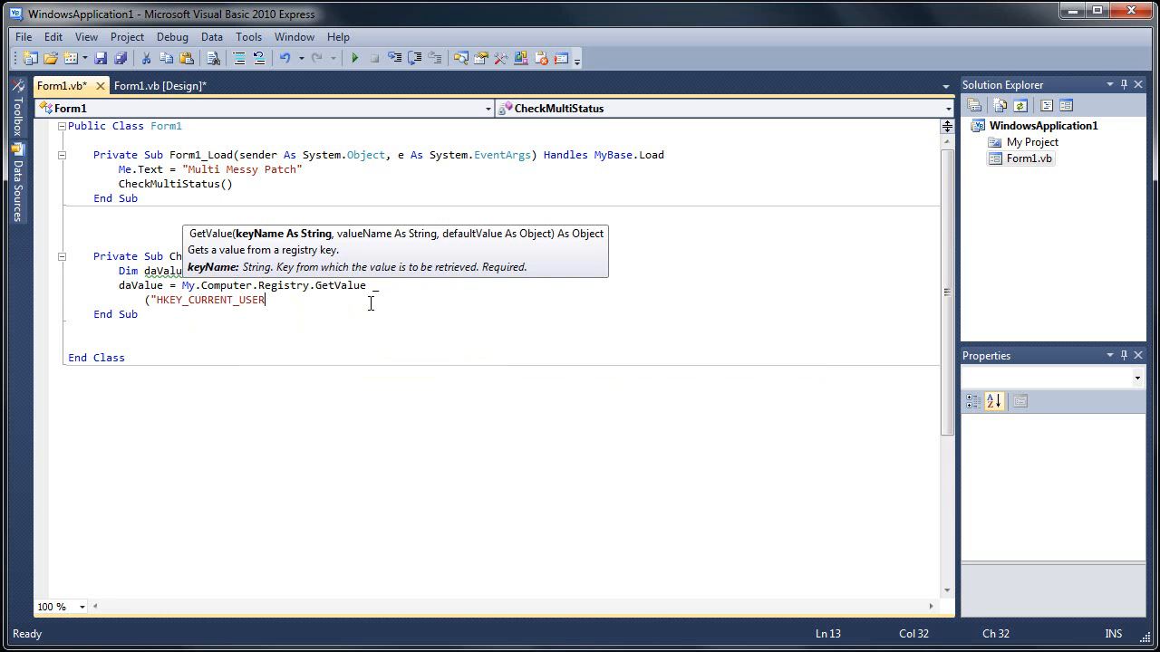
pyautogui.write('\\')
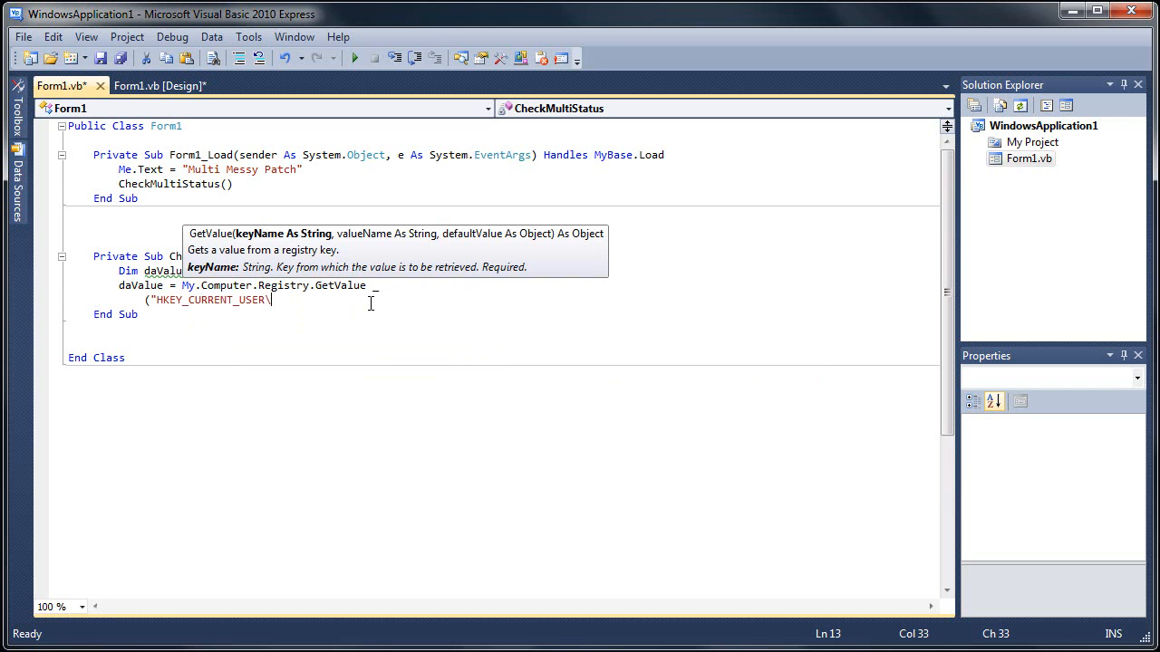
pyautogui.write('Soft')
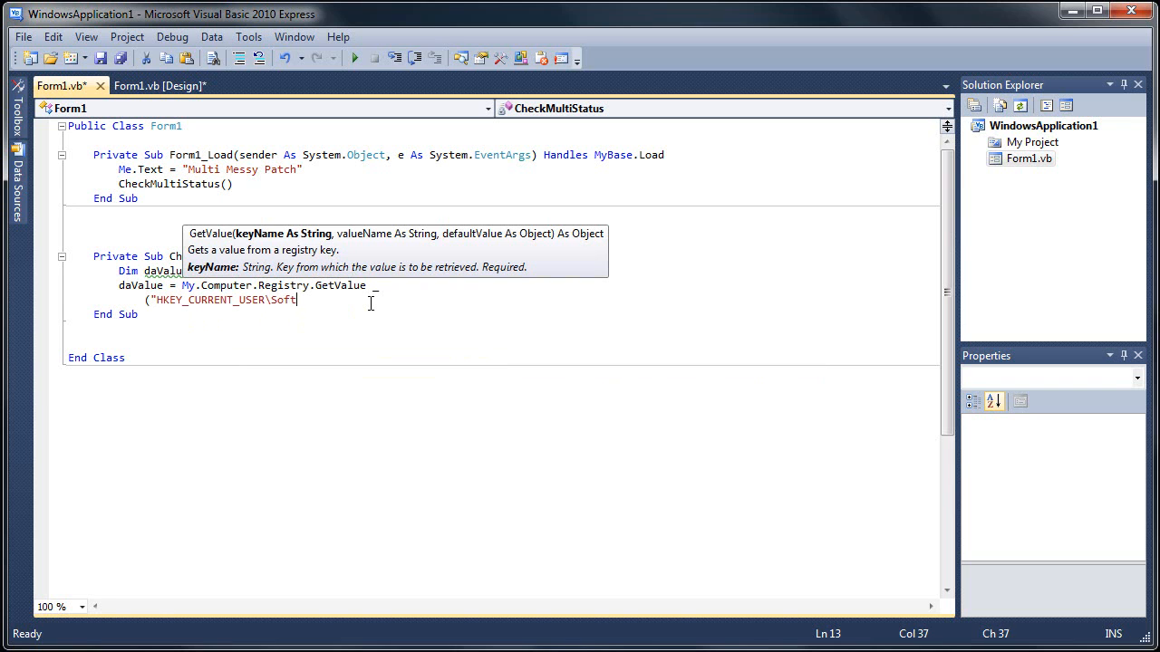
pyautogui.write('war')
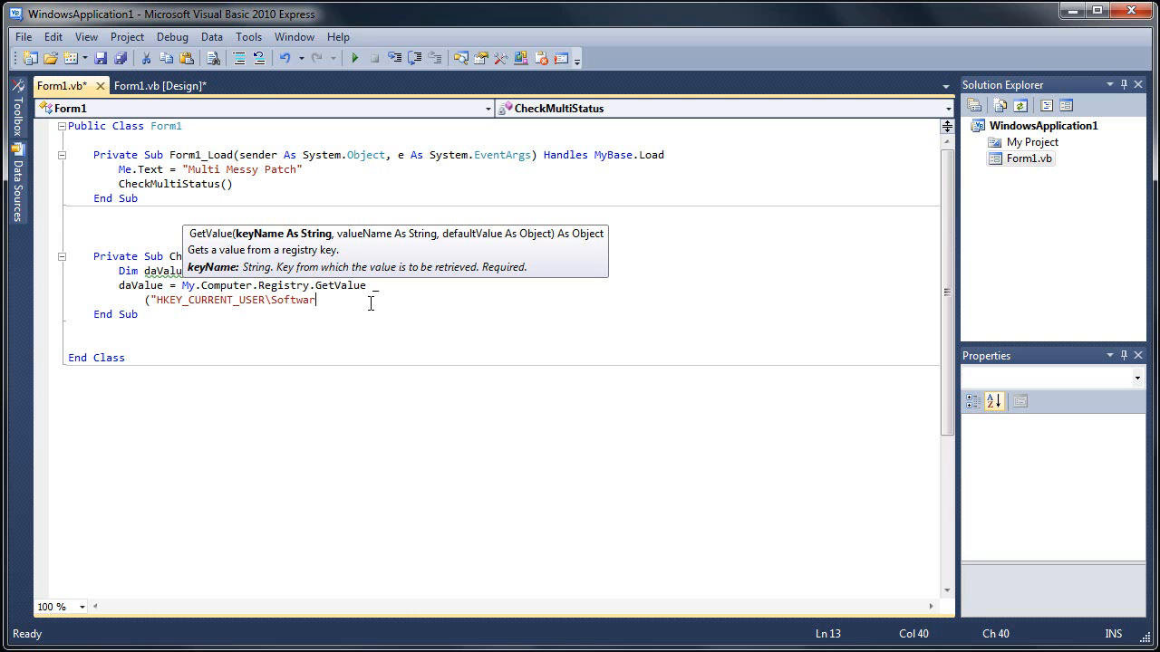
pyautogui.write('e')
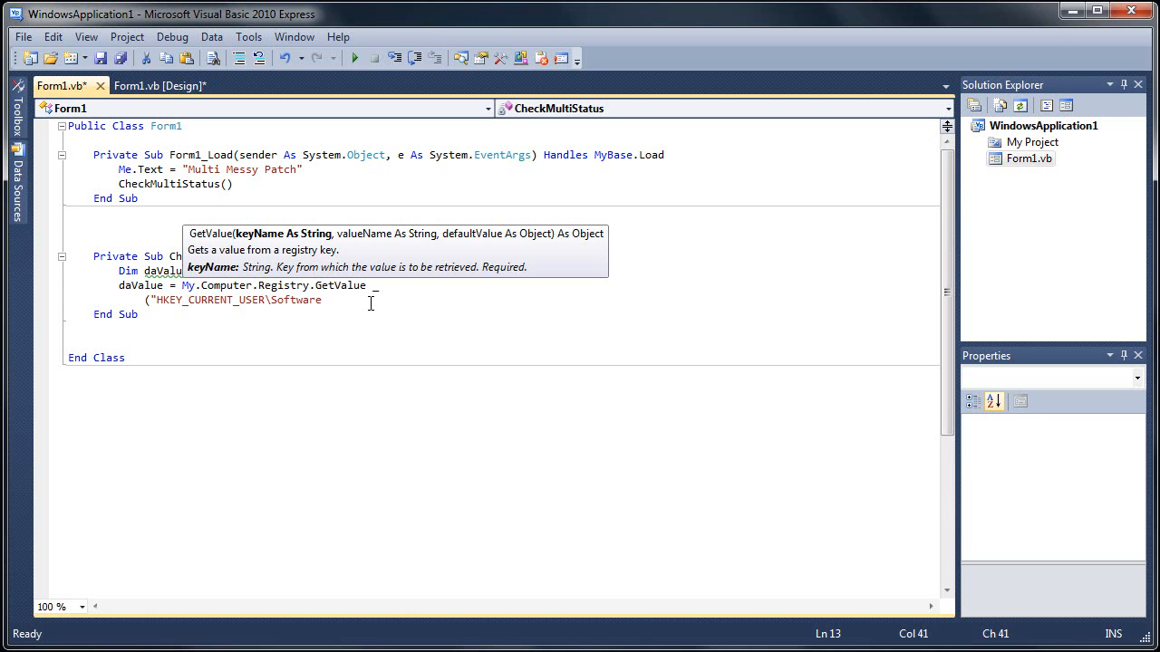
pyautogui.write('\\')
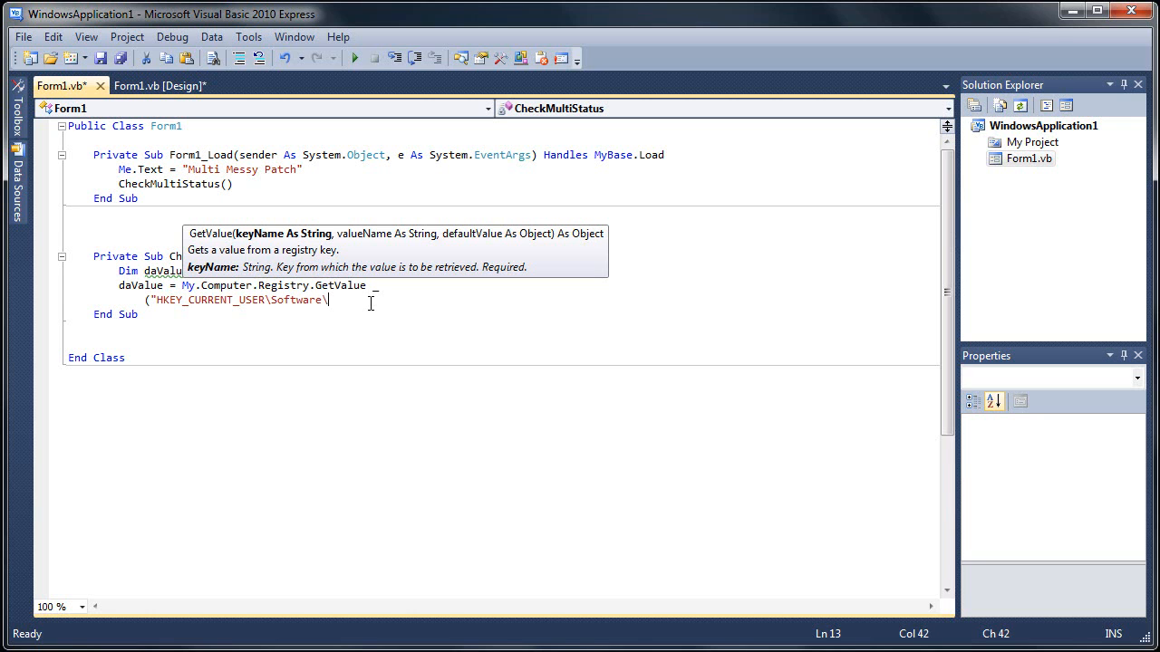
pyautogui.write('y')
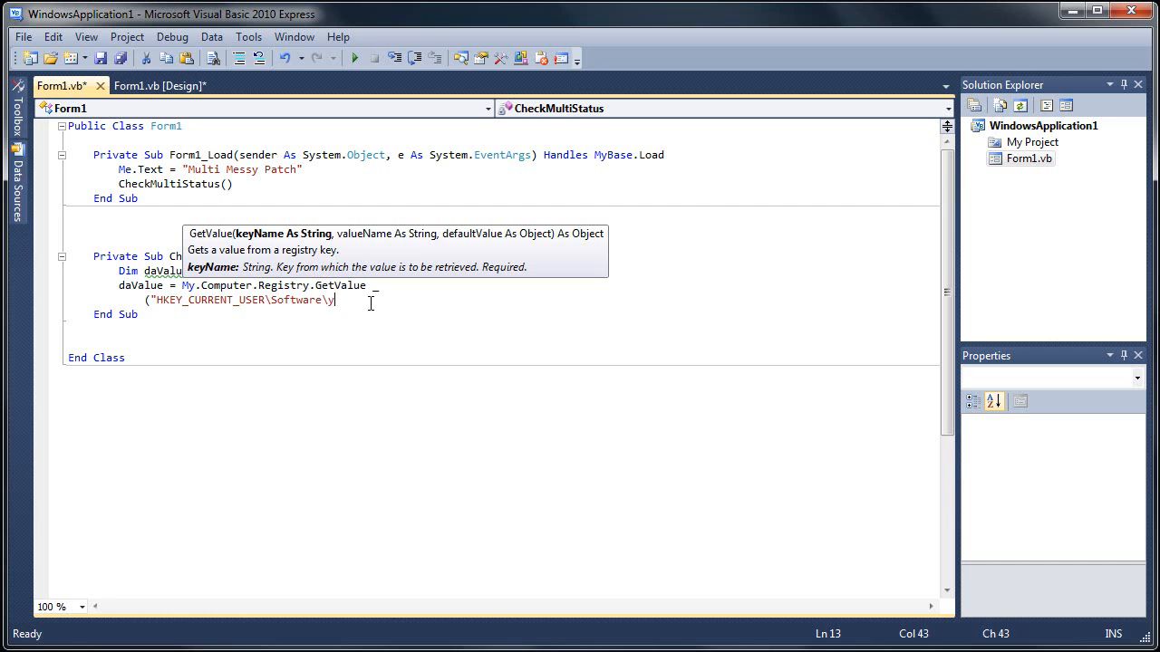
pyautogui.write('ahoo')
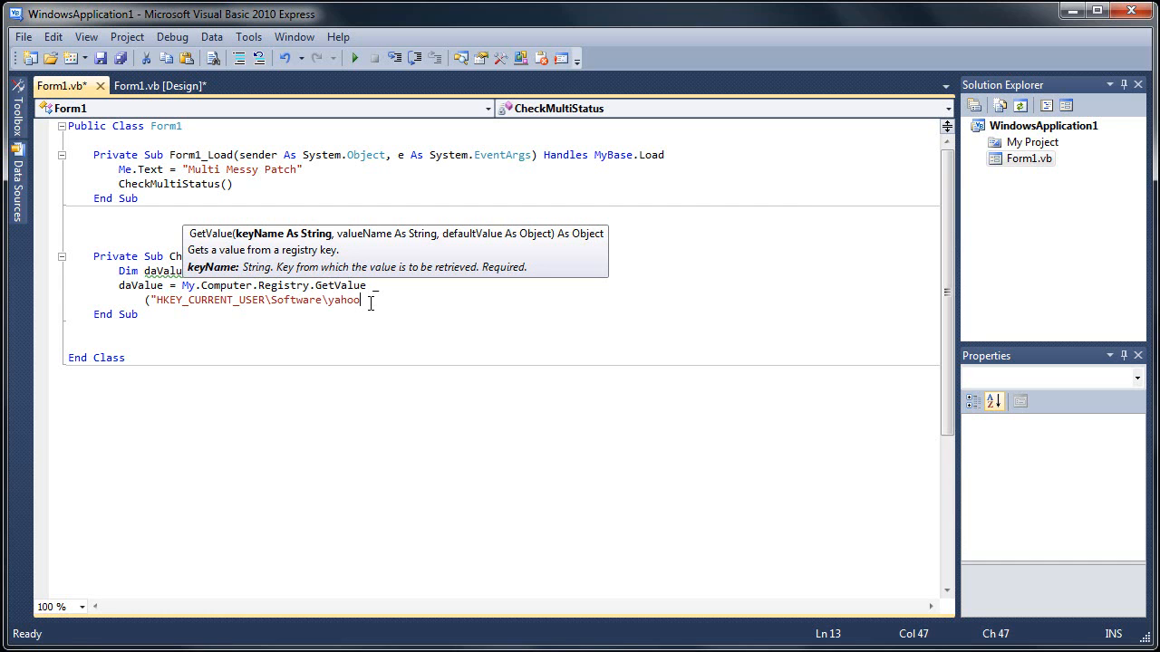
pyautogui.write('\\')
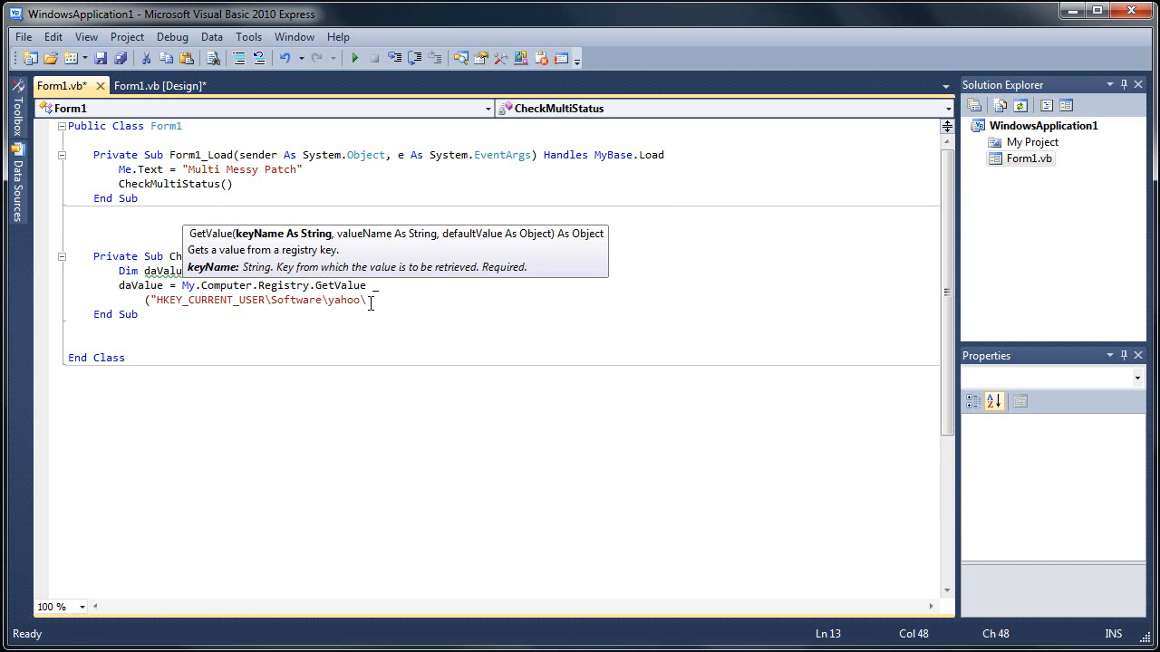
pyautogui.write('pager')
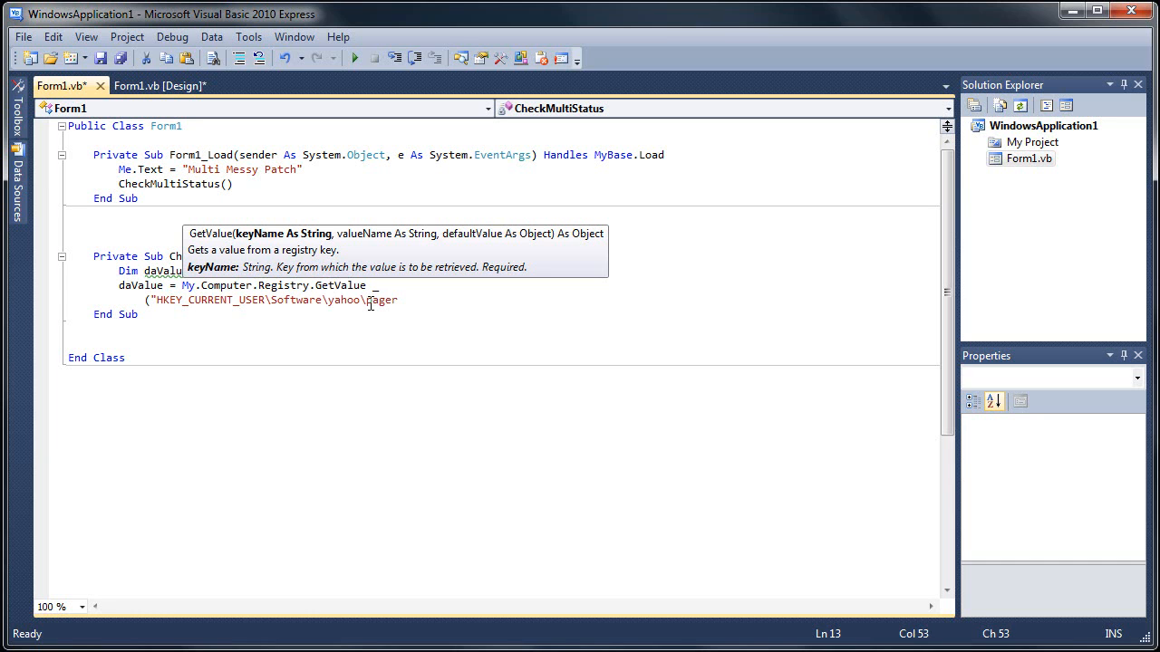
pyautogui.write('\\')
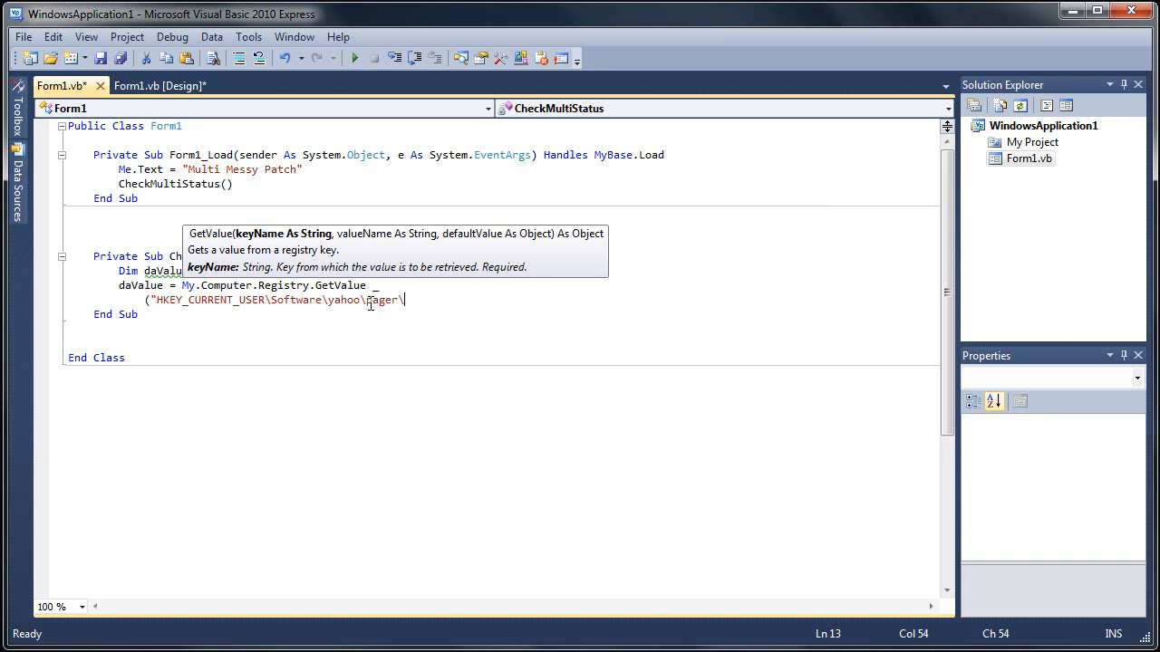
pyautogui.write('T')
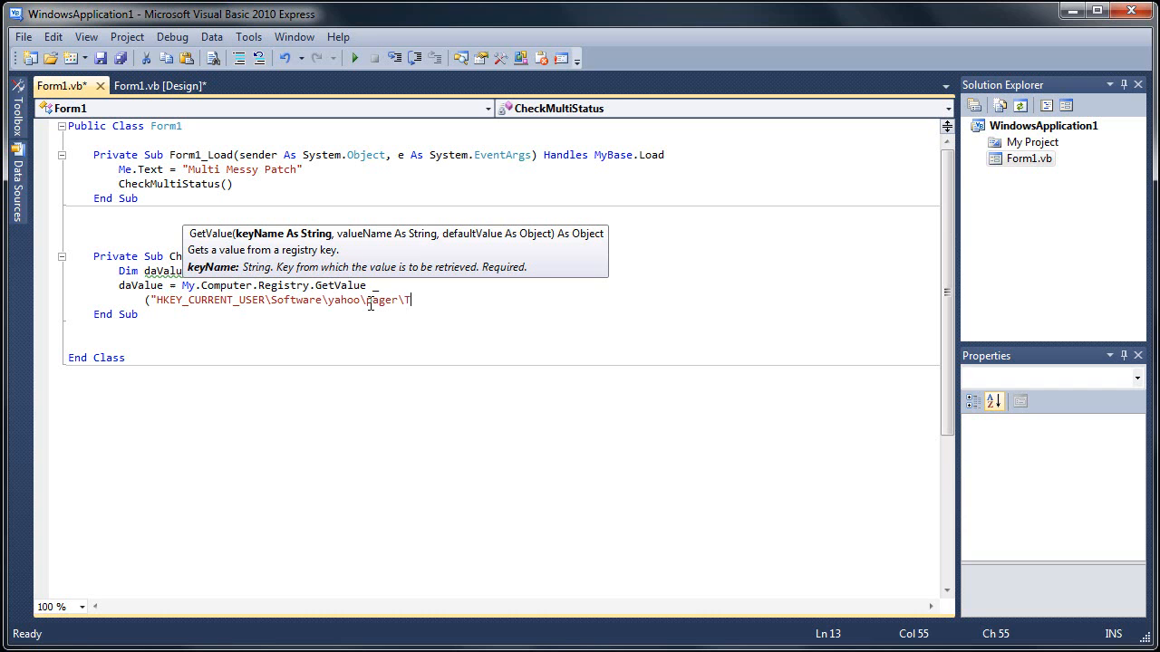
pyautogui.write('est",')
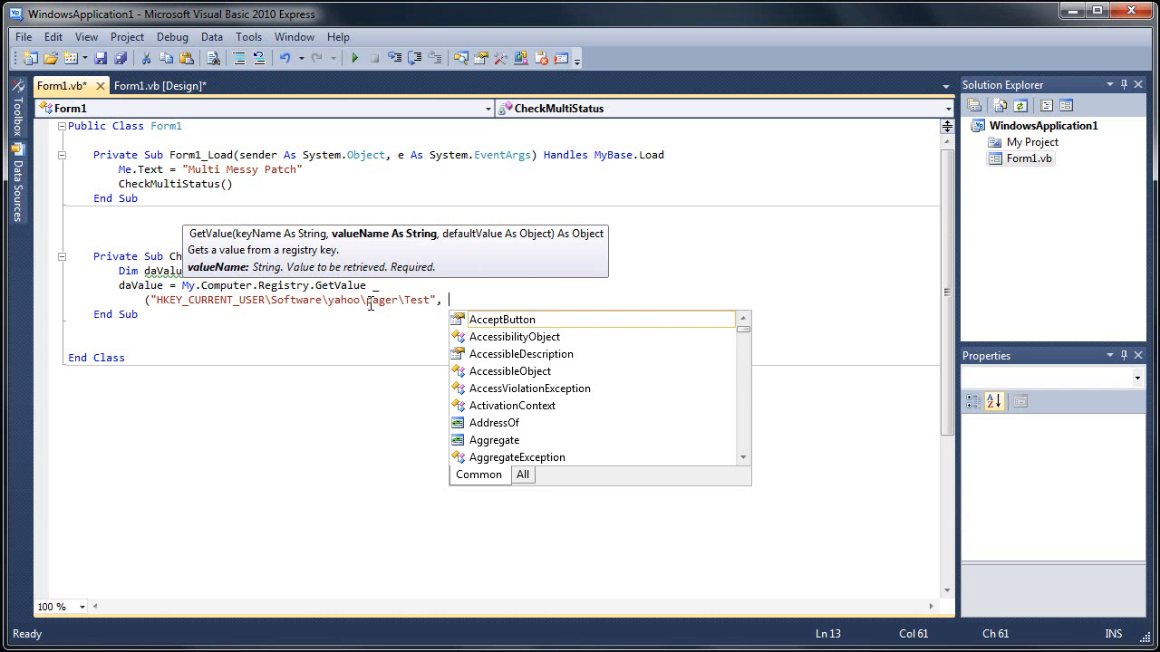
# Add the value name "Plural" and default Nothing to the GetValue call.
pyautogui.write('"P')
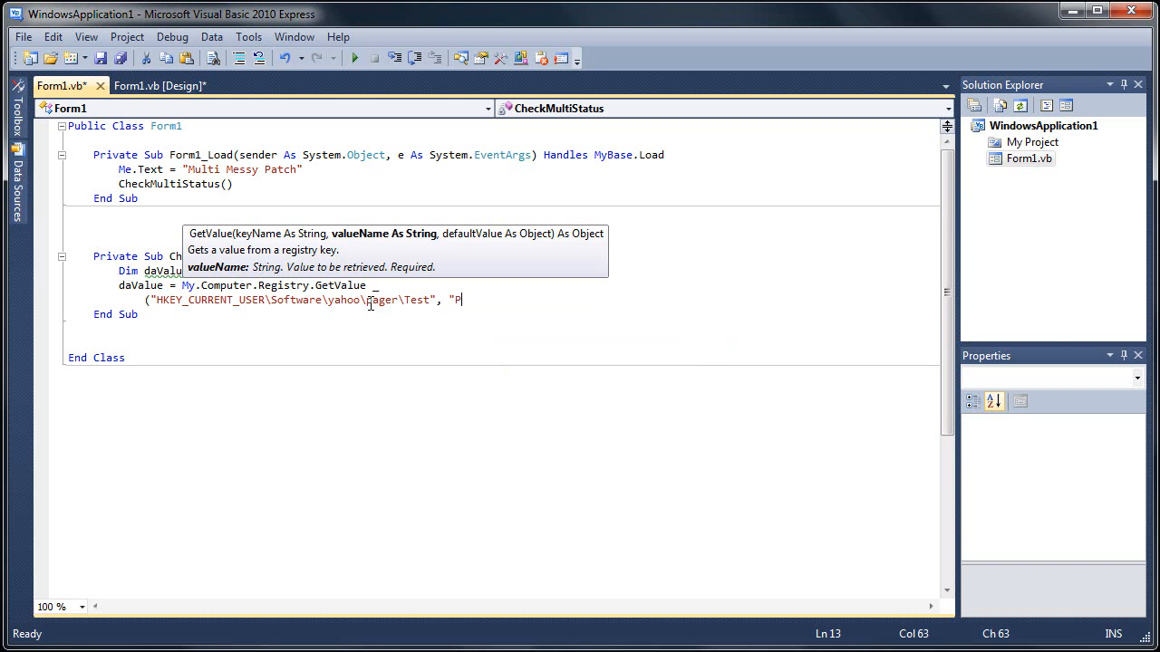
pyautogui.write('lural",')
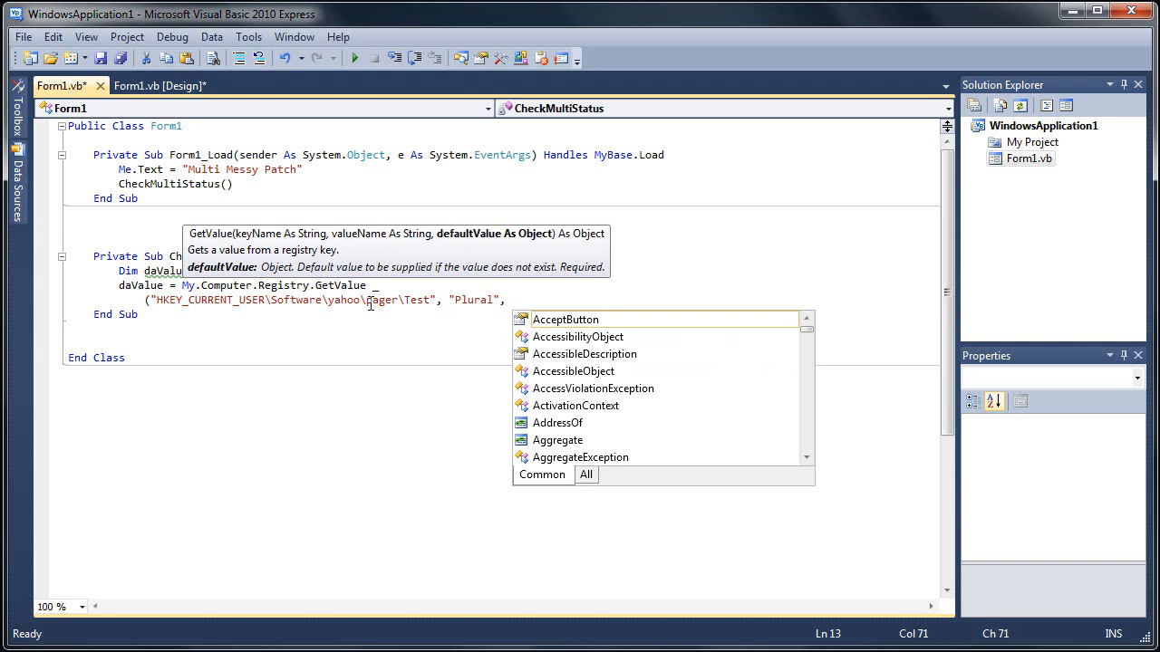
pyautogui.write('Nothing')
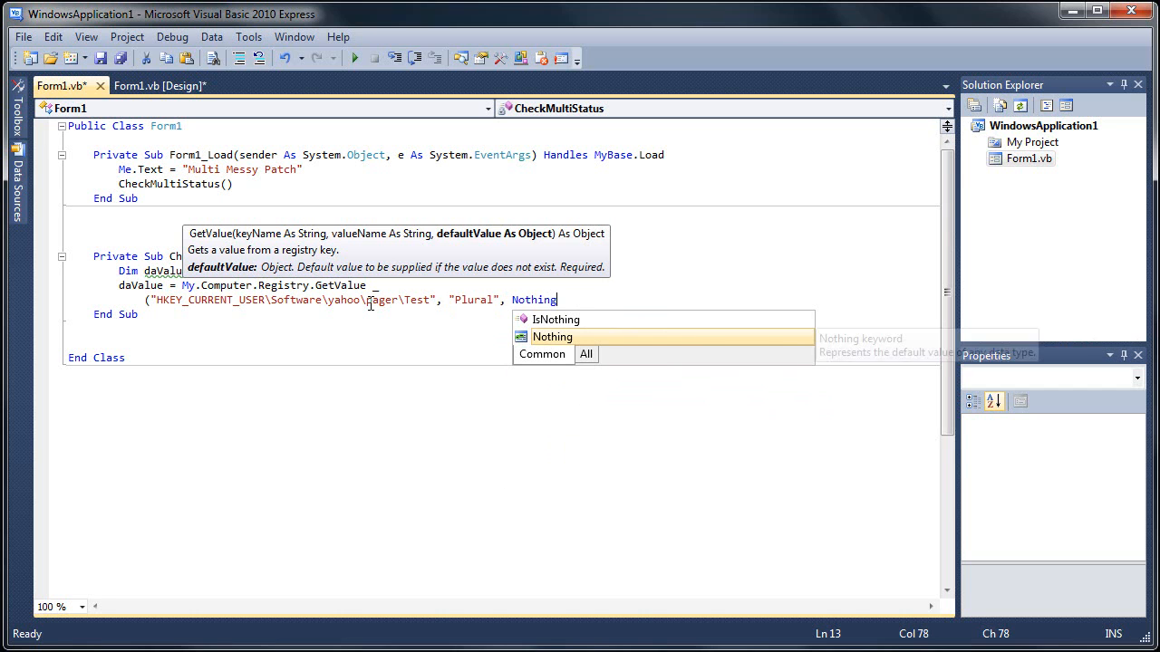
pyautogui.moveTo(551, 335)
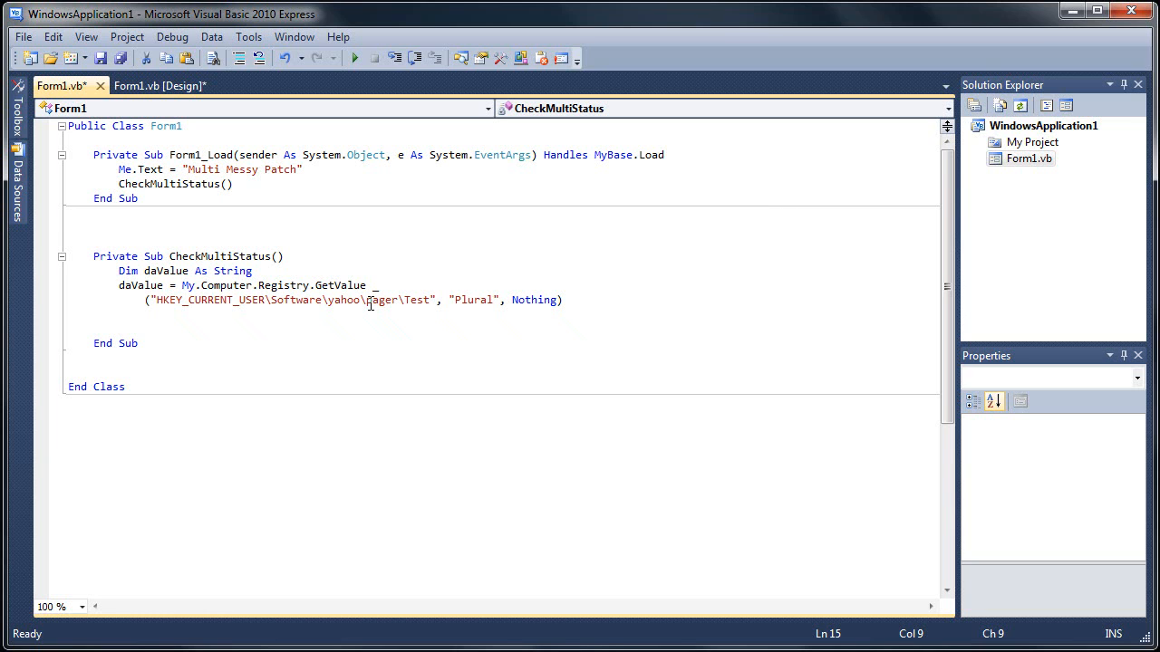
# If daValue is "0", set Stats.Text to "Status: Multi Messy Disabled".
pyautogui.write('If')
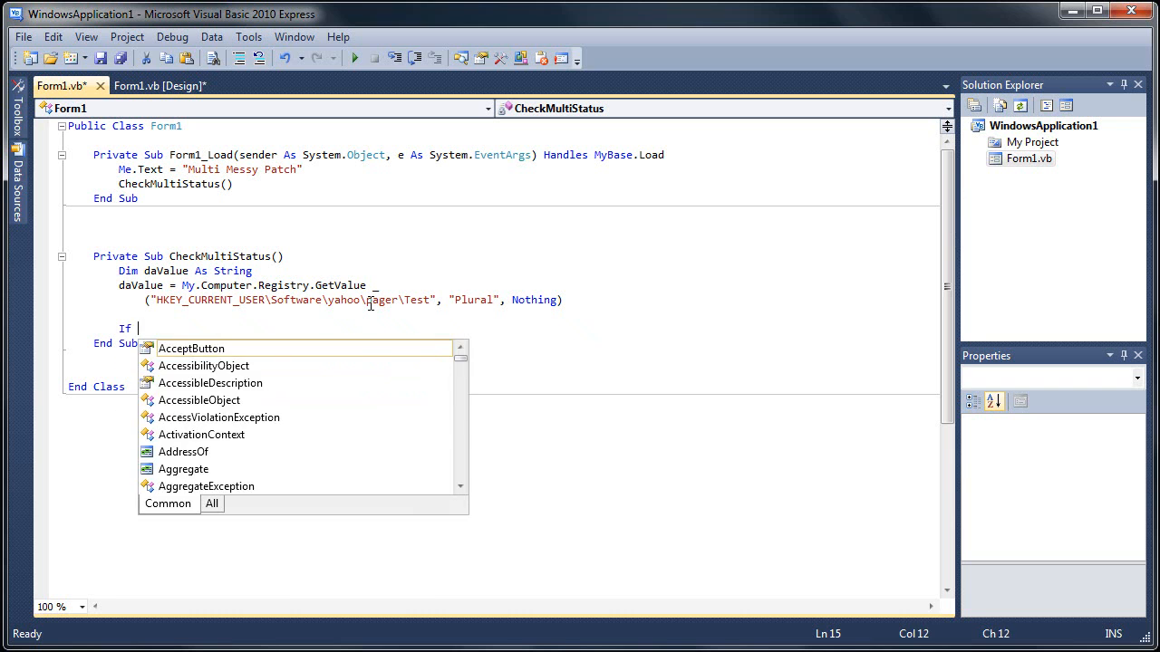
pyautogui.write('daValue =')
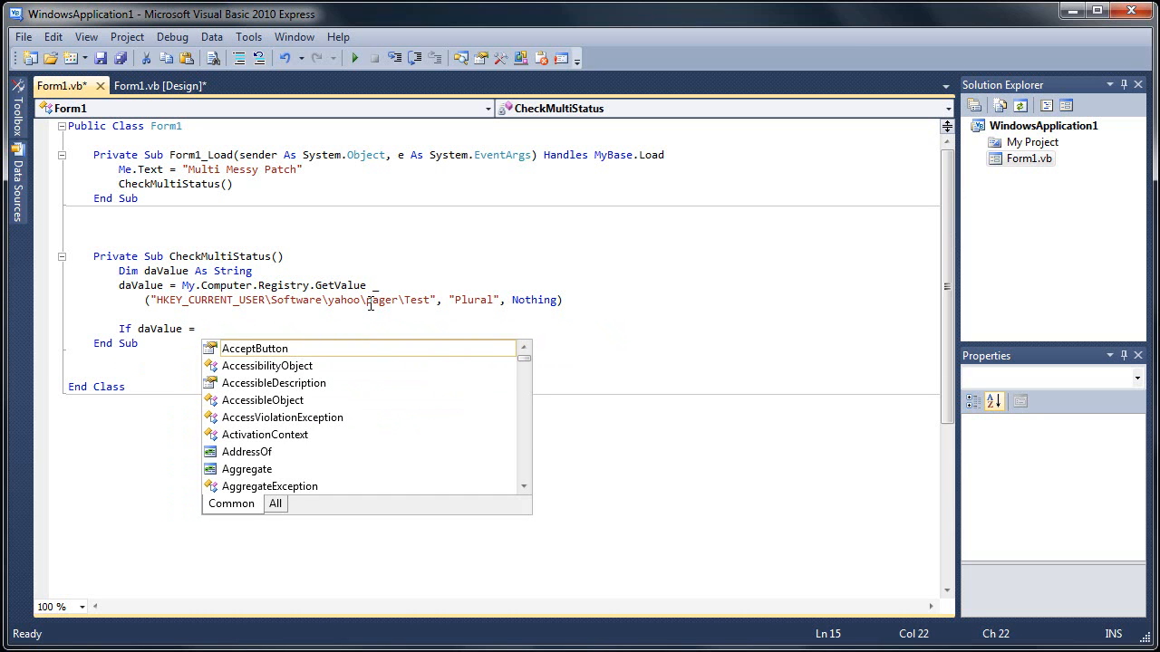
pyautogui.write('"0" Then')
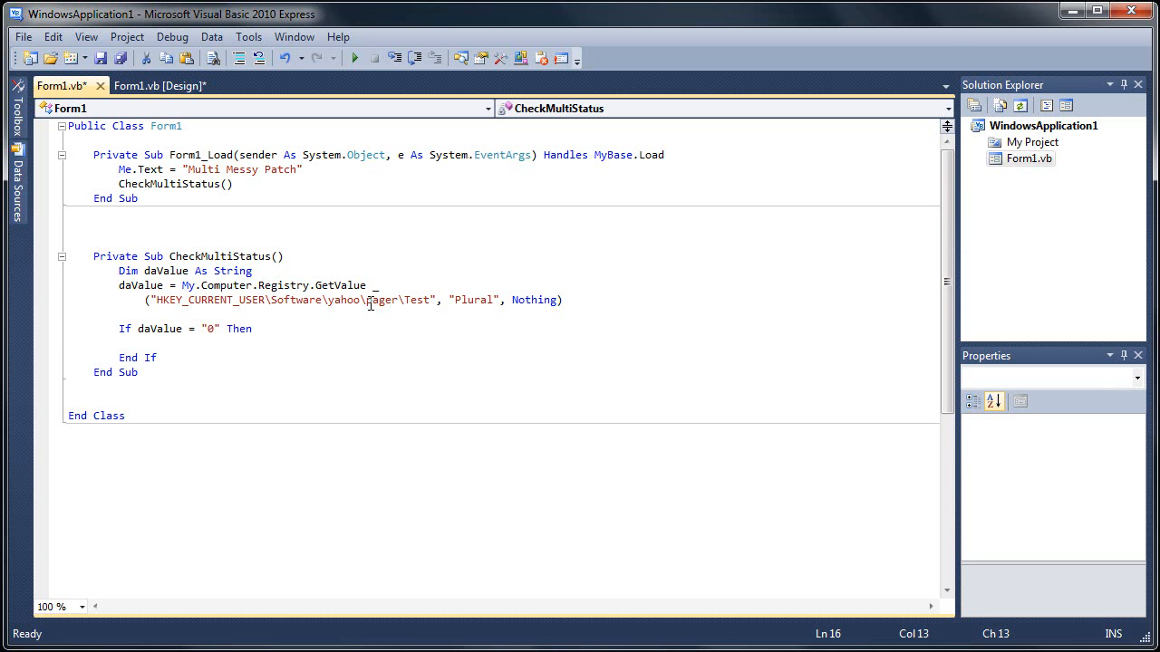
pyautogui.write('St')
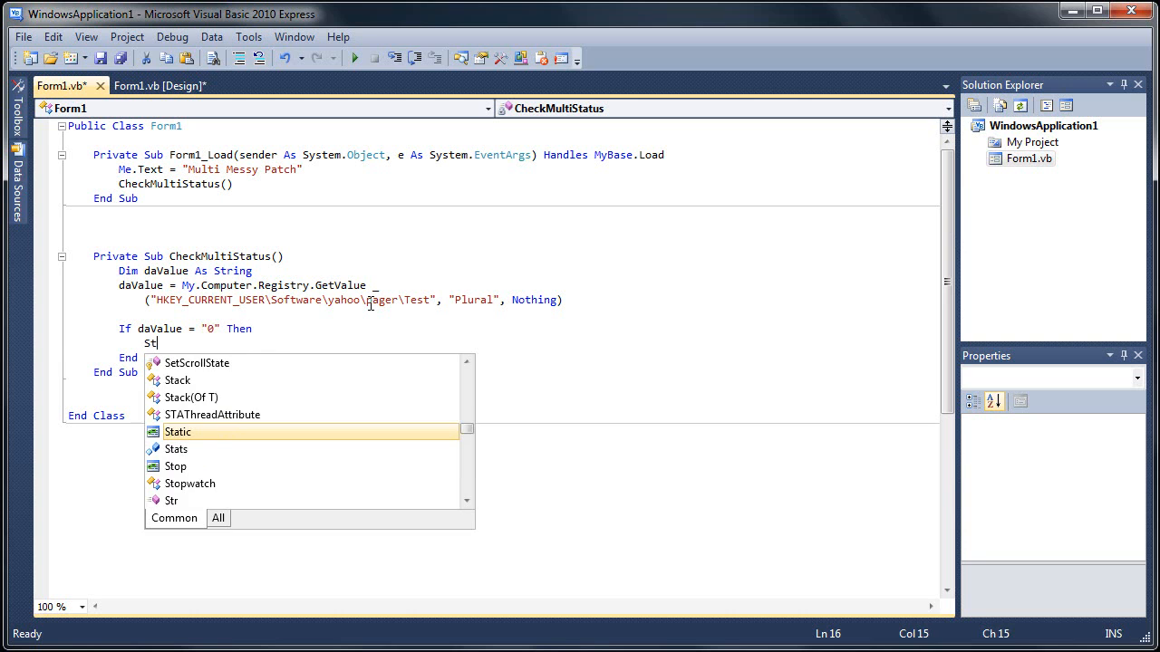
pyautogui.write('ats')
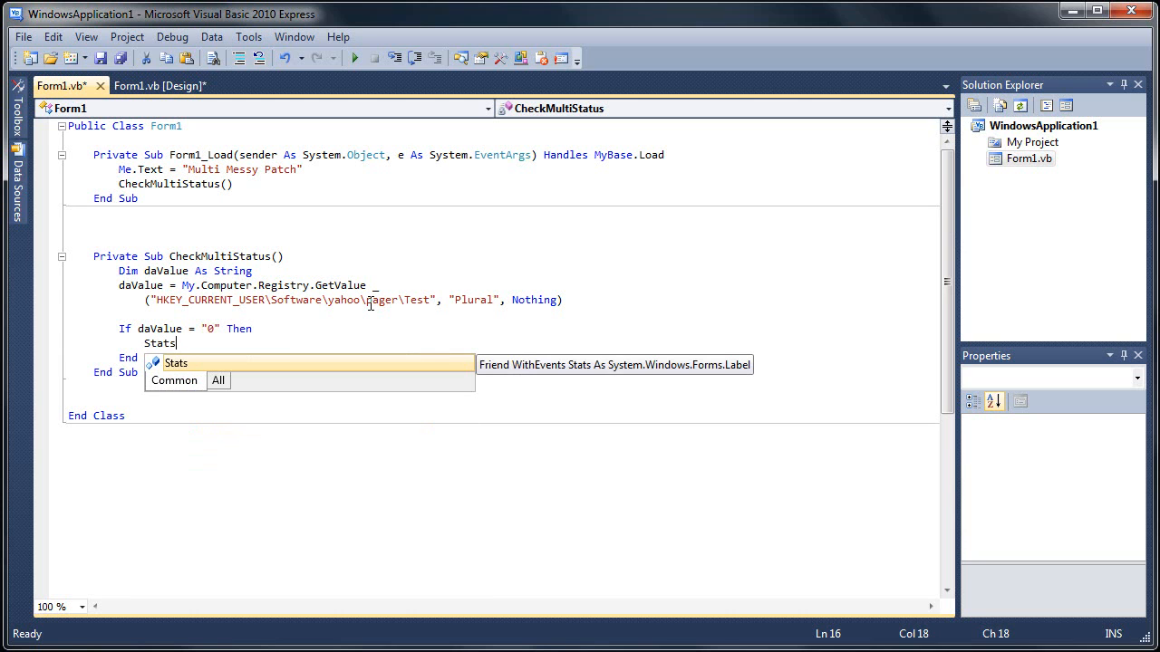
pyautogui.write('.text')
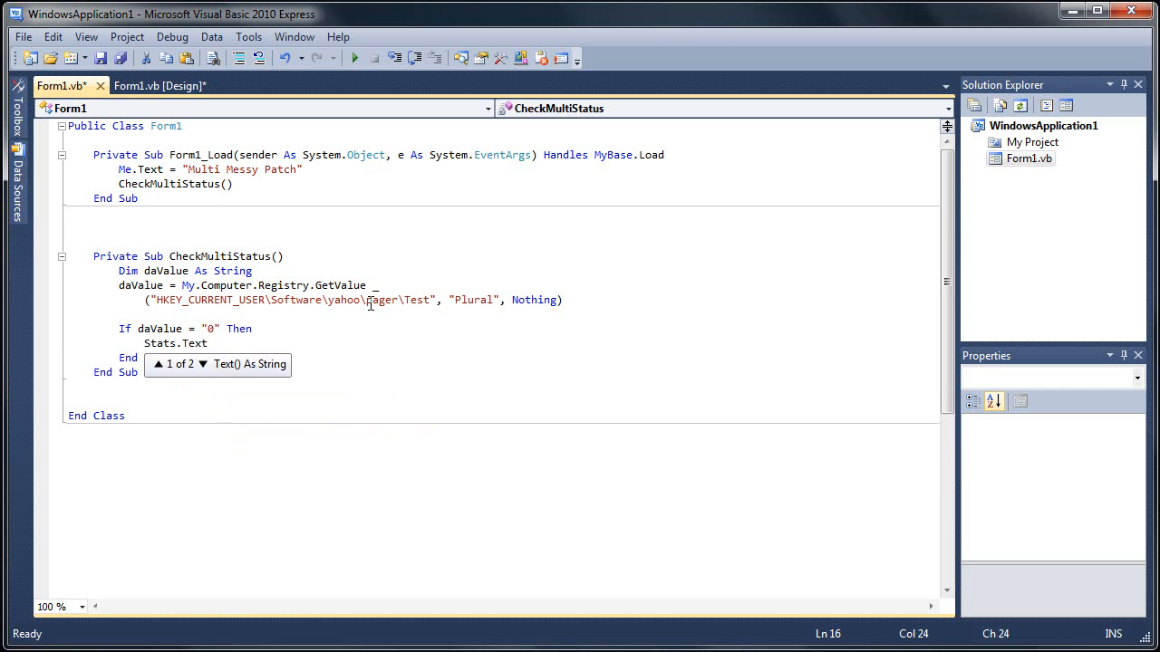
pyautogui.write('= "')
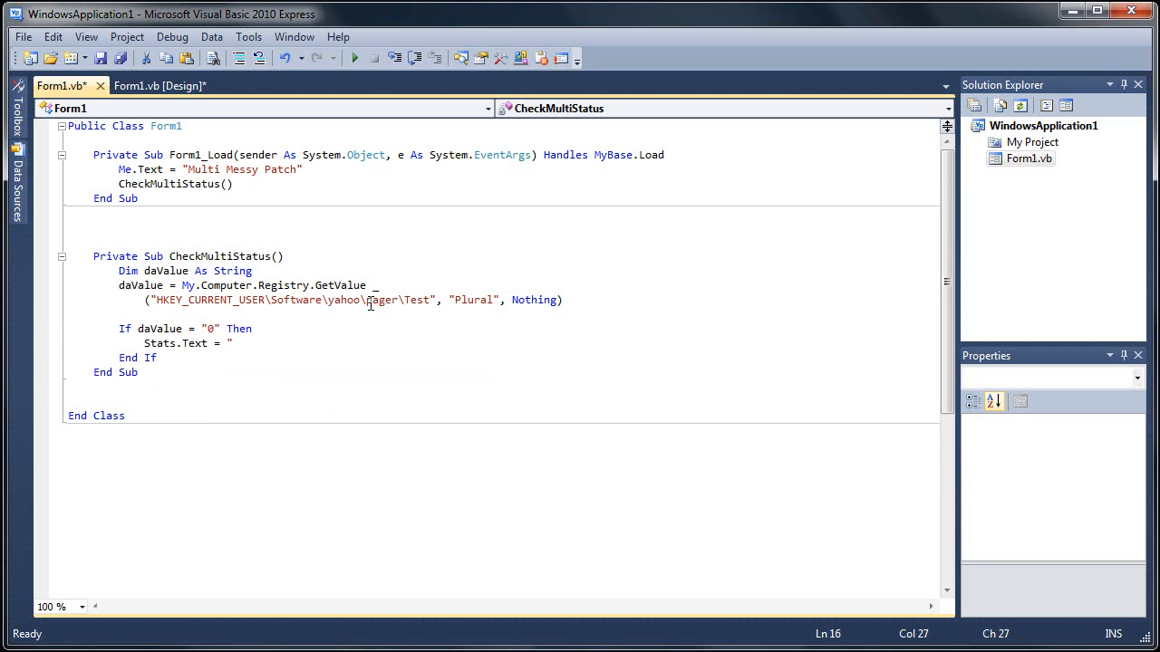
pyautogui.write('S')
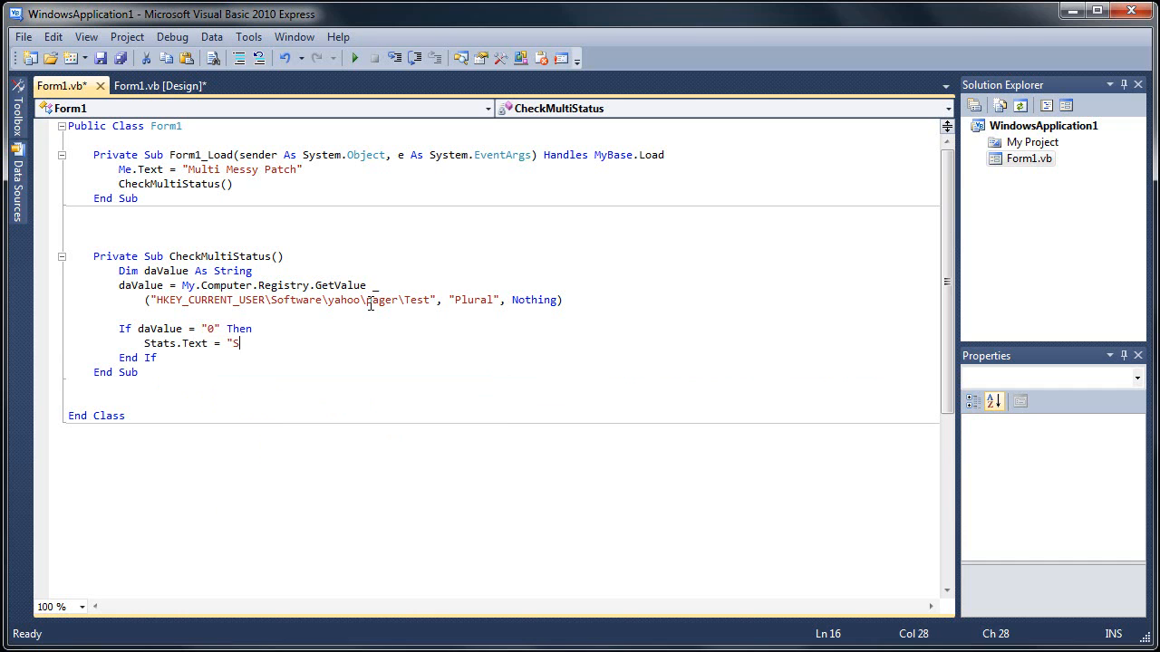
pyautogui.write('tatus:')
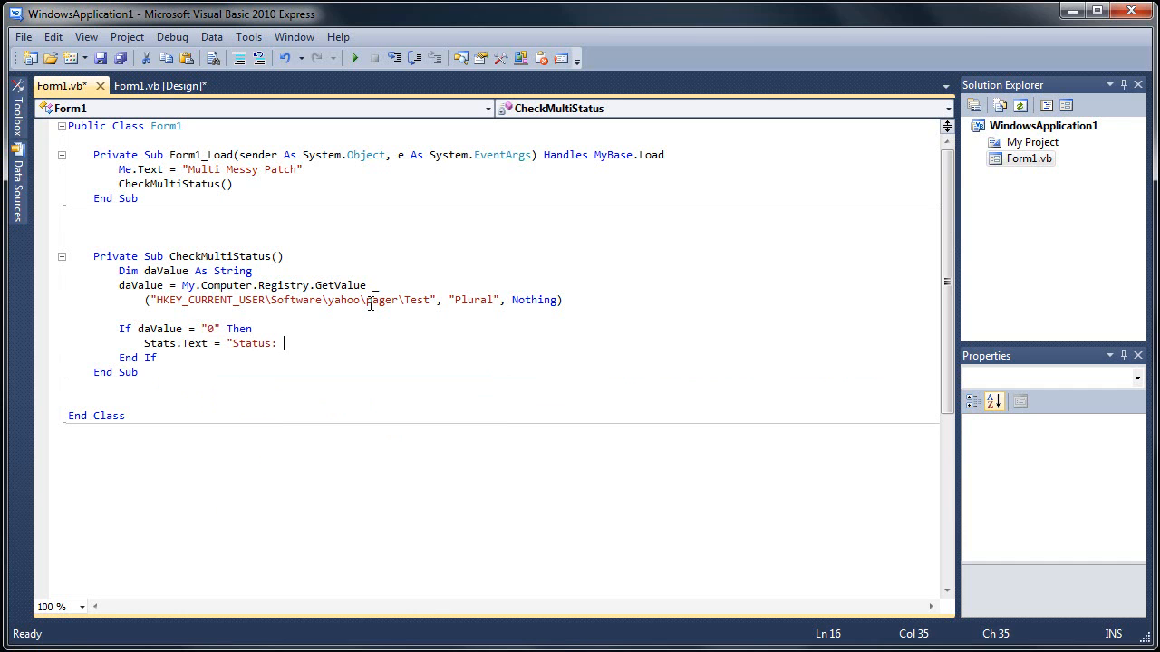
pyautogui.write('Multi M')
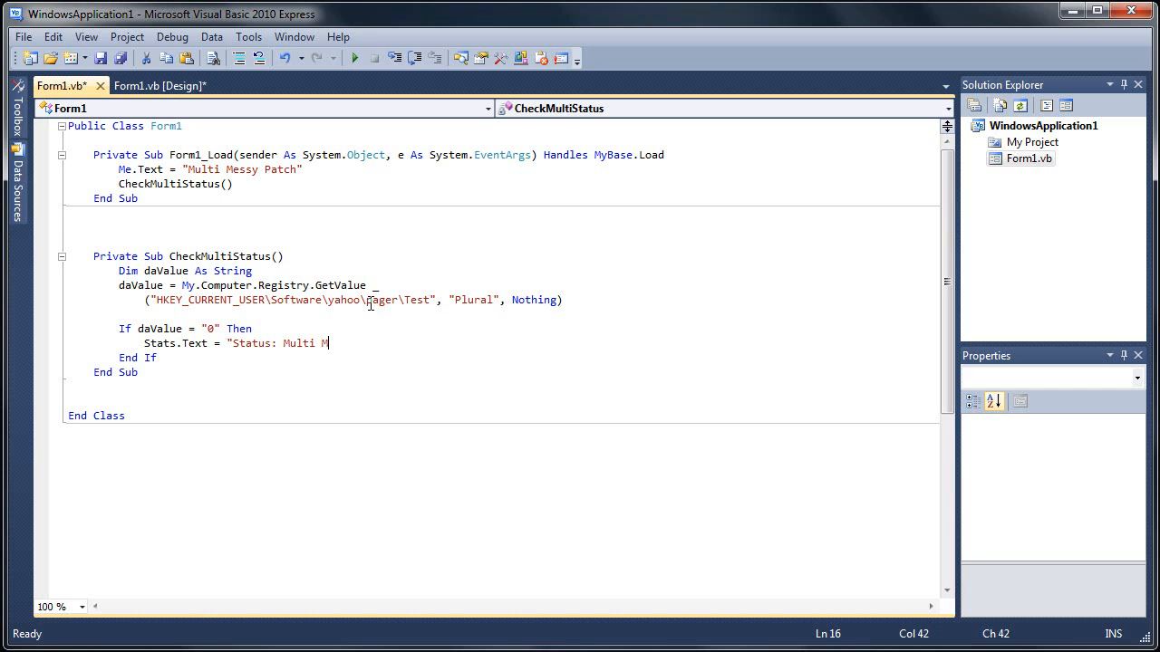
pyautogui.write('essy Disab')
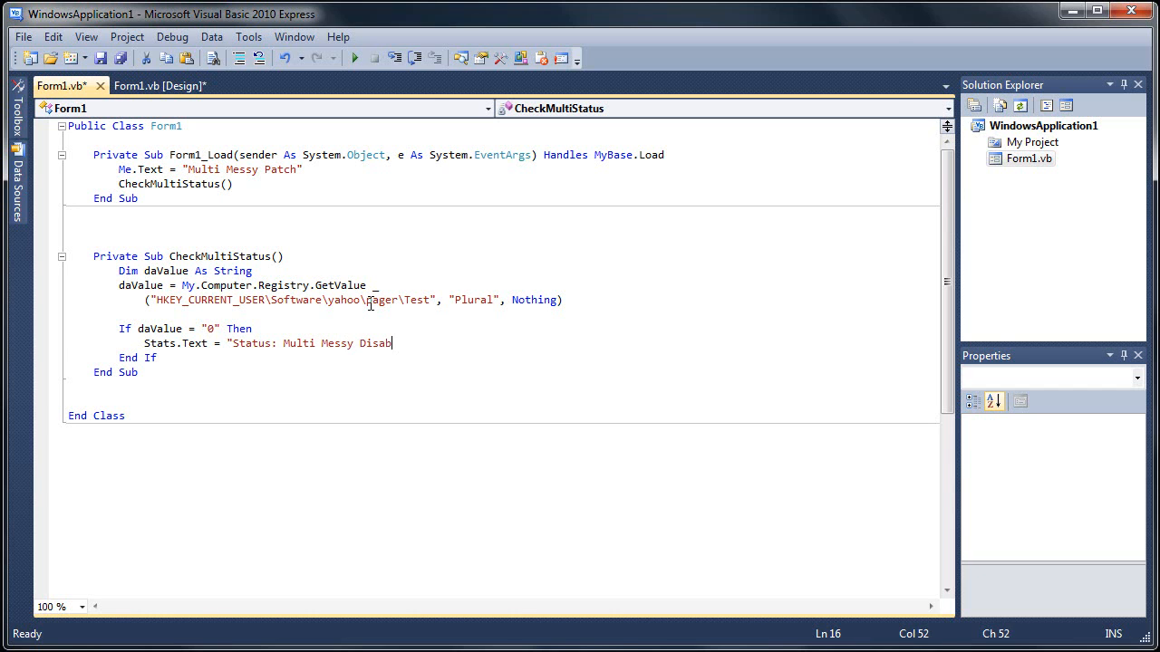
pyautogui.write('led"')
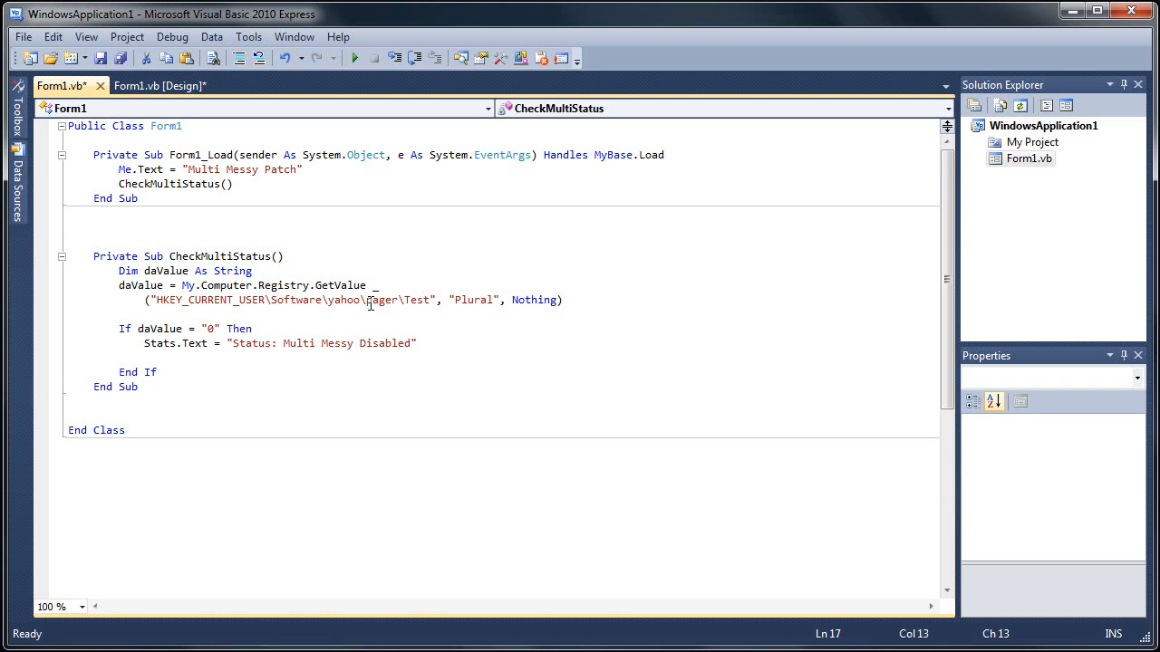
# Else branch sets Stats.Text to "Staus: Multi Messy Enabled".
pyautogui.write('Else')
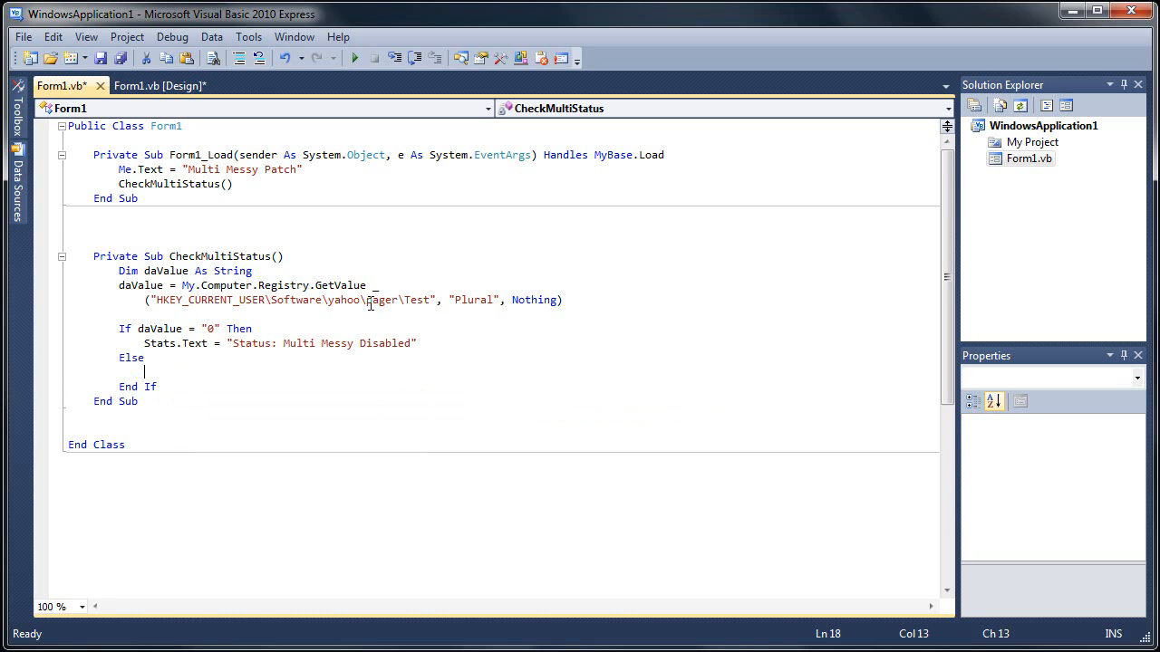
pyautogui.write('S')
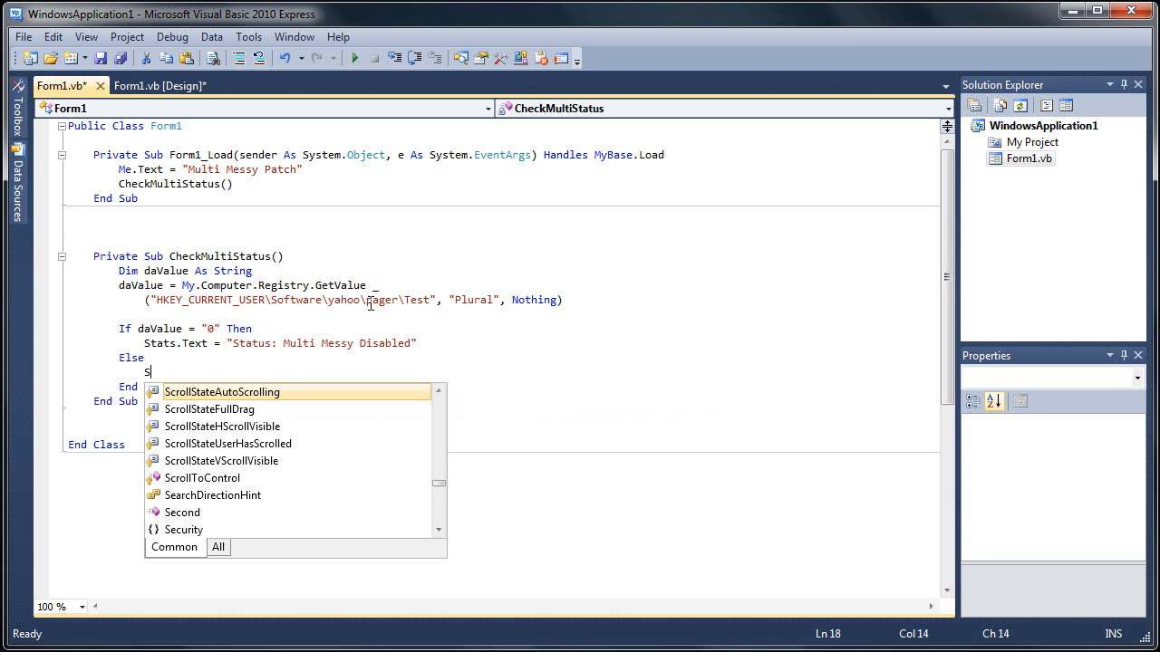
pyautogui.write('tats.Text = "')
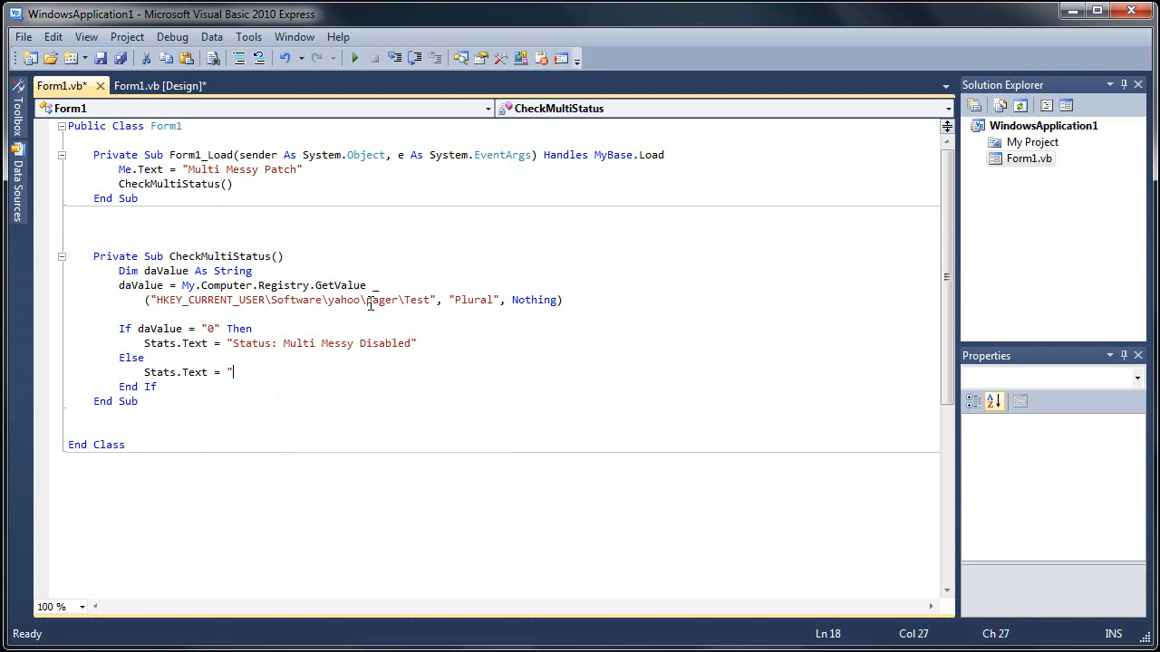
pyautogui.write('Staus:')
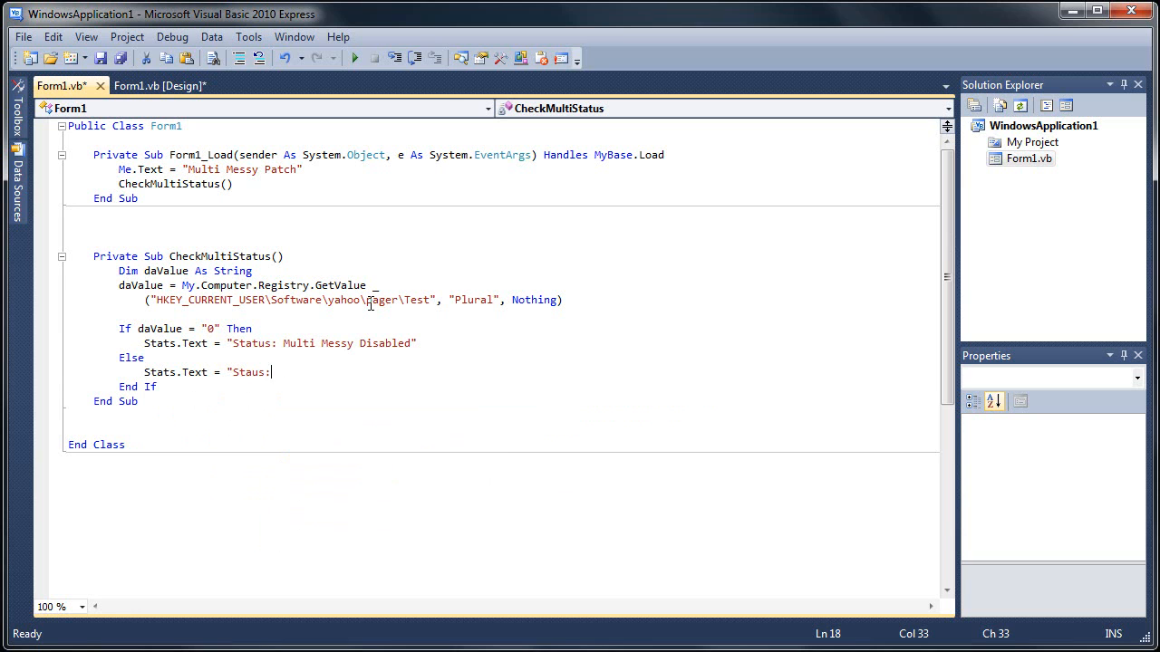
pyautogui.write('Multi Me')
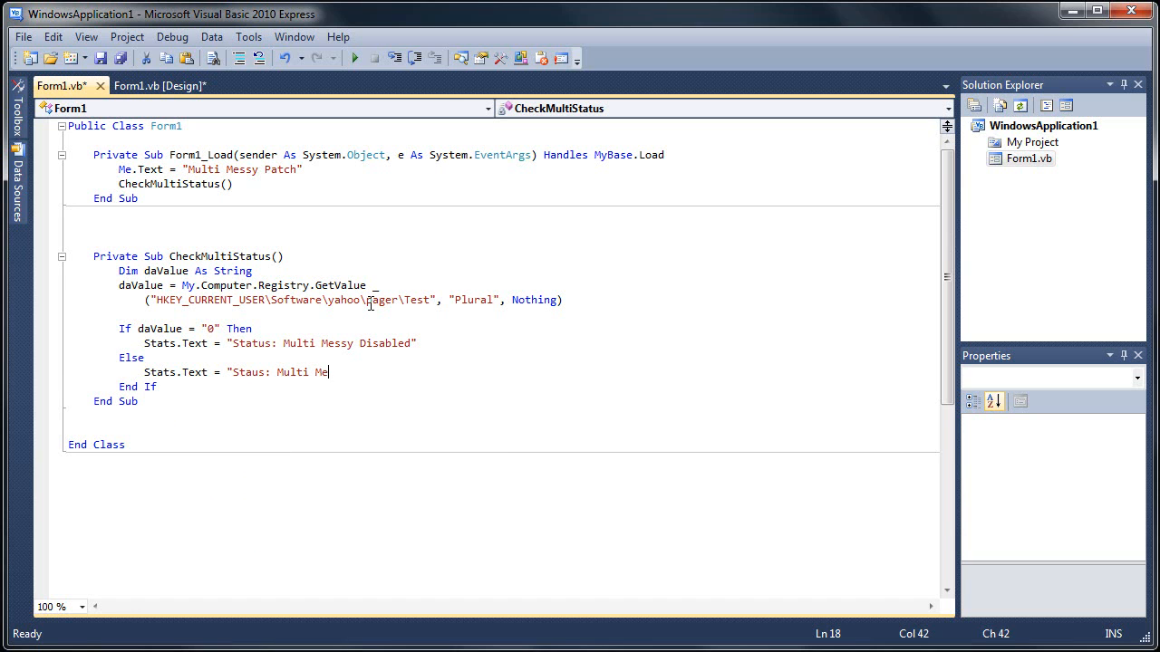
pyautogui.write('ssy Enab')
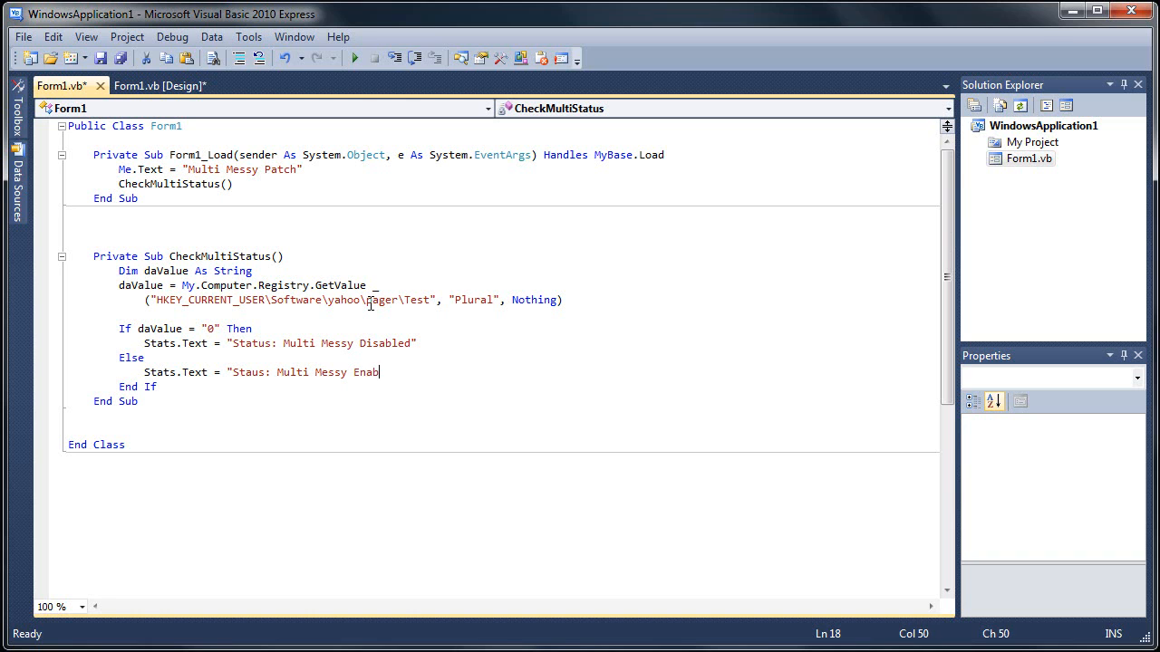
pyautogui.write('led')
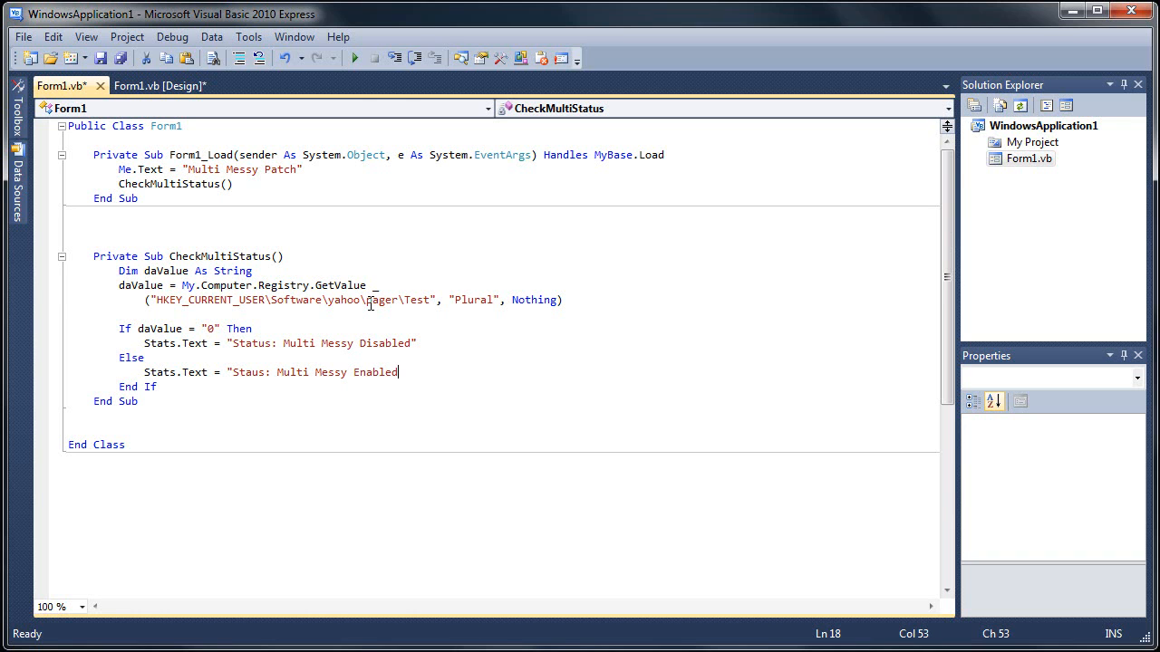
# Close the Enabled string, test-run the form showing the status label, and stop debugging.
pyautogui.press('Return')
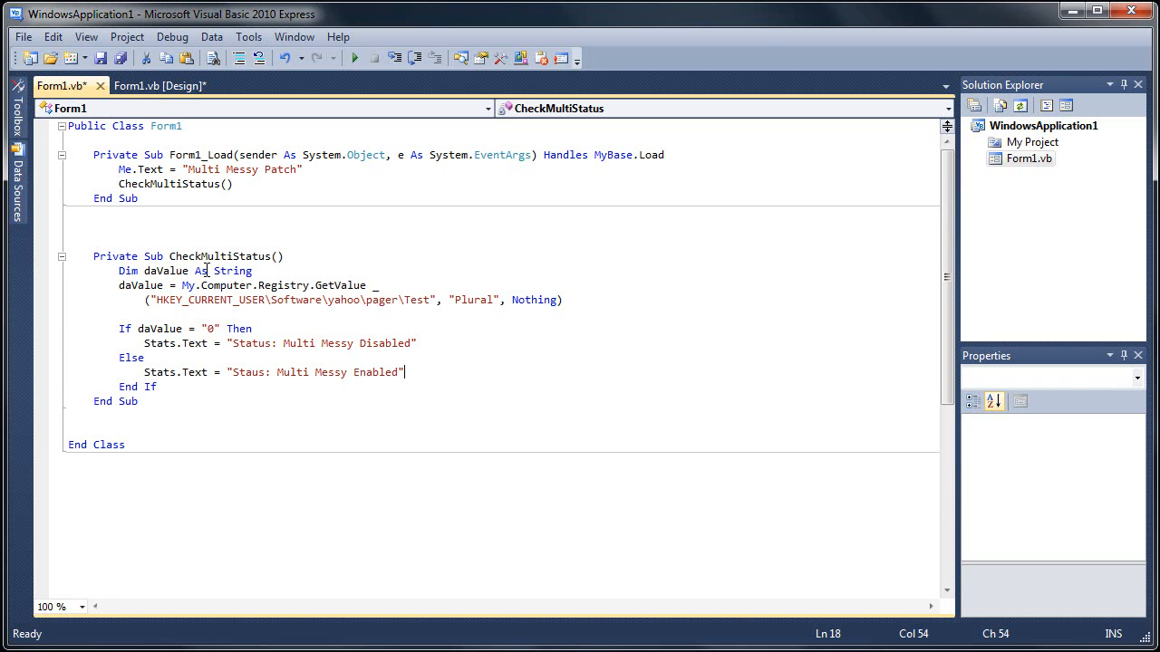
pyautogui.moveTo(214, 185)
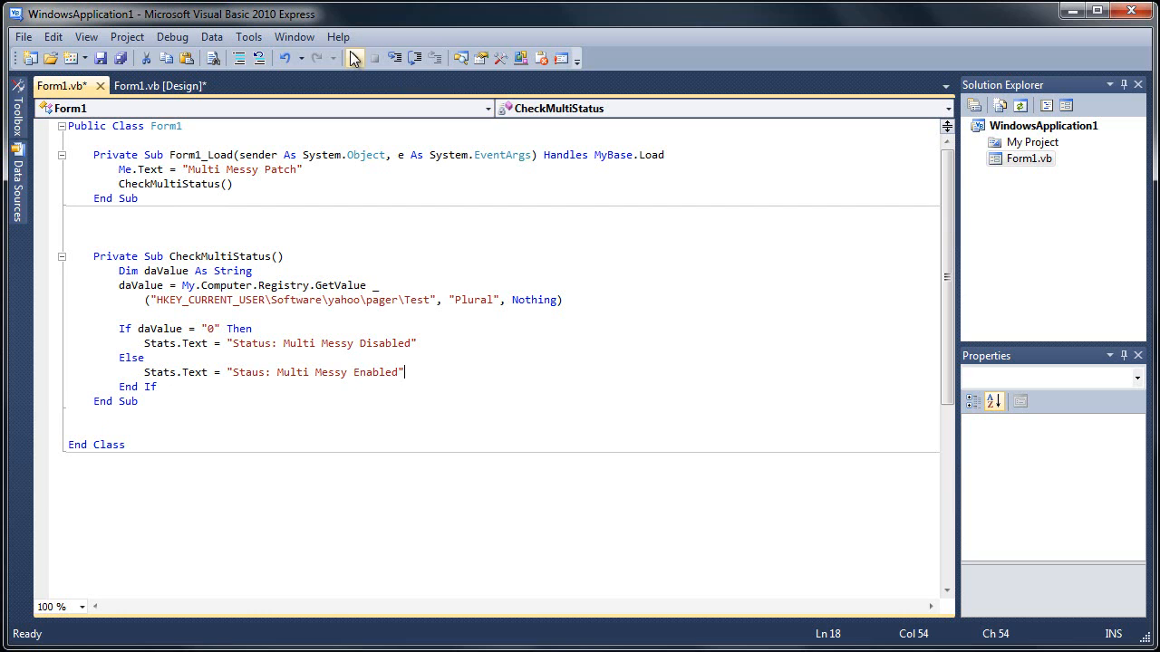
pyautogui.moveTo(355, 58)
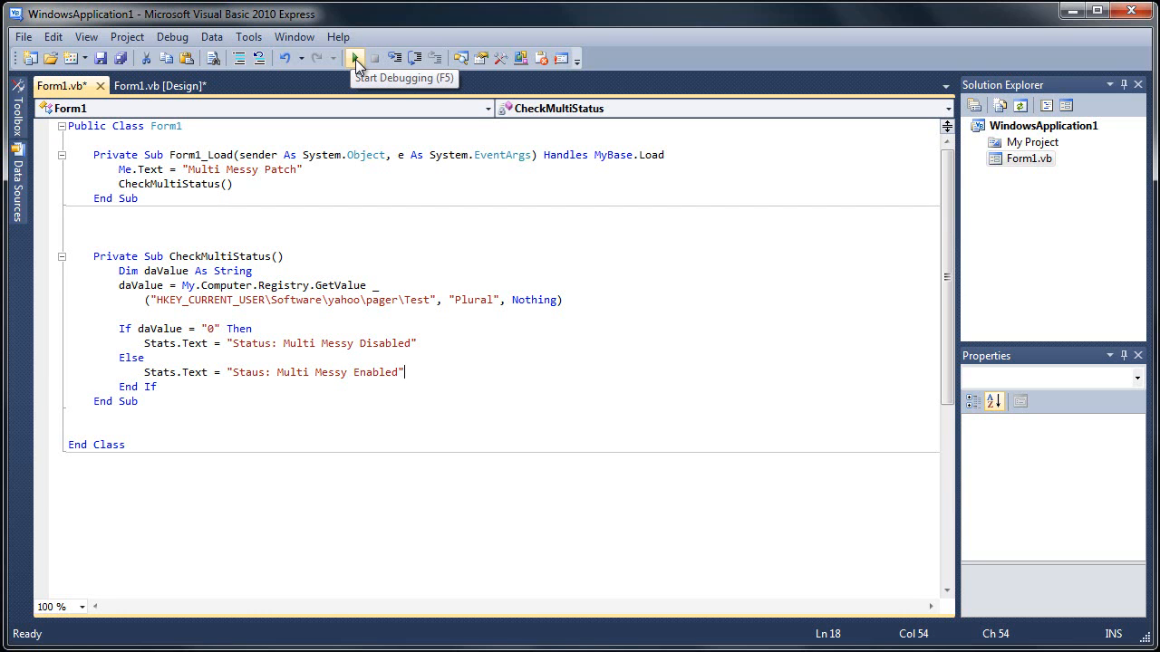
pyautogui.click(355, 58)
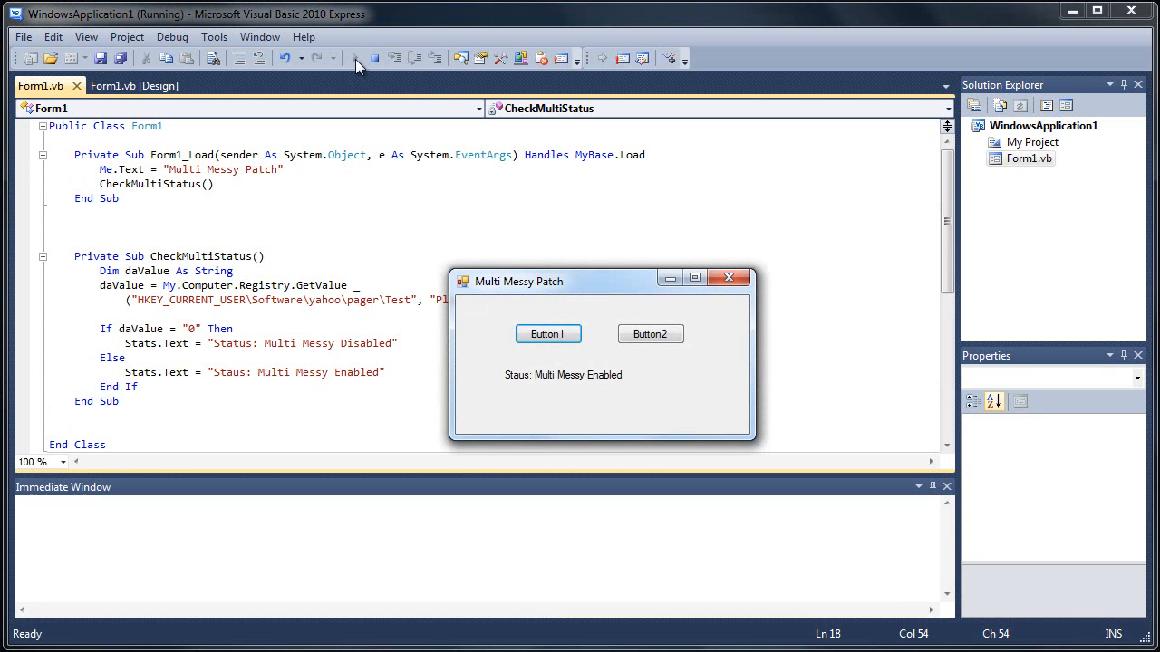
pyautogui.moveTo(493, 369)
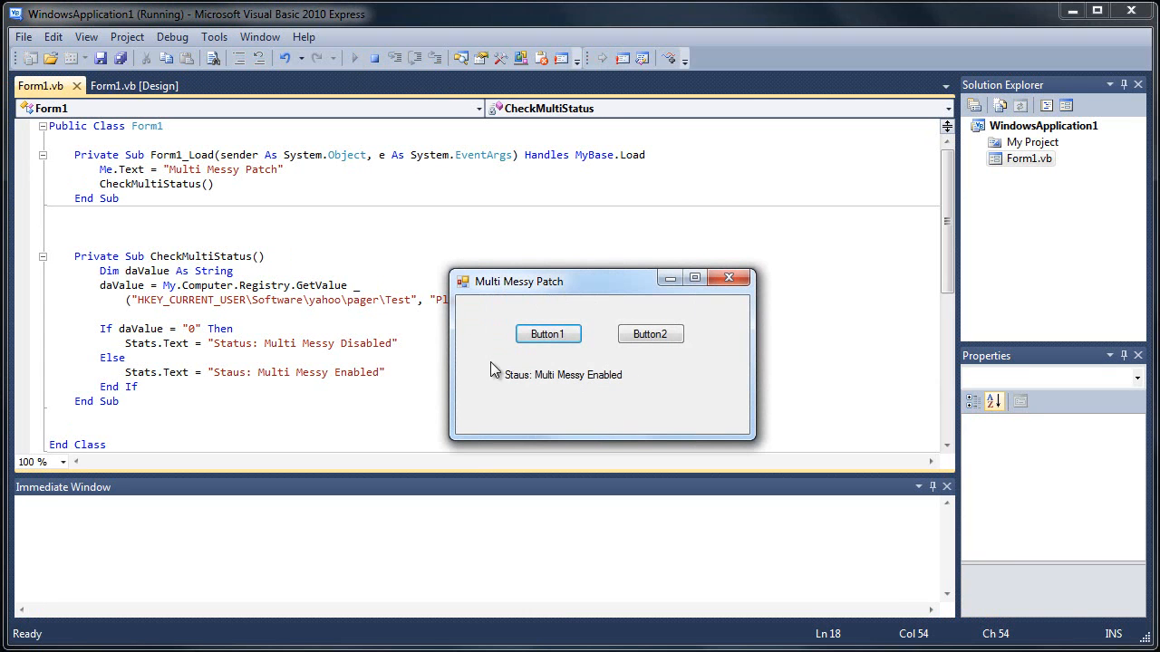
pyautogui.moveTo(615, 339)
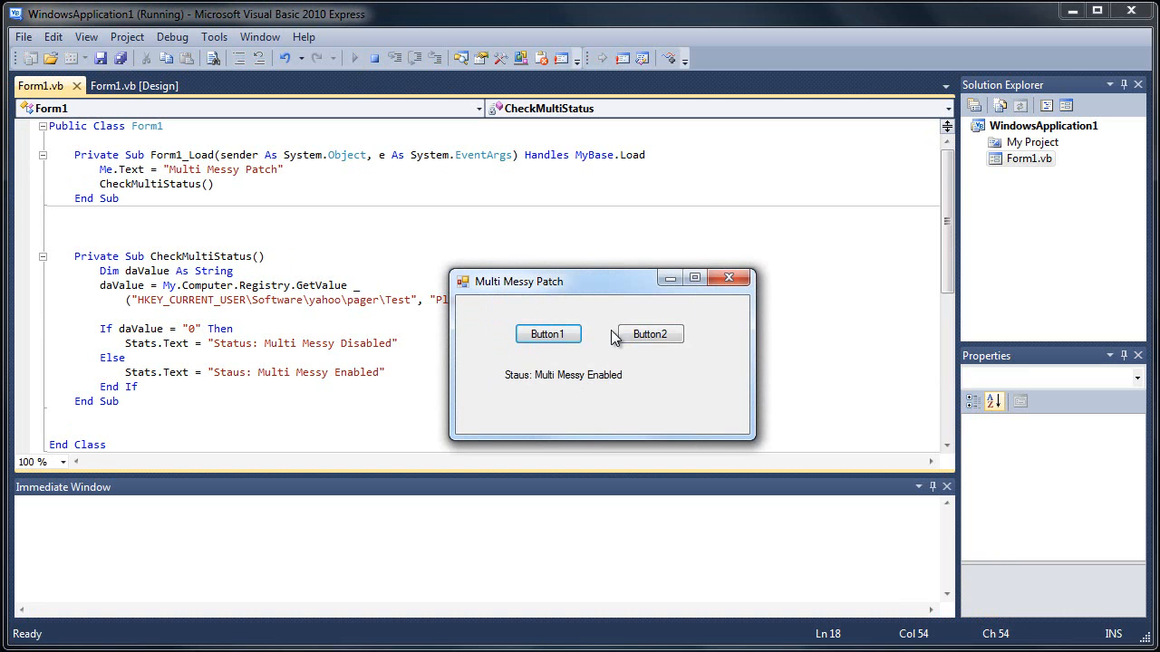
pyautogui.click(373, 58)
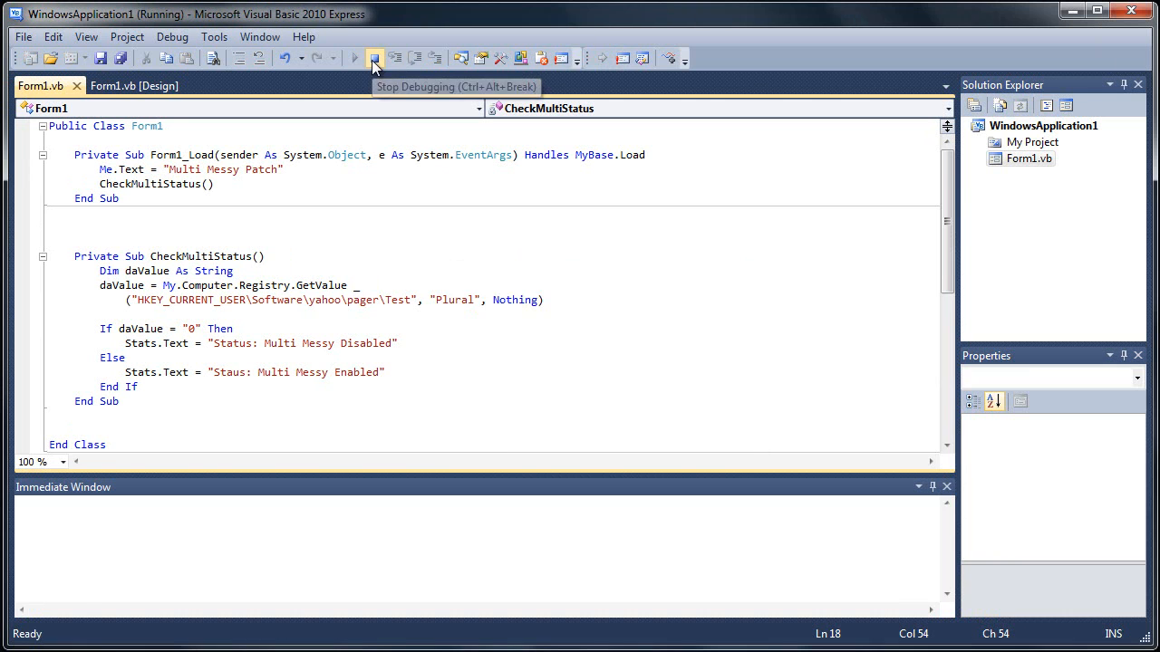
# In the designer, widen the two buttons and caption them Enable and Disable.
pyautogui.click(373, 58)
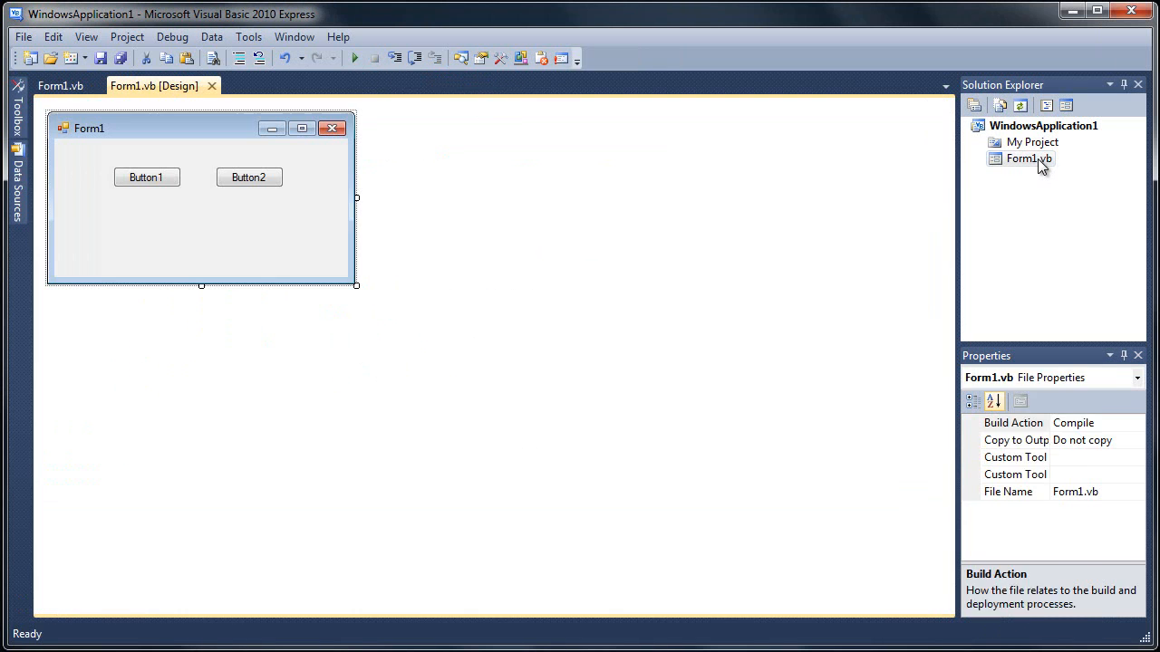
pyautogui.click(145, 178)
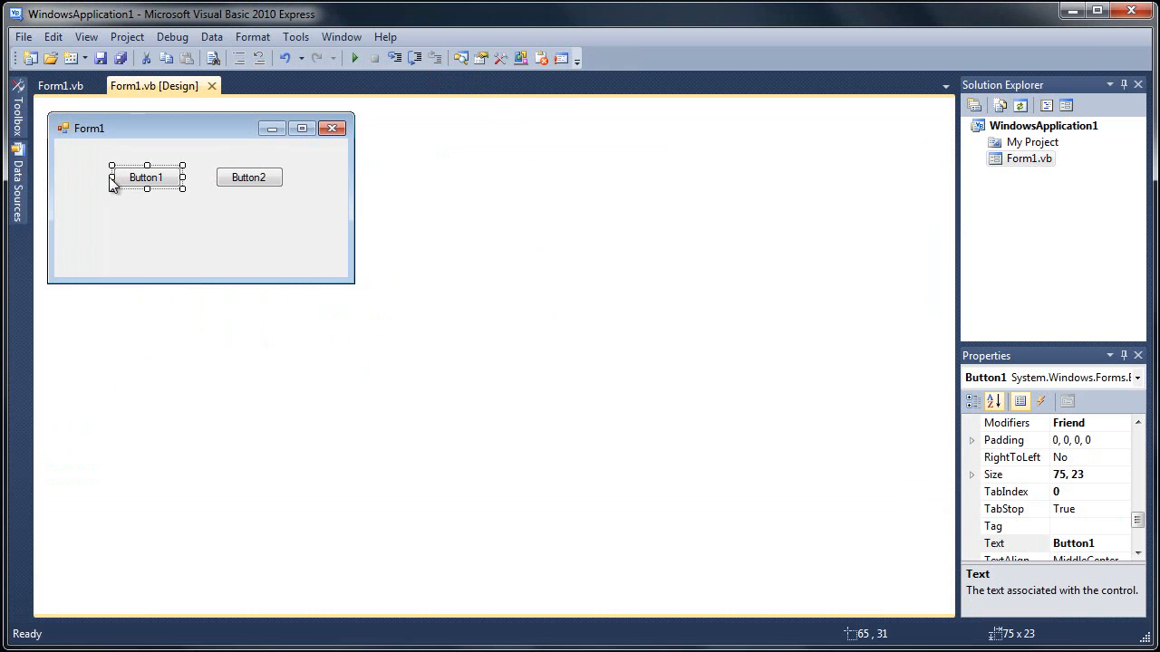
pyautogui.click(248, 178)
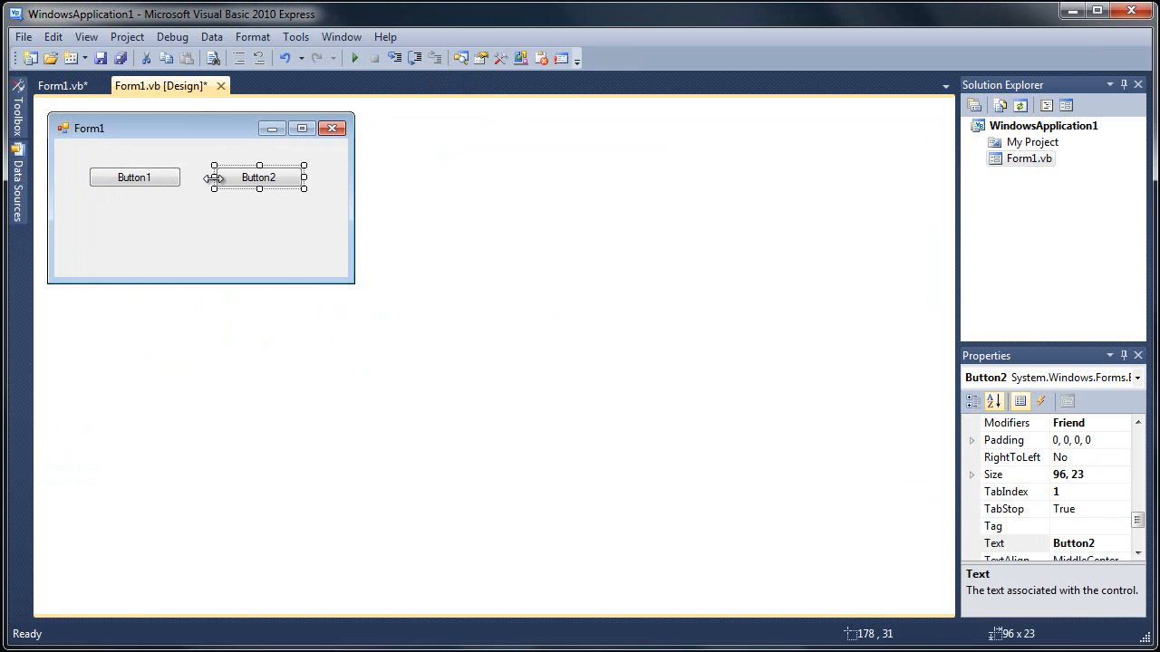
pyautogui.click(135, 178)
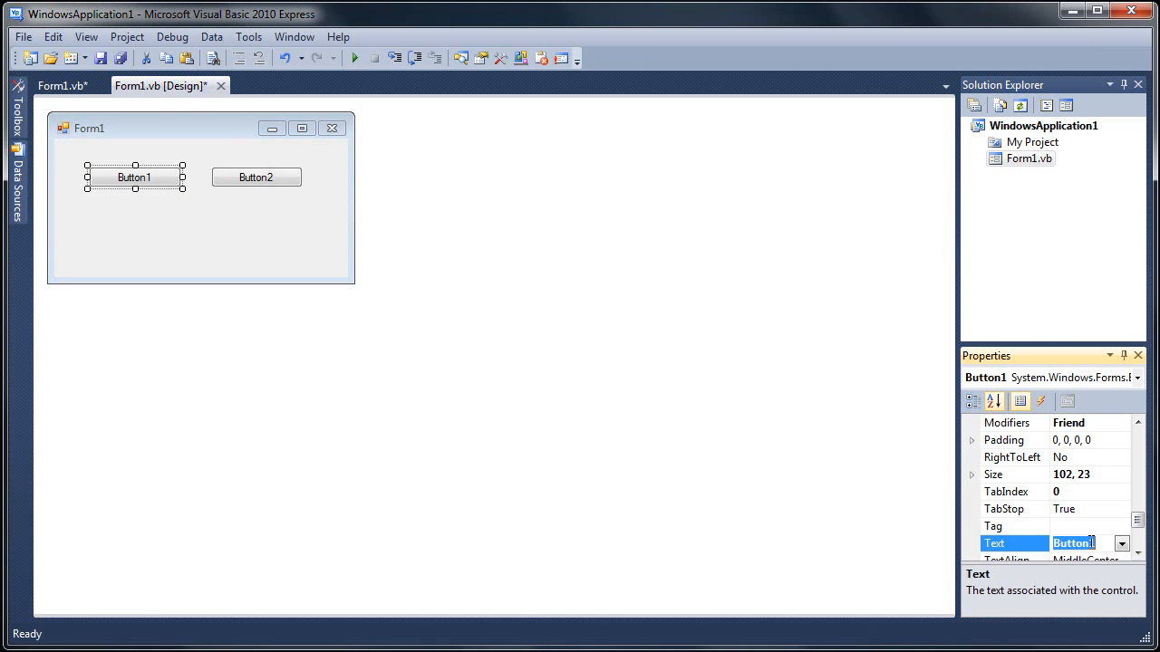
pyautogui.write('Enable')
pyautogui.click(1081, 544)
pyautogui.write('Disa')
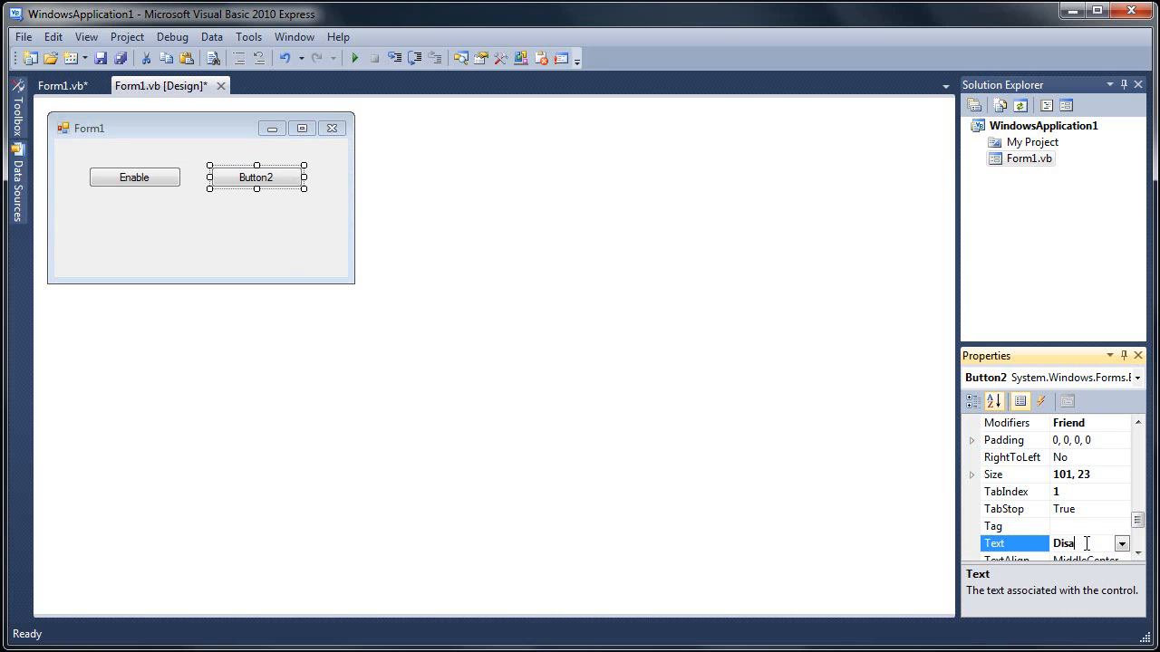
pyautogui.write('ble')
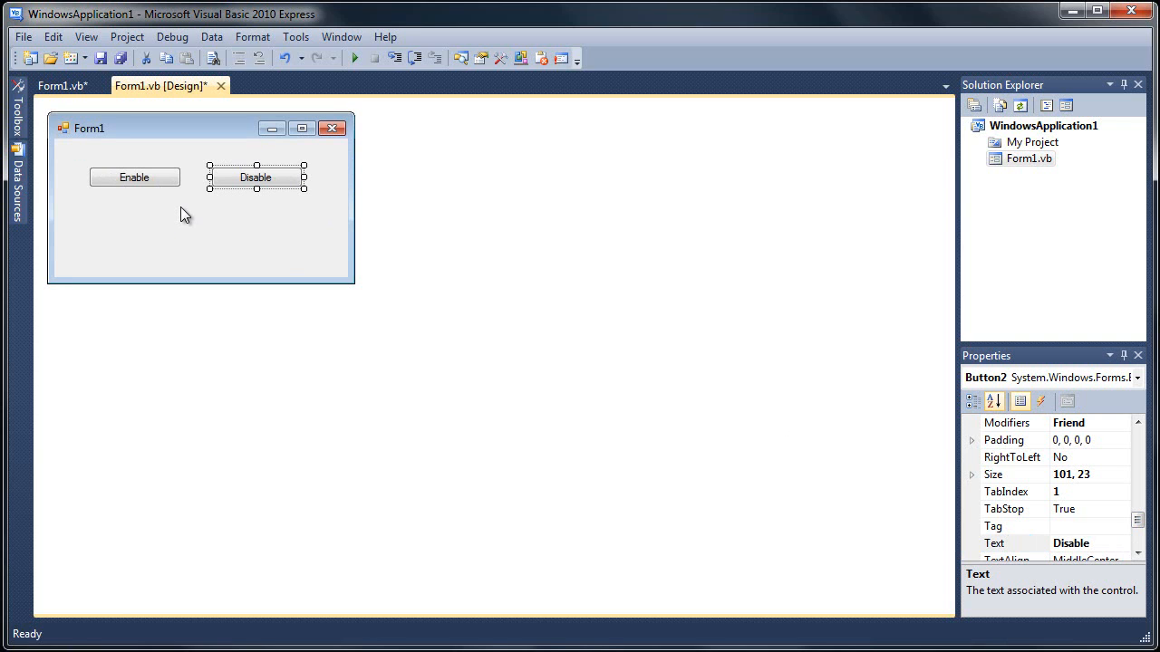
pyautogui.moveTo(240, 217)
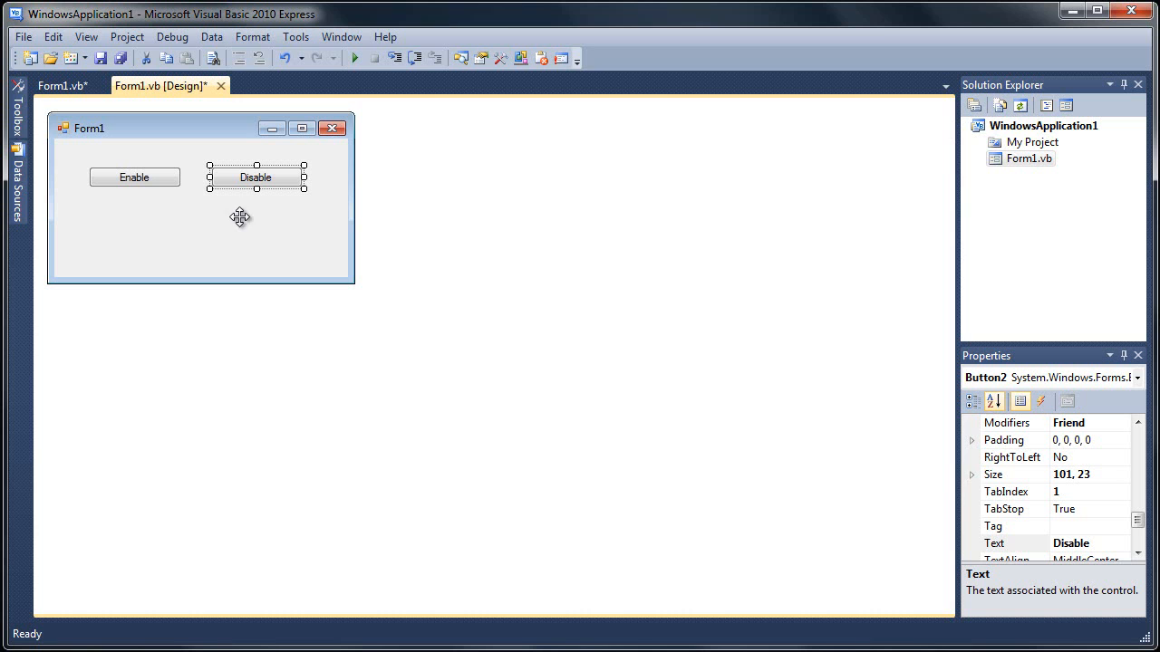
pyautogui.moveTo(203, 254)
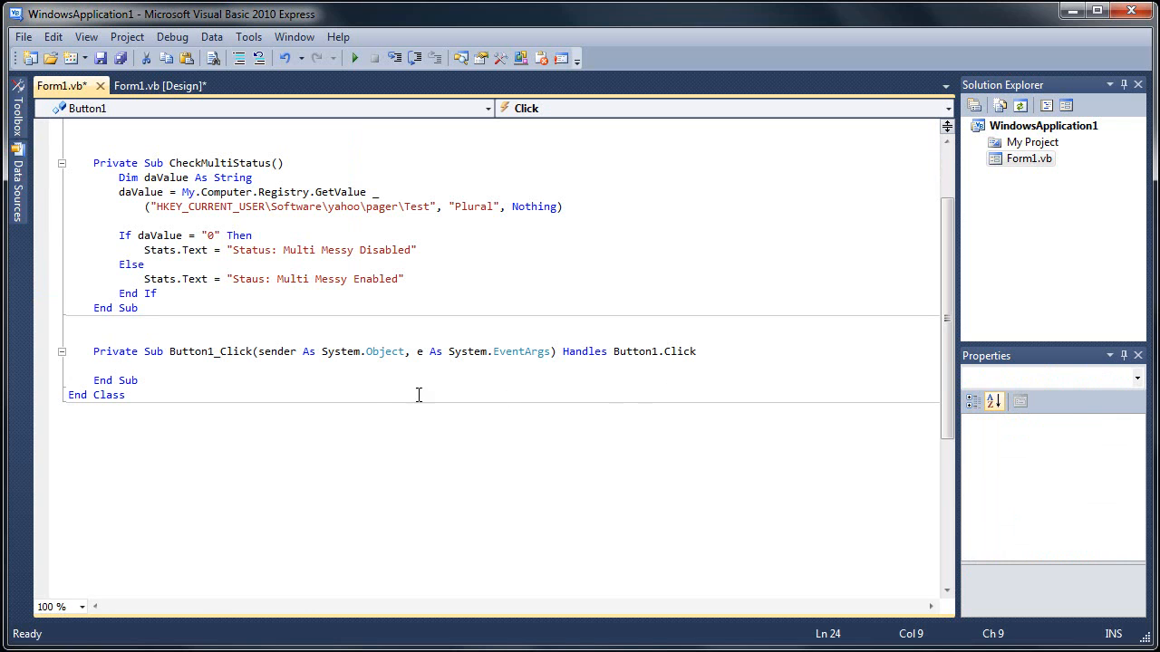
pyautogui.moveTo(250, 370)
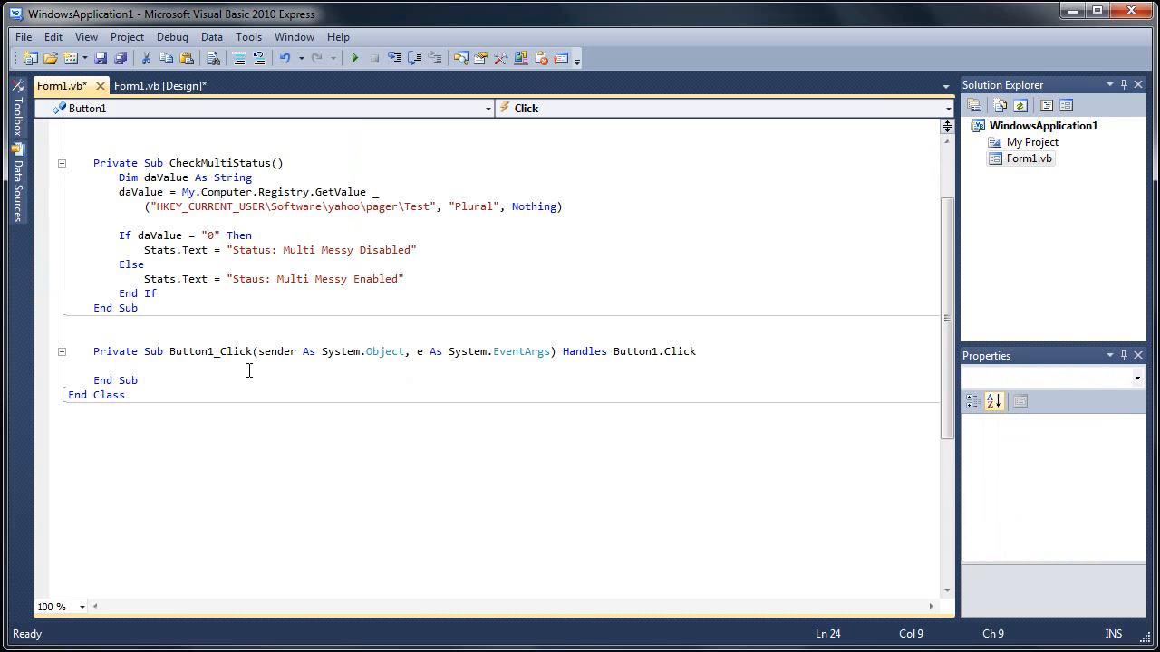
# Start My.Computer.Registry.SetValue in Button1_Click, copying the registry key path from GetValue.
pyautogui.write('My.C')
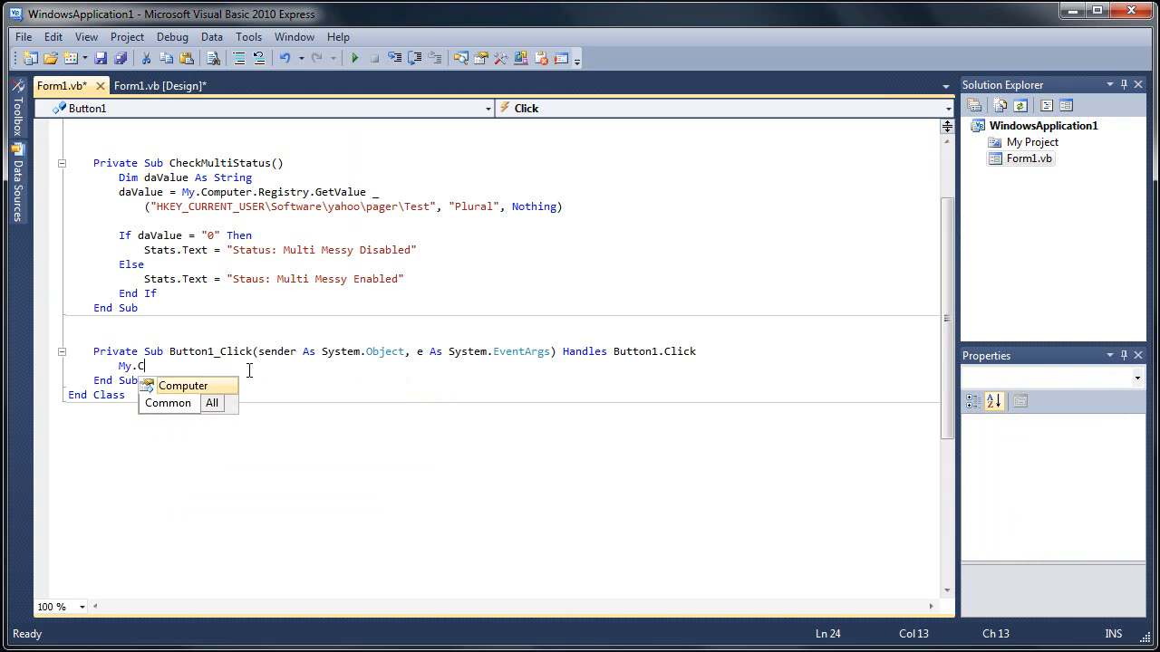
pyautogui.write('omputer.Registry')
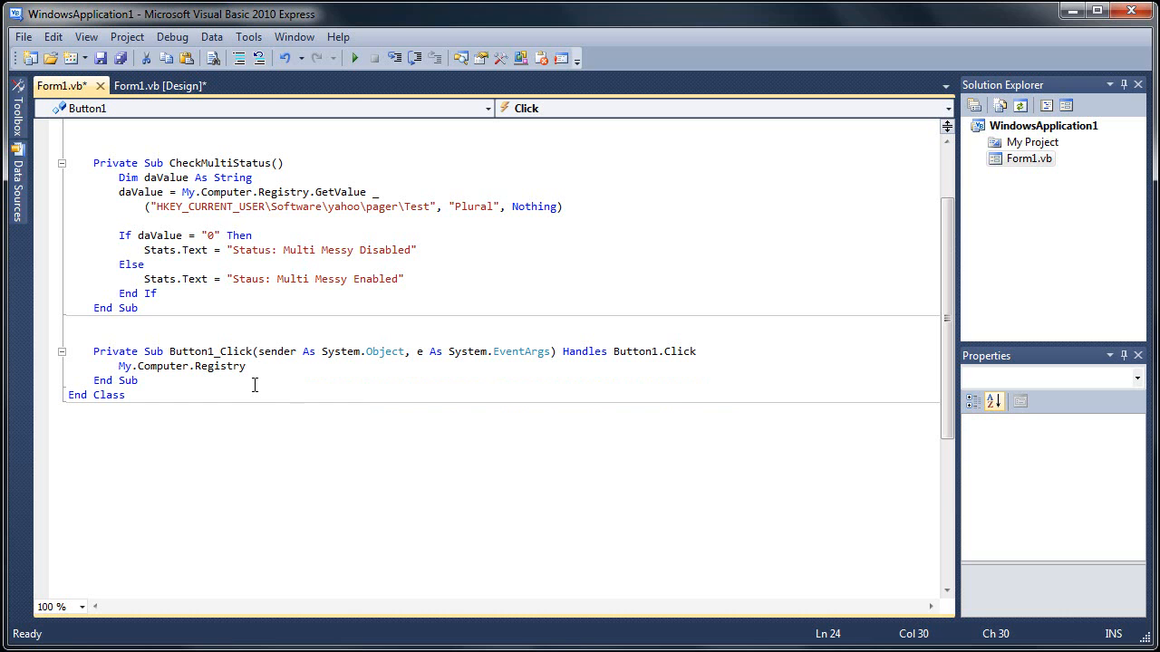
pyautogui.write('.SetValue')
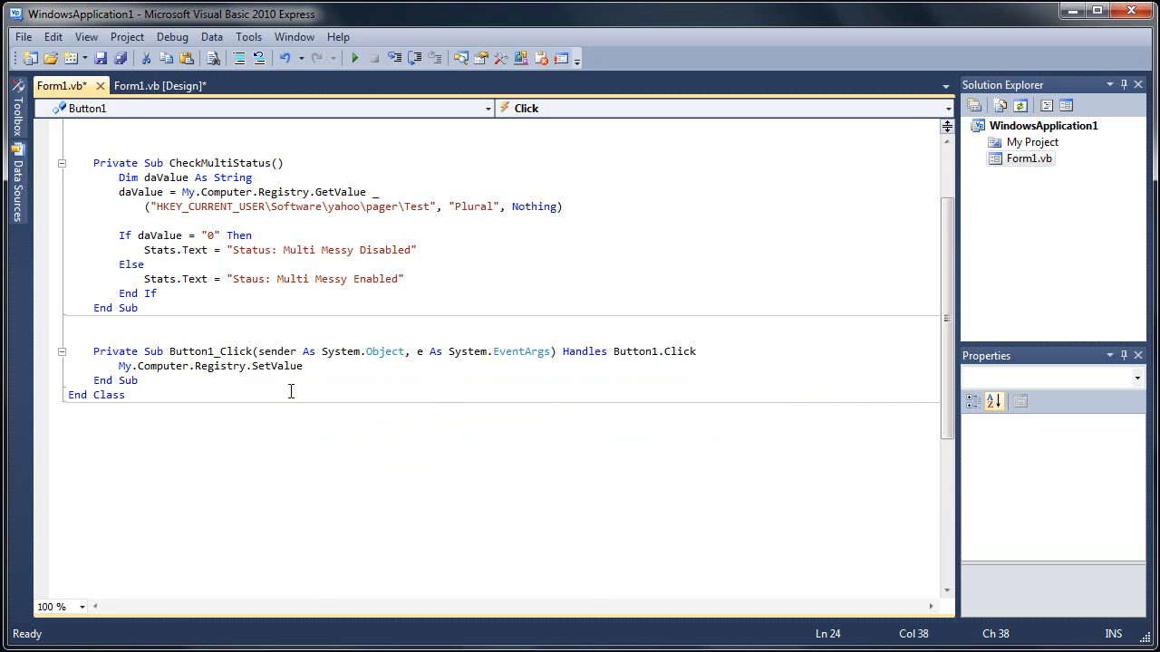
pyautogui.write('("H')
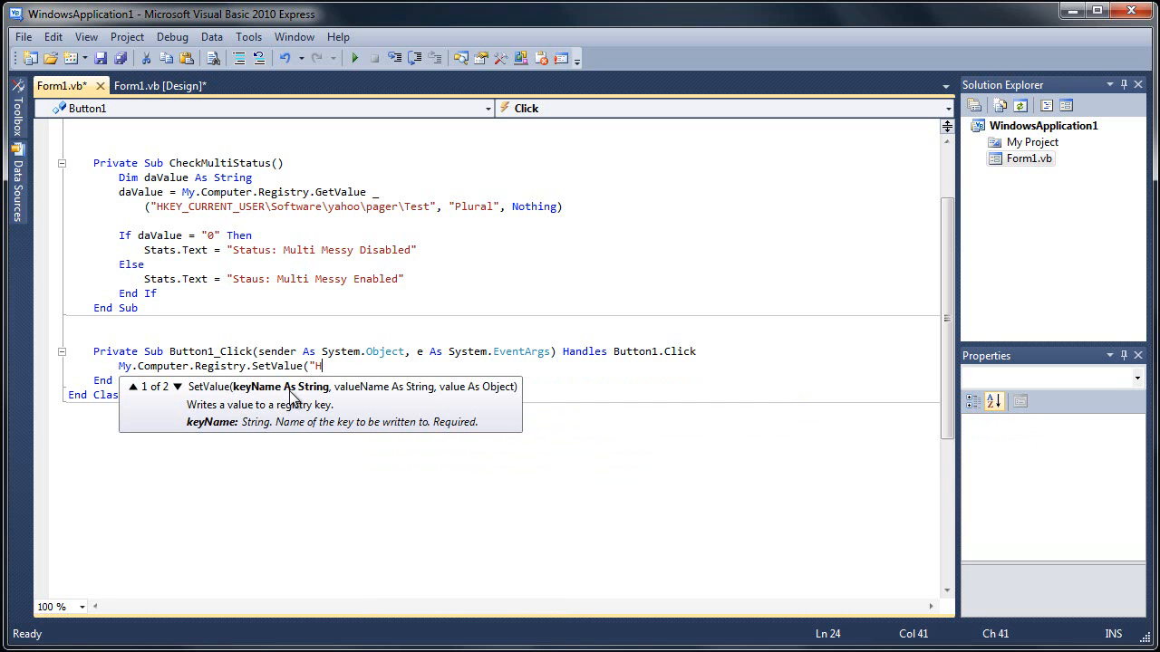
pyautogui.write('KEY')
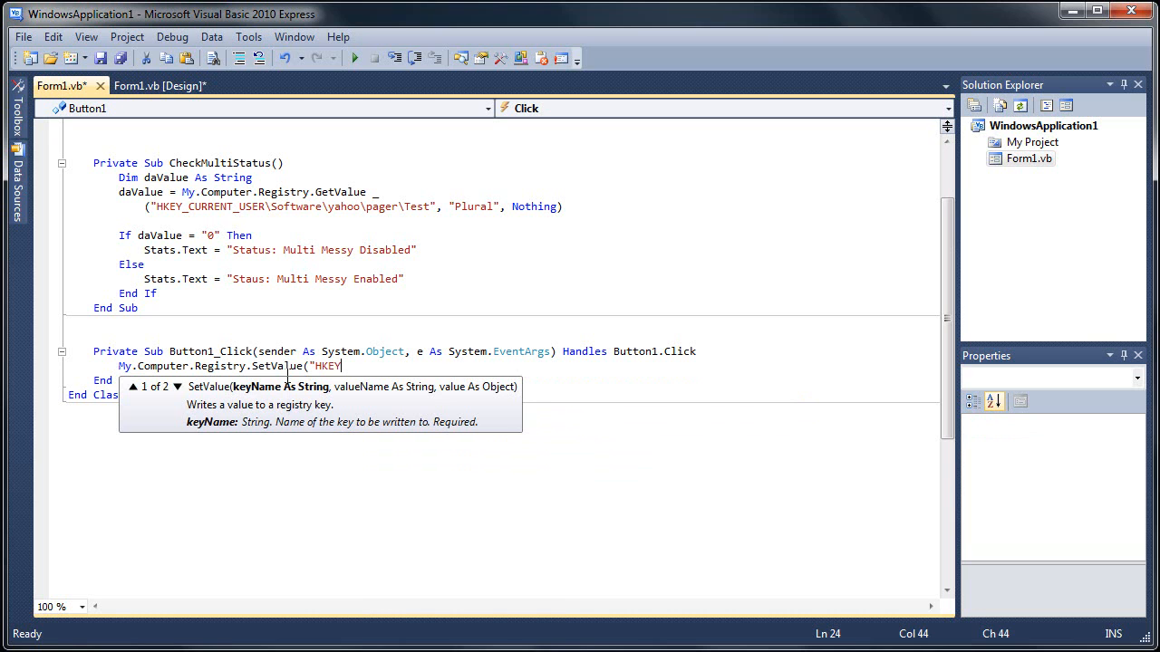
pyautogui.click(426, 206)
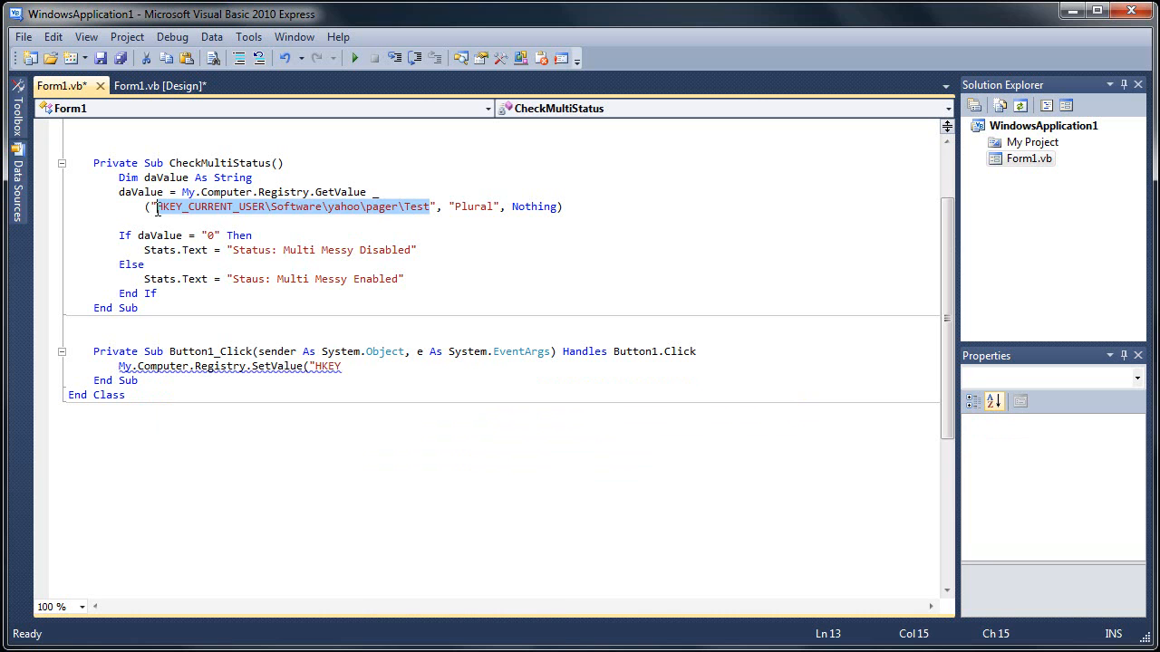
pyautogui.rightClick(290, 207)
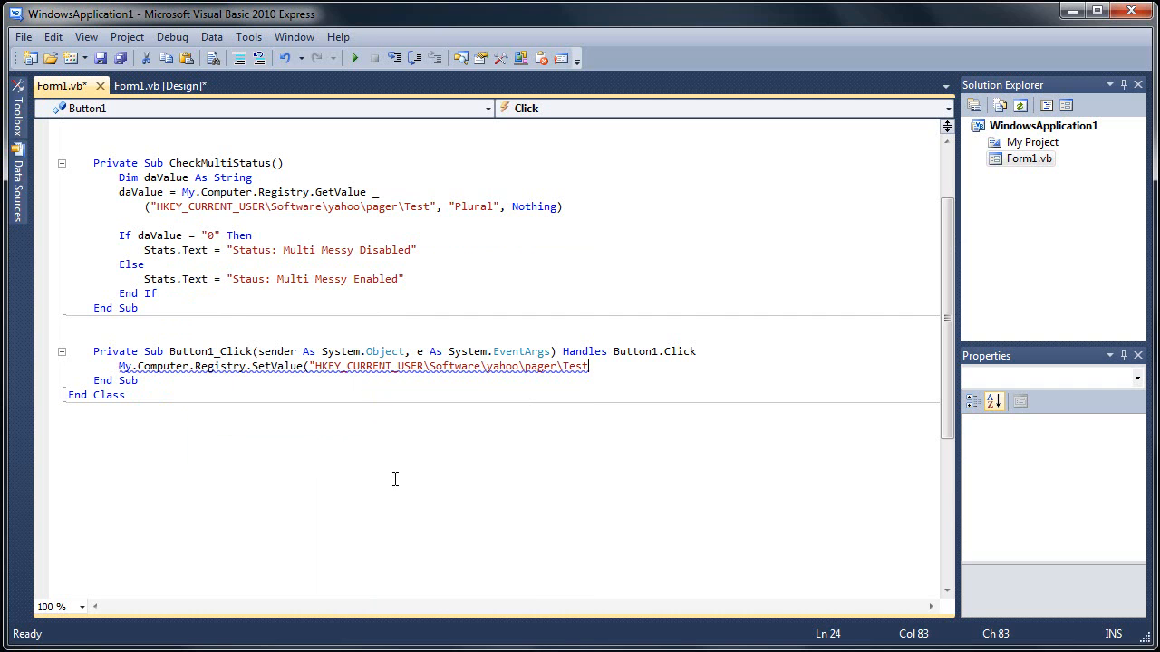
pyautogui.moveTo(609, 372)
pyautogui.write('"')
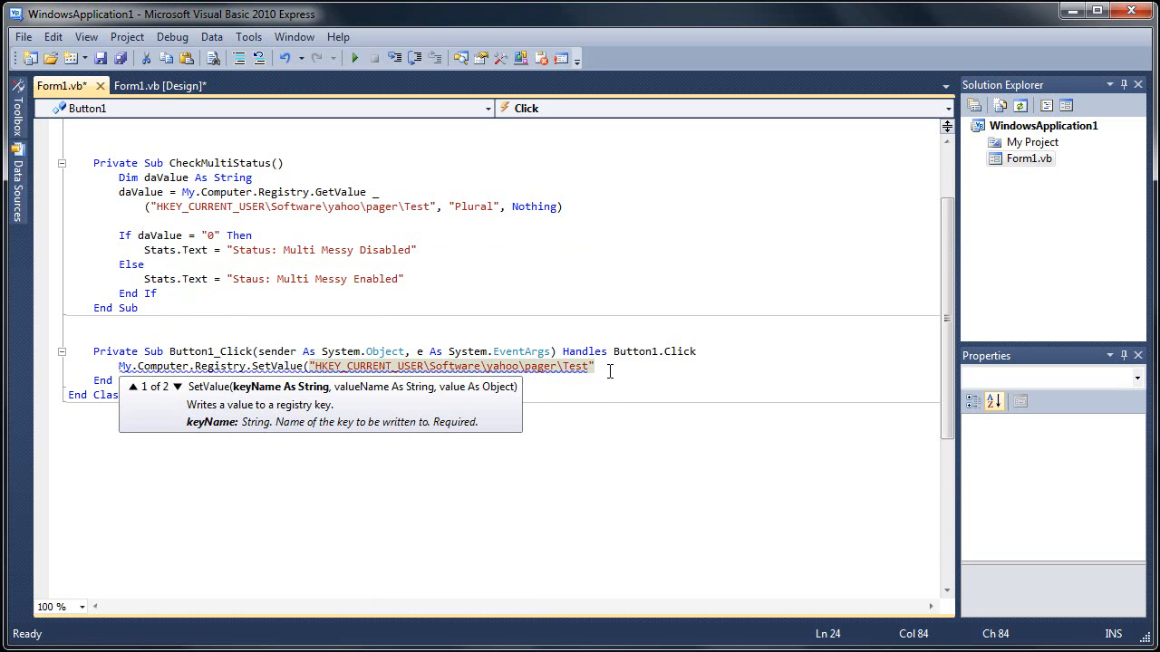
# Add value name "Plural" and value "00000001" to the SetValue call.
pyautogui.write(', "Plura')
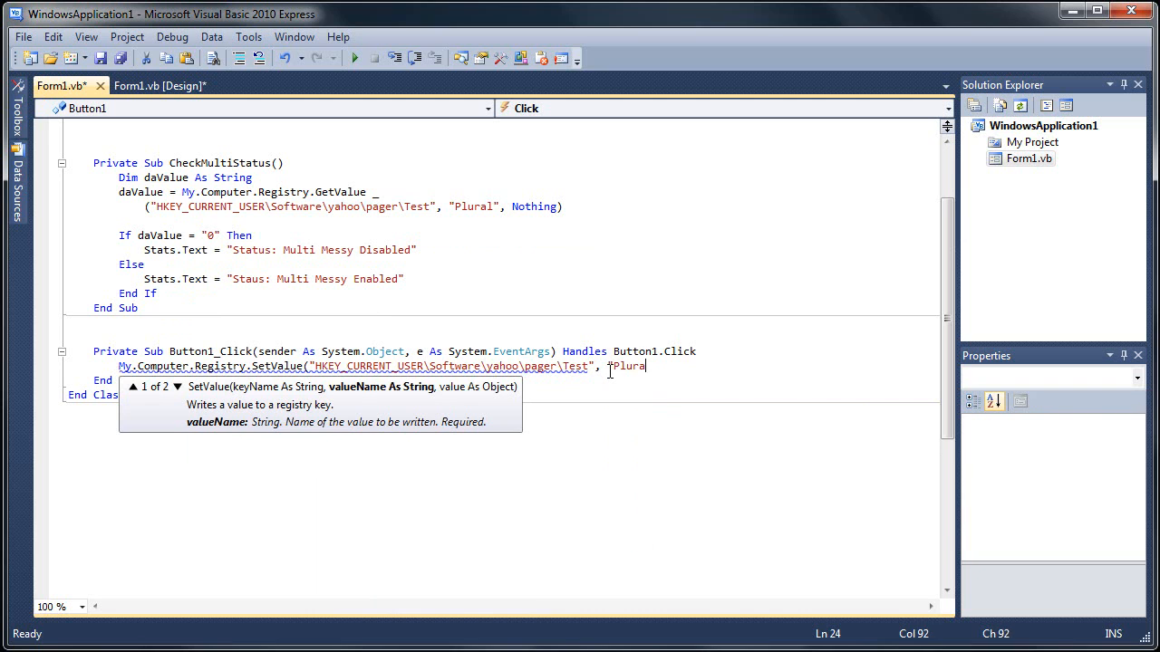
pyautogui.write('l"')
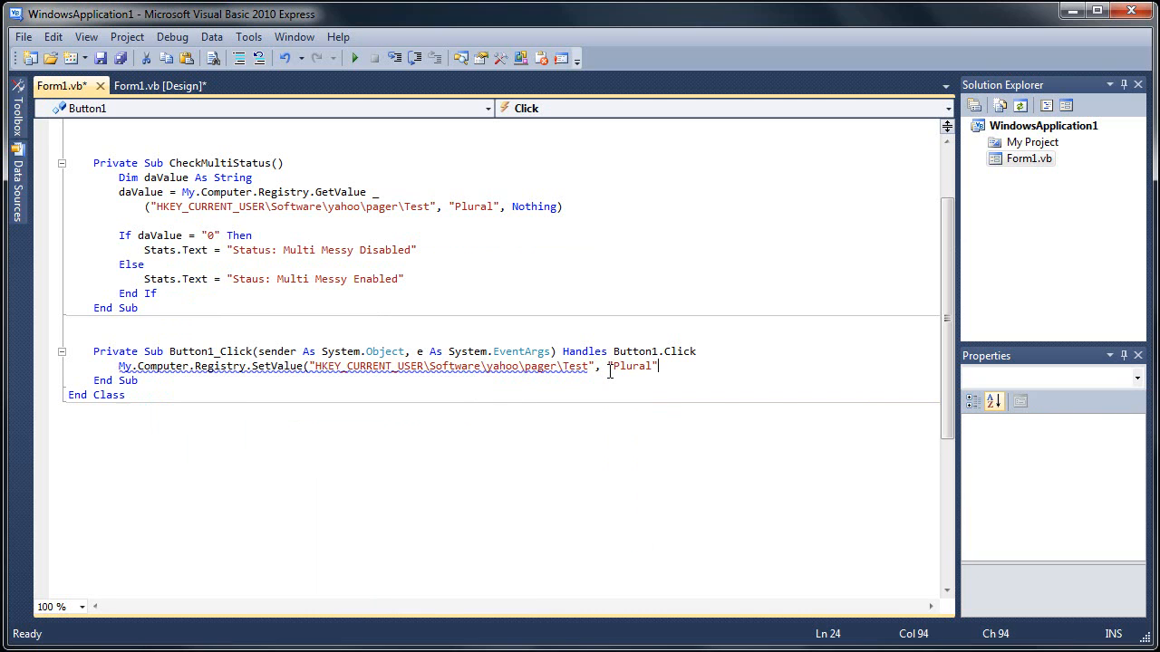
pyautogui.write(',')
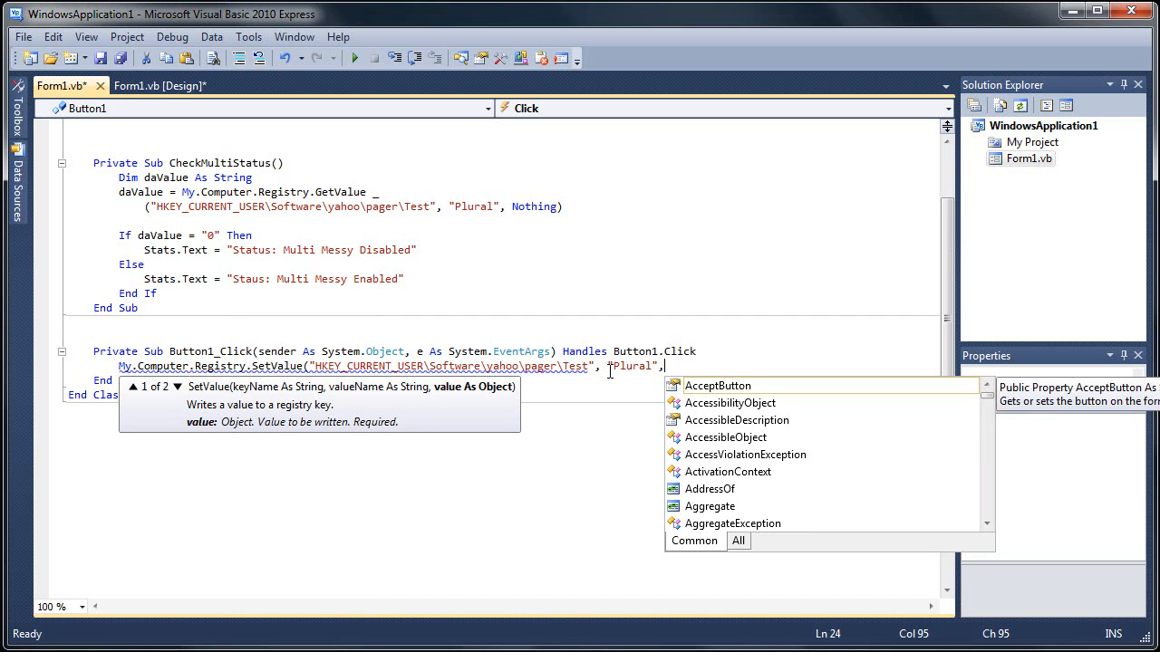
pyautogui.write('"')
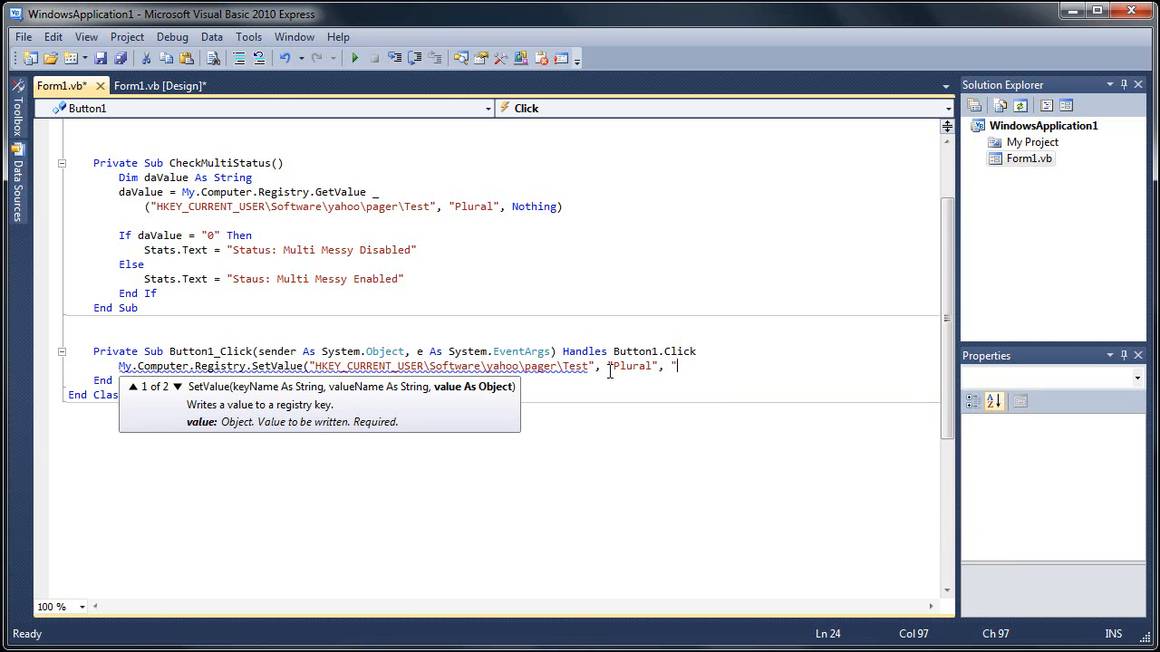
pyautogui.write('0')
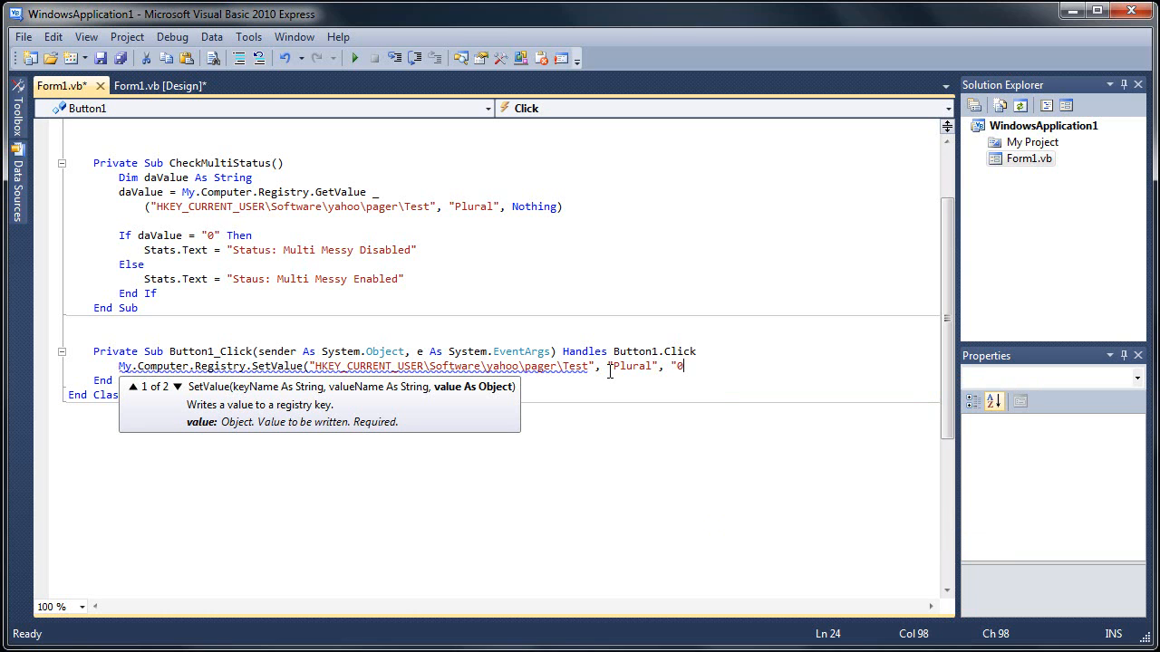
pyautogui.write('000')
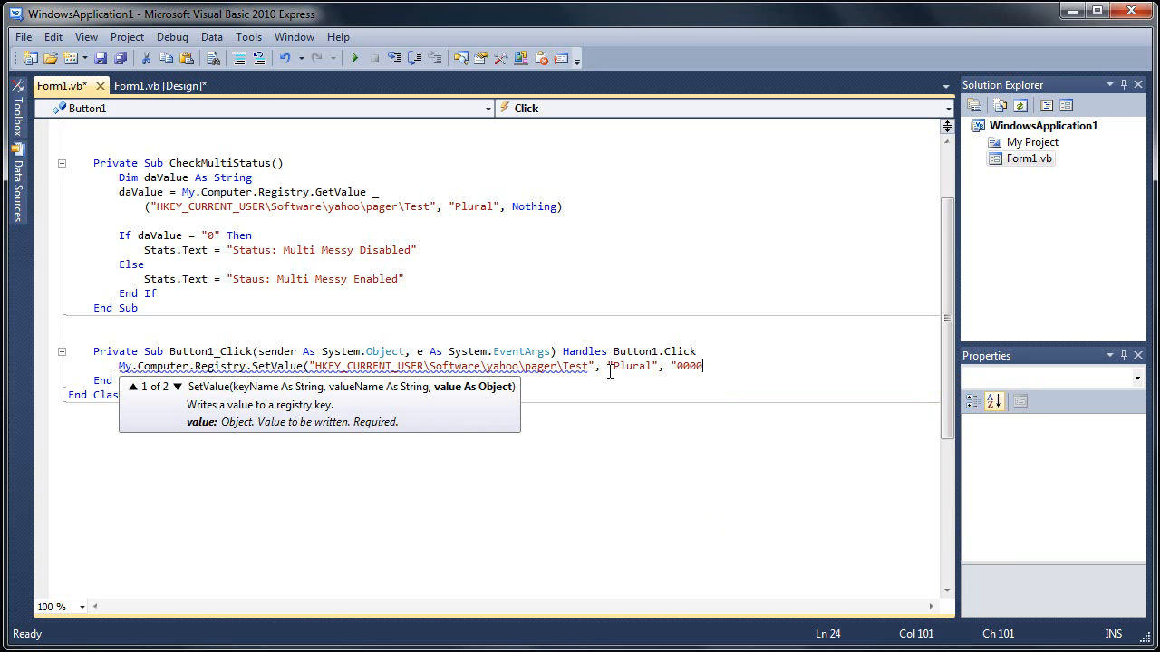
pyautogui.write('000')
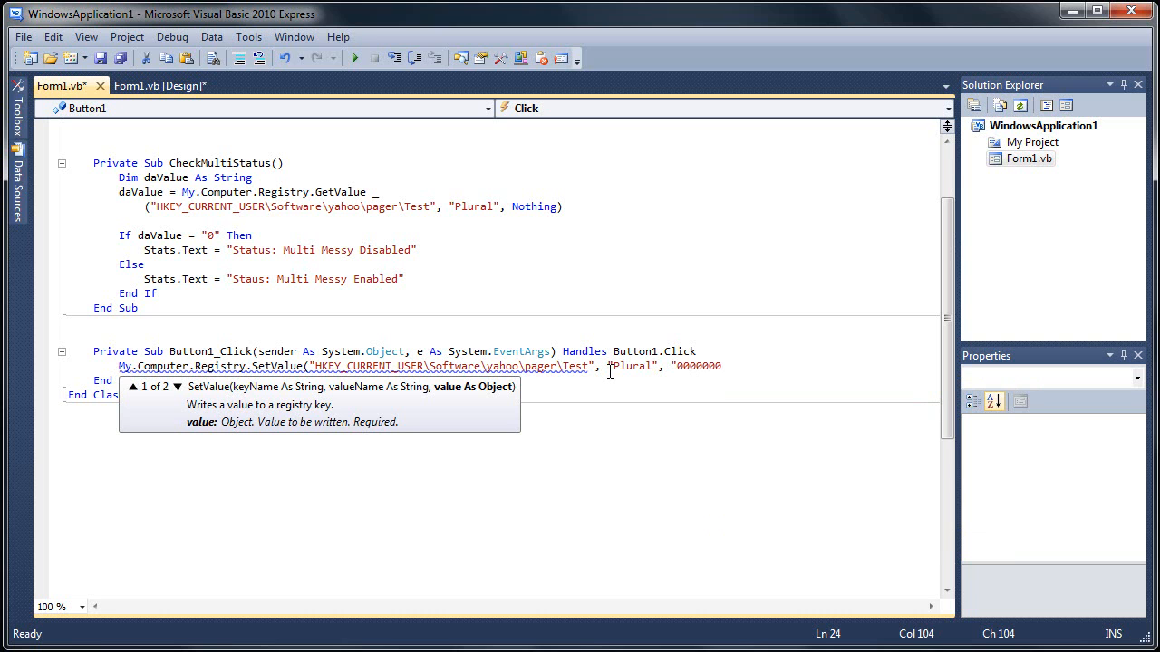
pyautogui.write('1",')
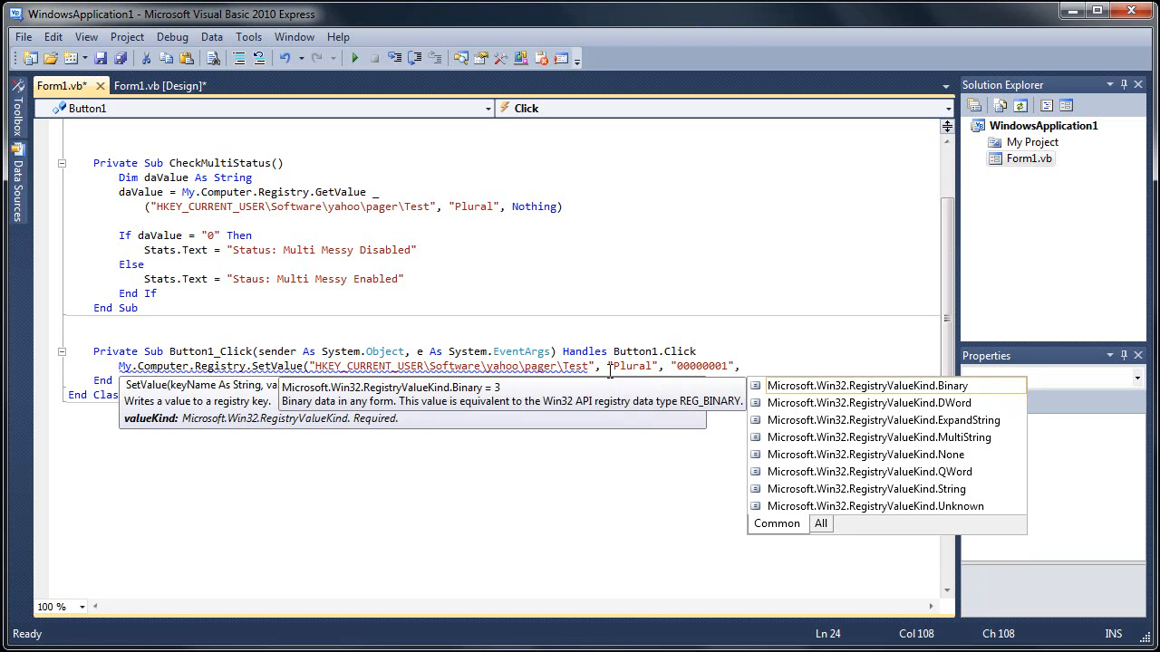
# Finish SetValue with Microsoft.Win32.RegistryValueKind.DWord and the closing parenthesis.
pyautogui.write('Microsof')
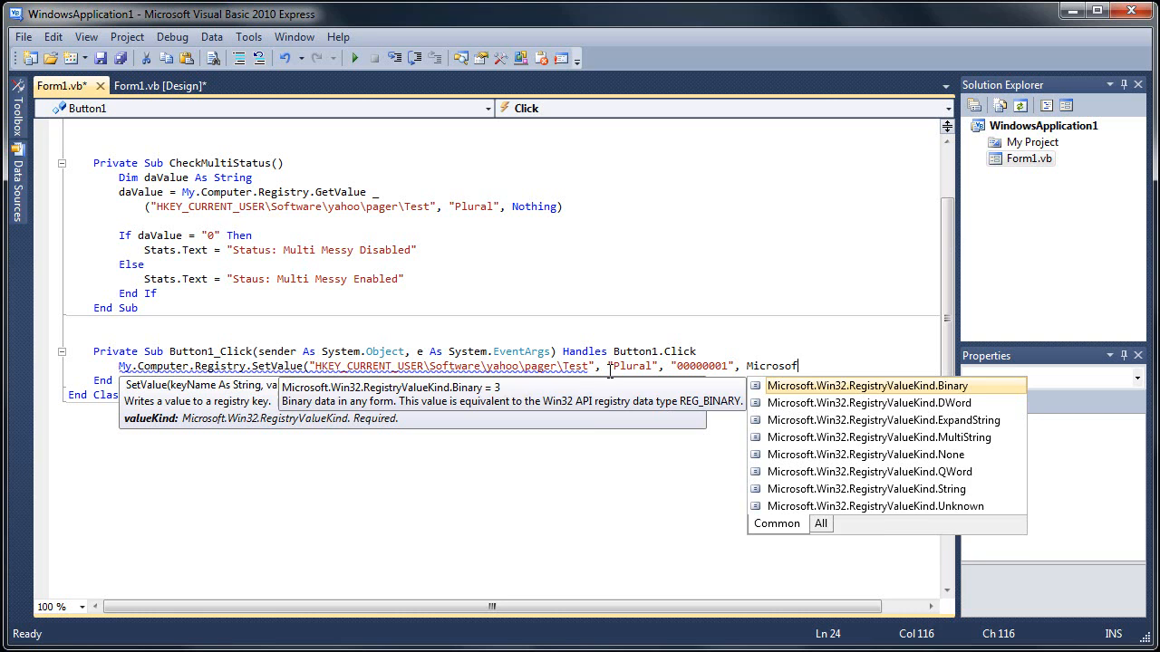
pyautogui.write('t.')
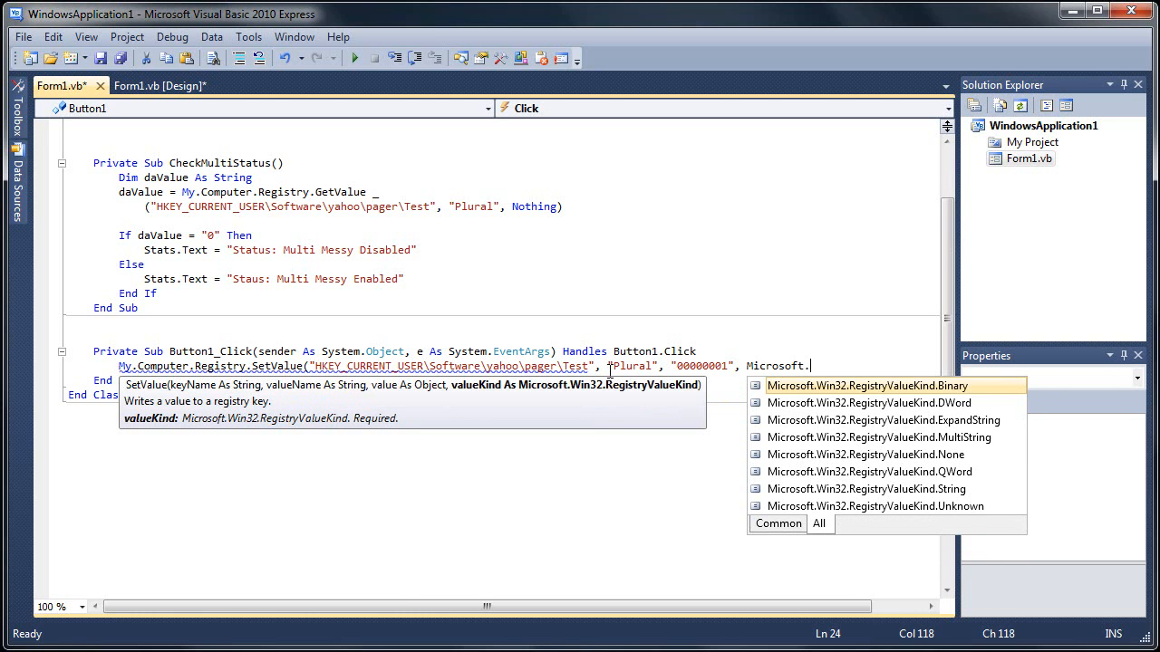
pyautogui.write('Win32')
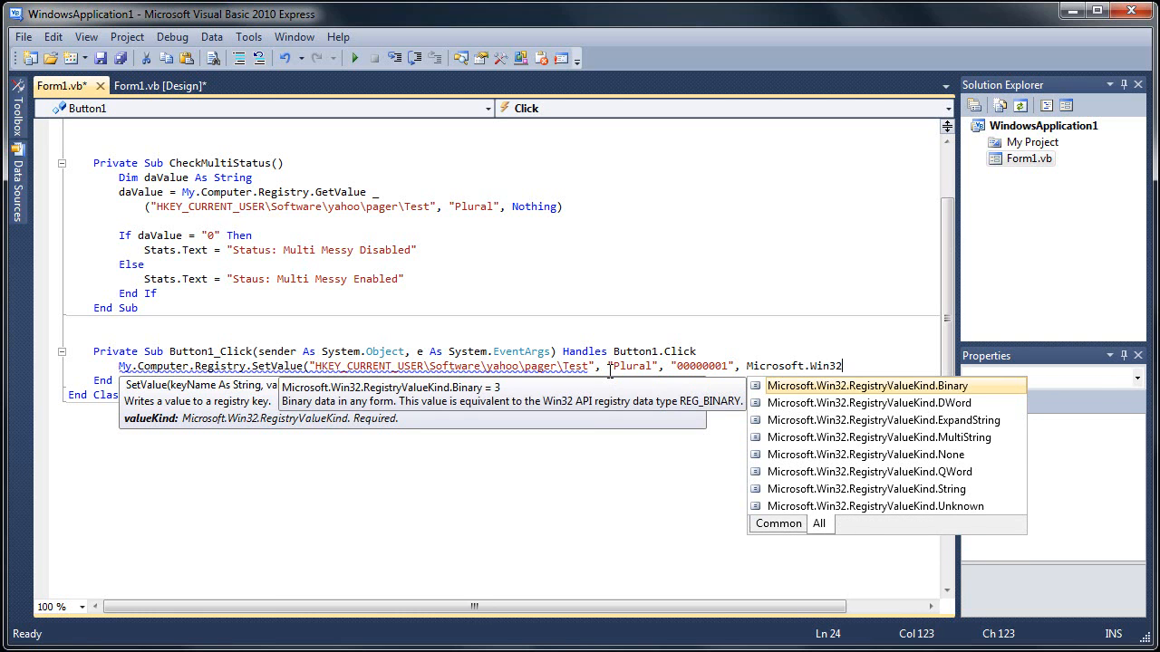
pyautogui.write('.RegistryValueKind')
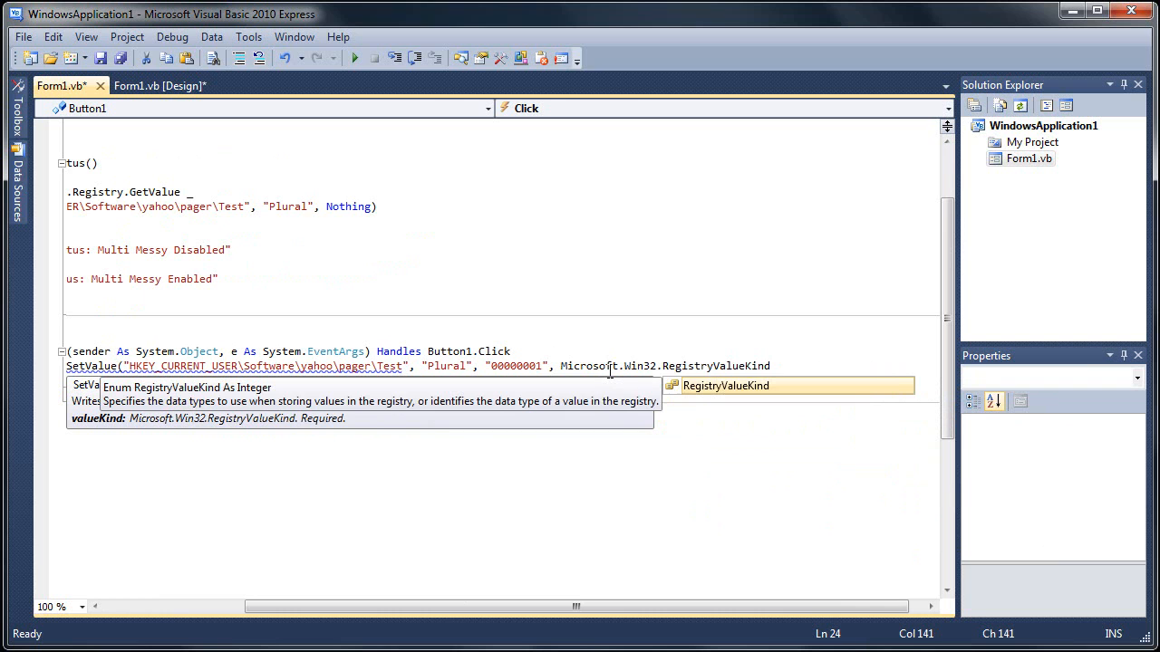
pyautogui.write('.DWord')
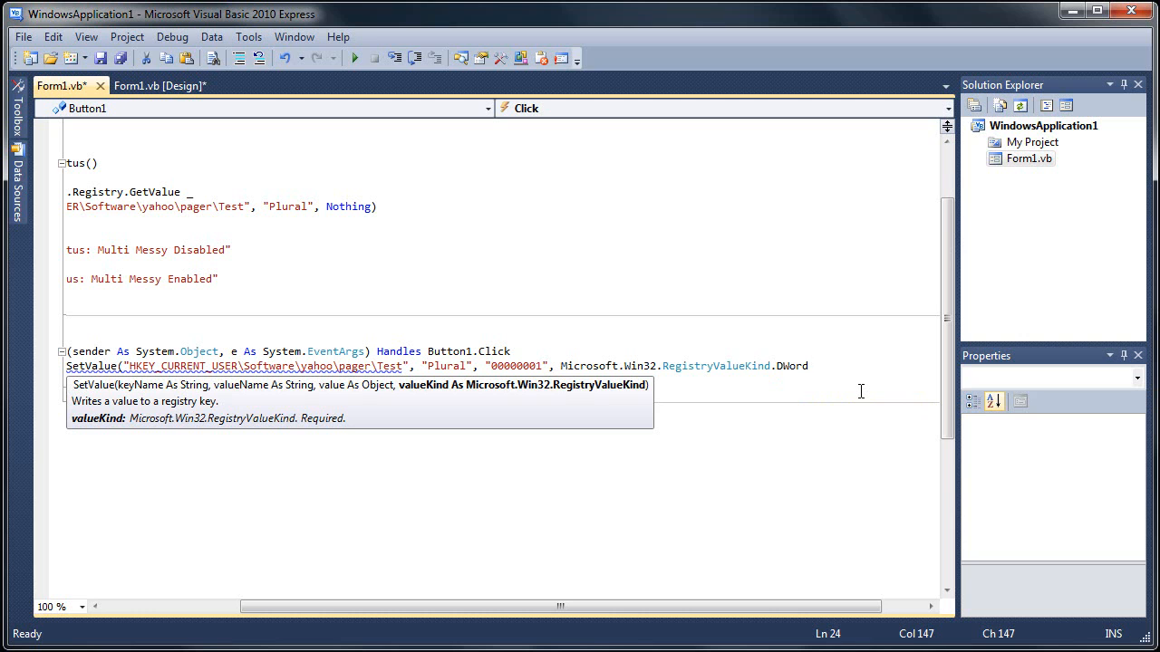
pyautogui.write(')')
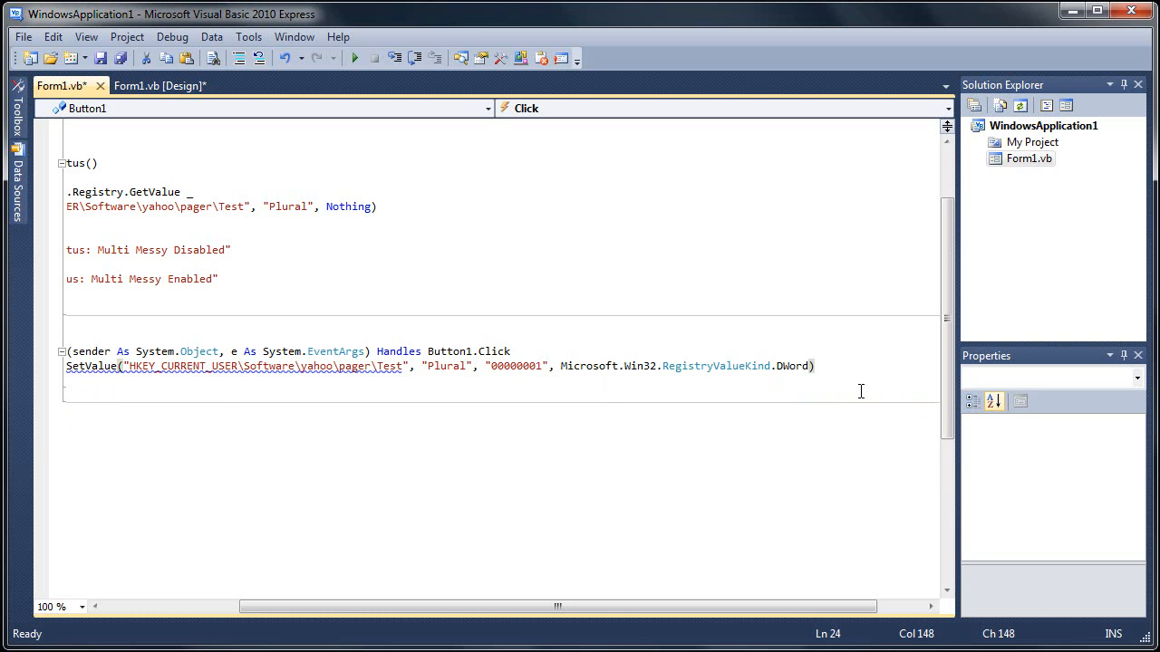
pyautogui.hscroll(-3)
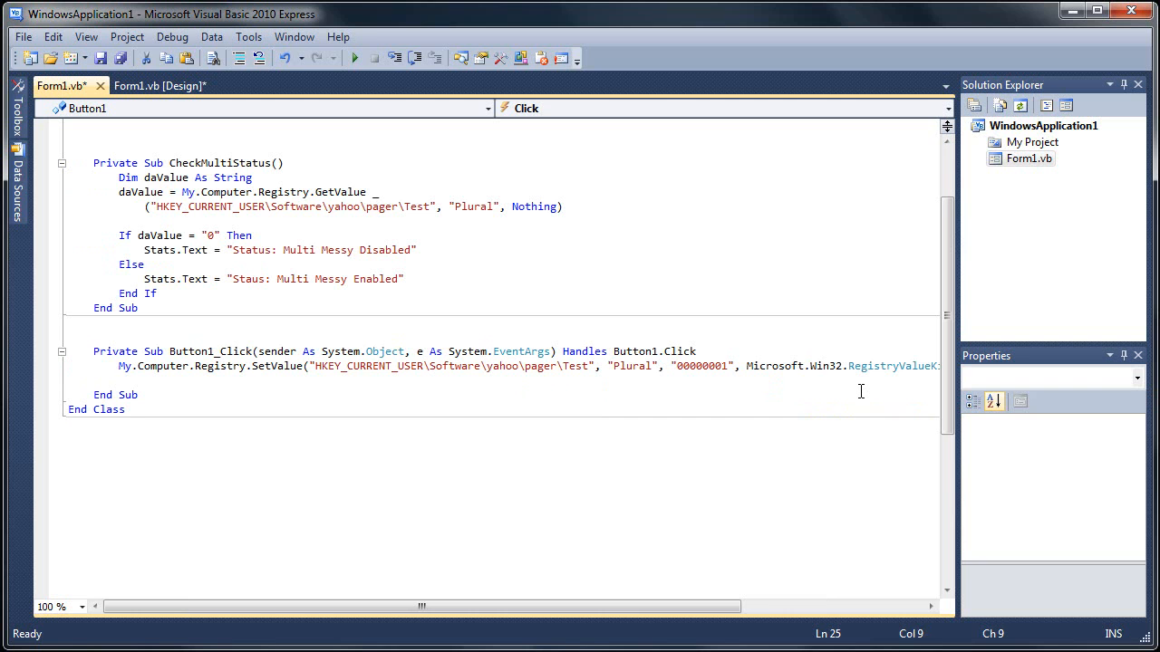
# Call CheckMultiStatus() after SetValue, add a blank line below the handler, return to the designer.
pyautogui.write('CheckMultiStatu')
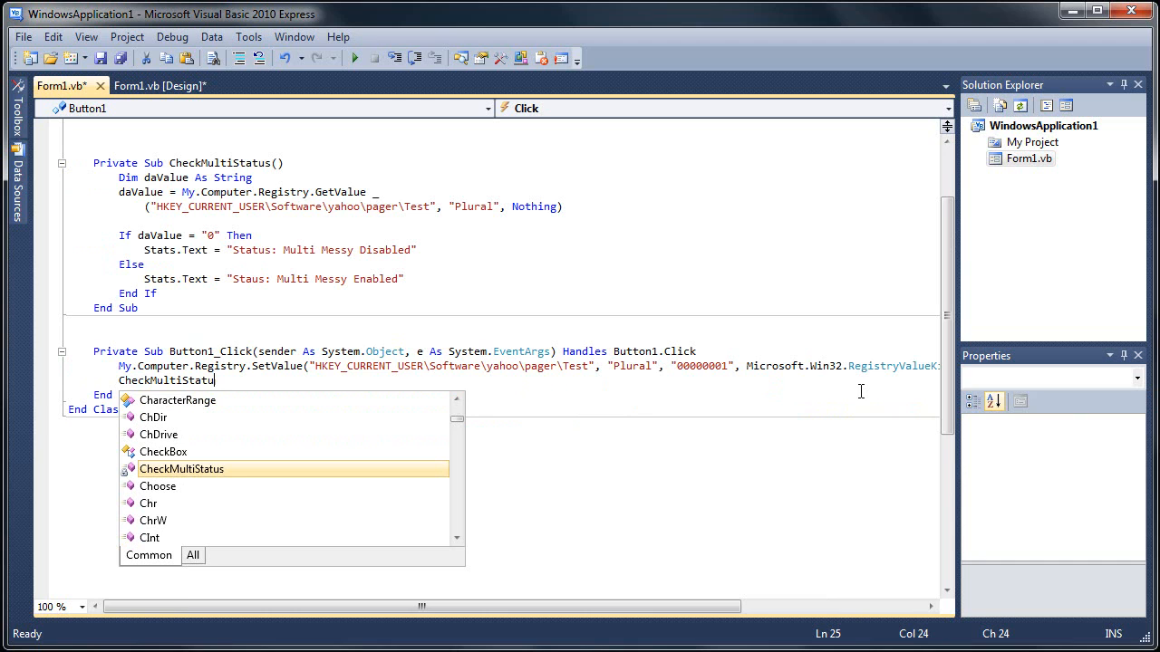
pyautogui.moveTo(317, 428)
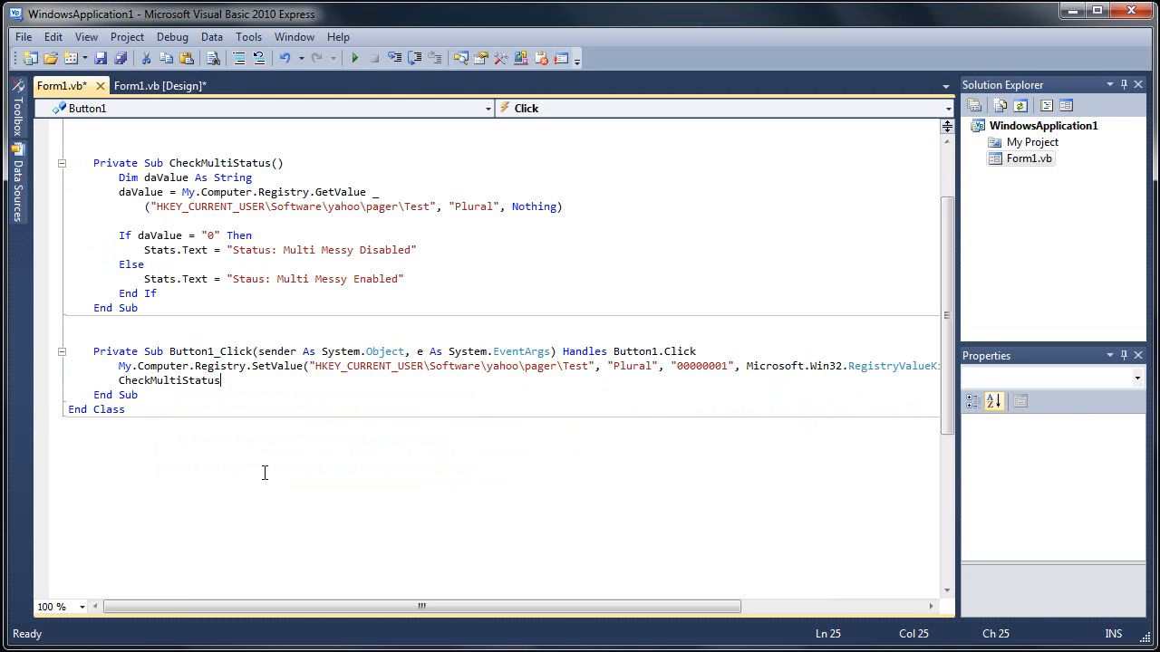
pyautogui.write('()')
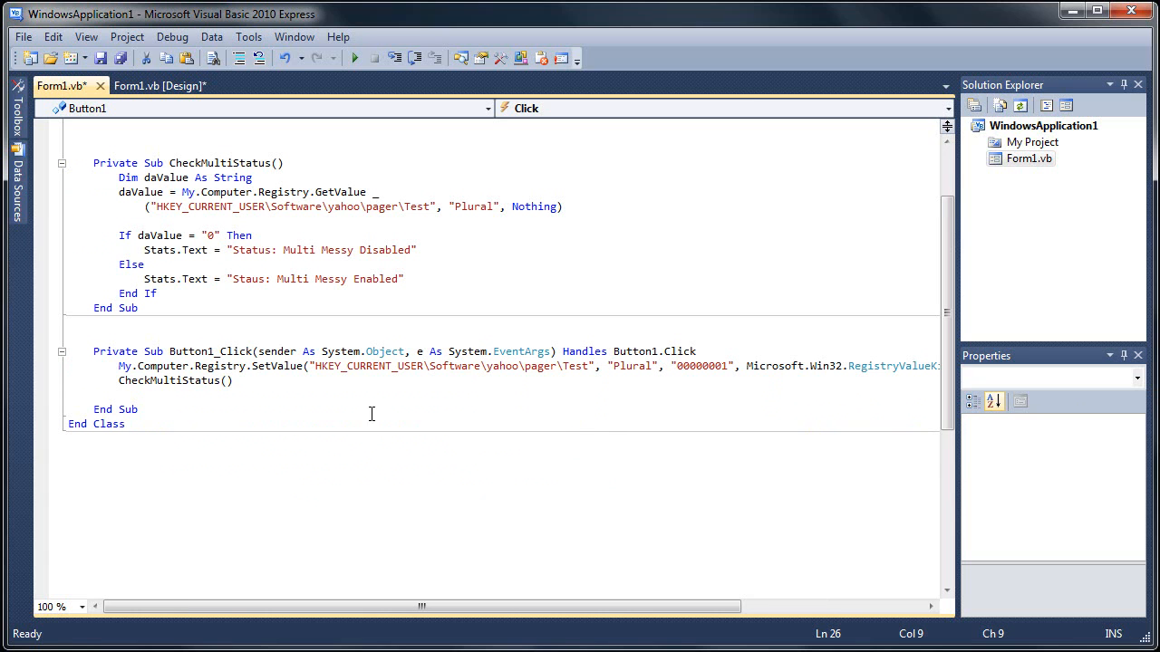
pyautogui.moveTo(835, 388)
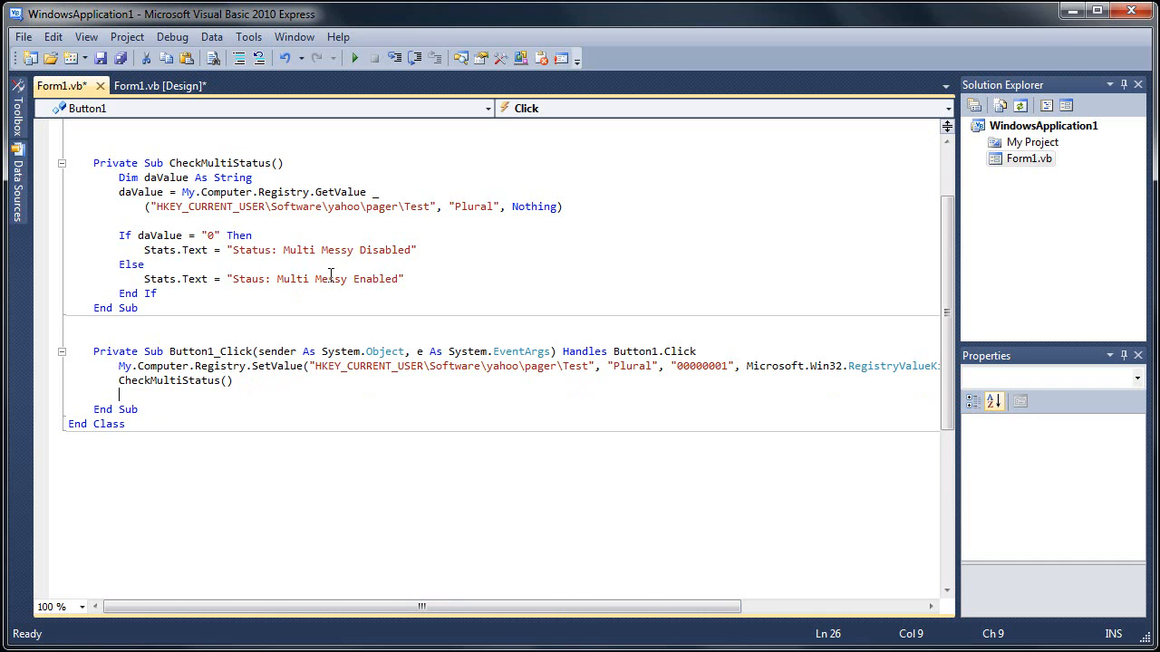
pyautogui.moveTo(203, 493)
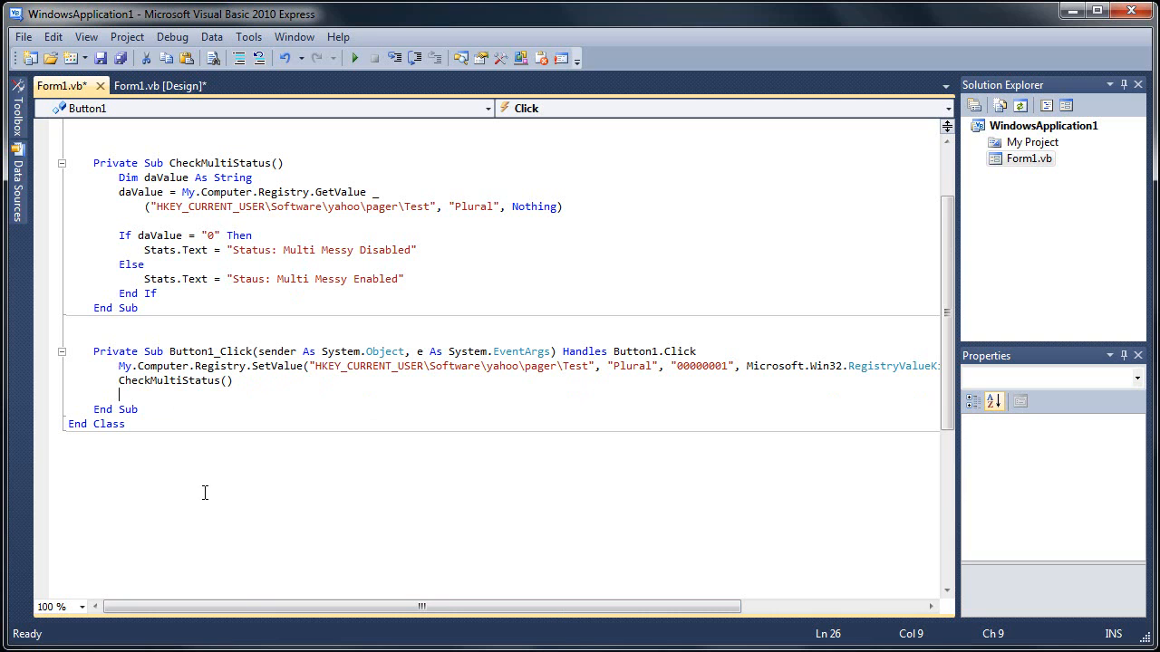
pyautogui.click(160, 409)
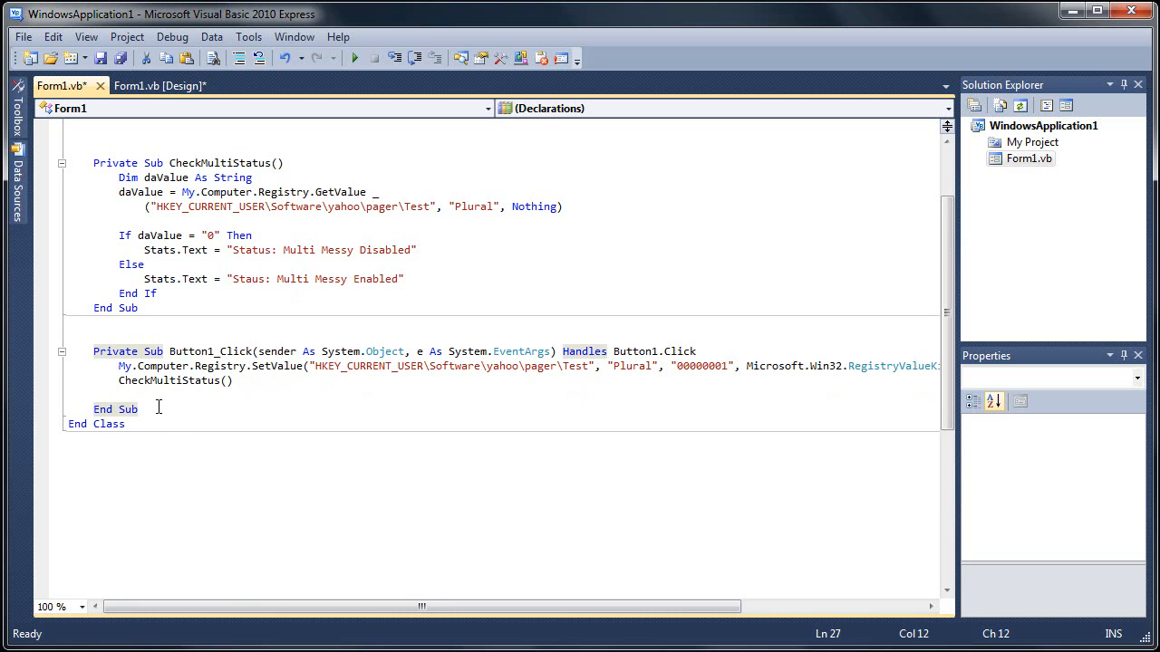
pyautogui.press('enter')
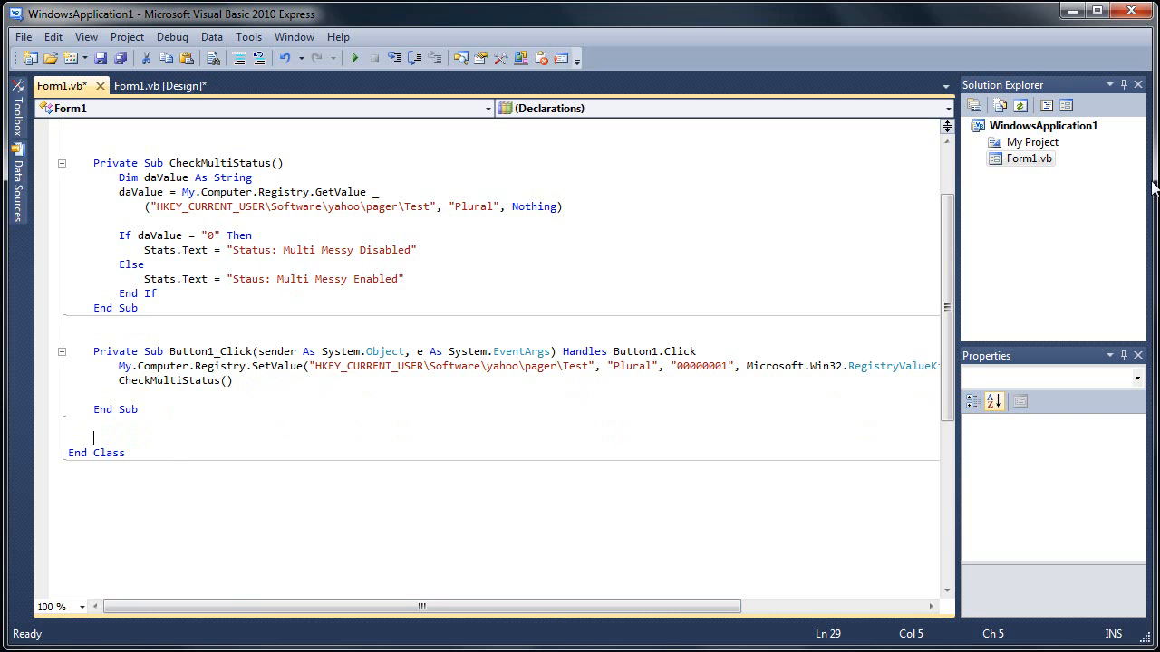
pyautogui.click(160, 85)
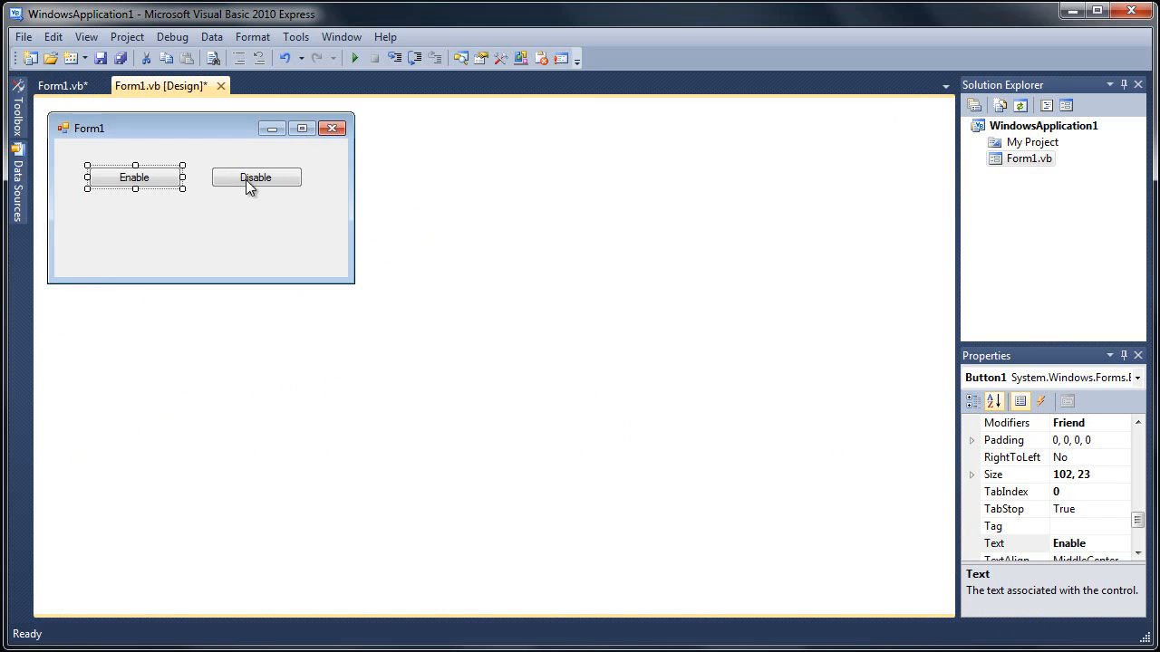
# Create Button2_Click writing "00000000" to Plural and calling CheckMultiStatus(), then run the app.
pyautogui.doubleClick(256, 178)
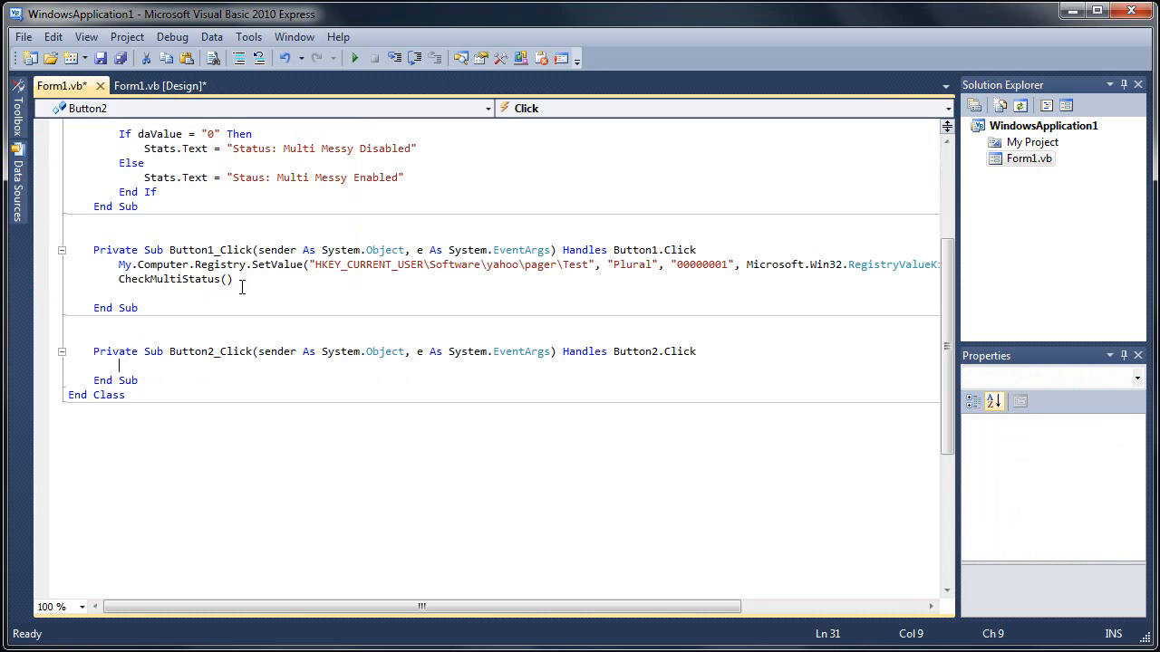
pyautogui.moveTo(272, 279)
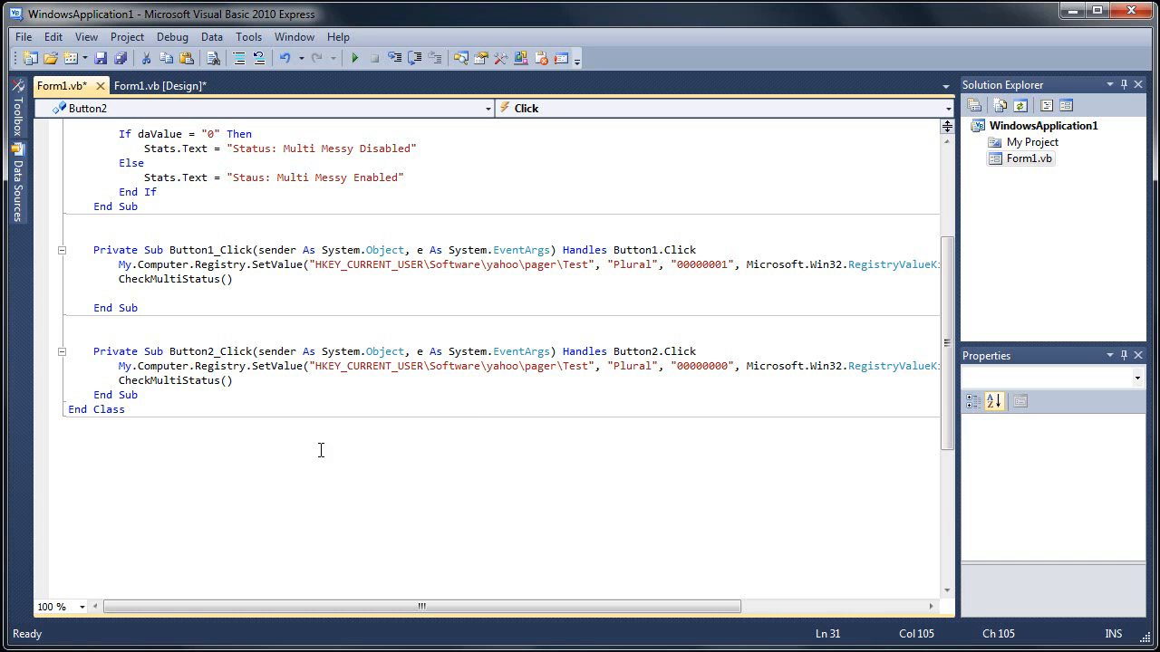
pyautogui.click(353, 56)
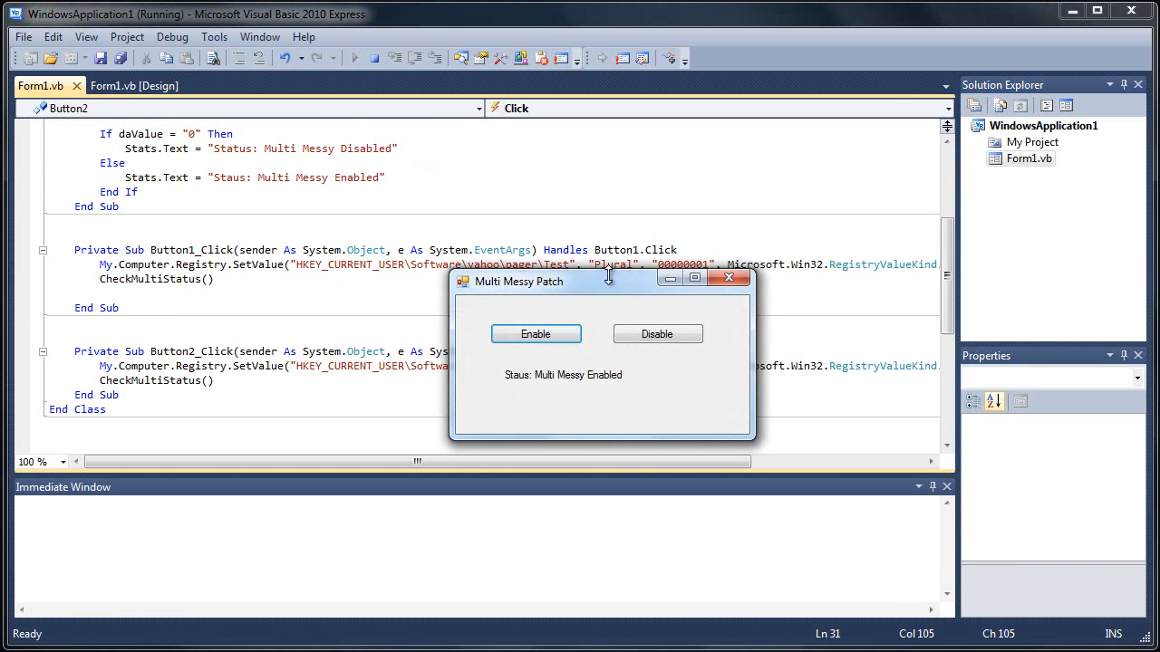
pyautogui.moveTo(596, 388)
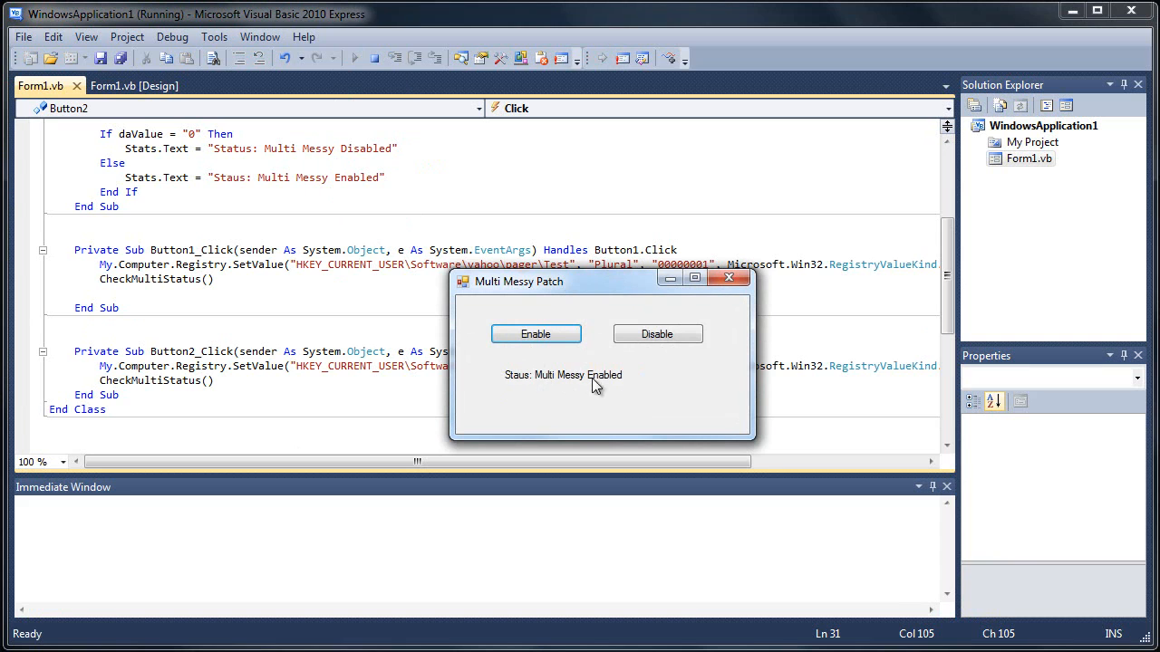
# Test Disable and Enable on the running form, seeing "Status: Multi Messy Disabled", then close it.
pyautogui.click(656, 333)
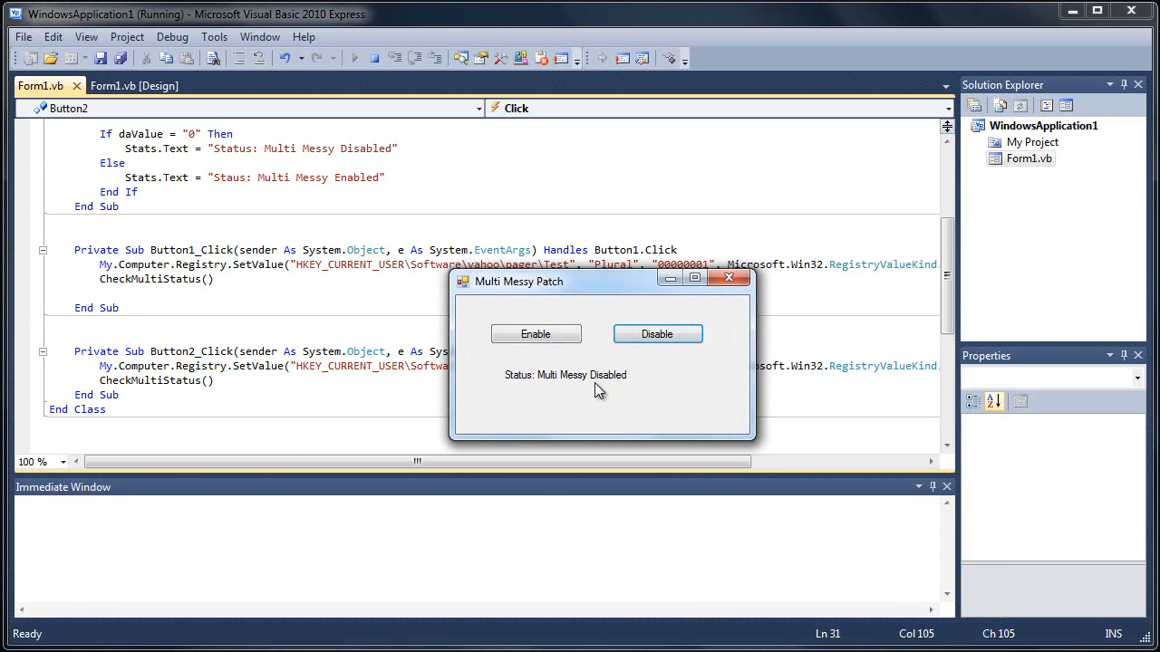
pyautogui.moveTo(537, 356)
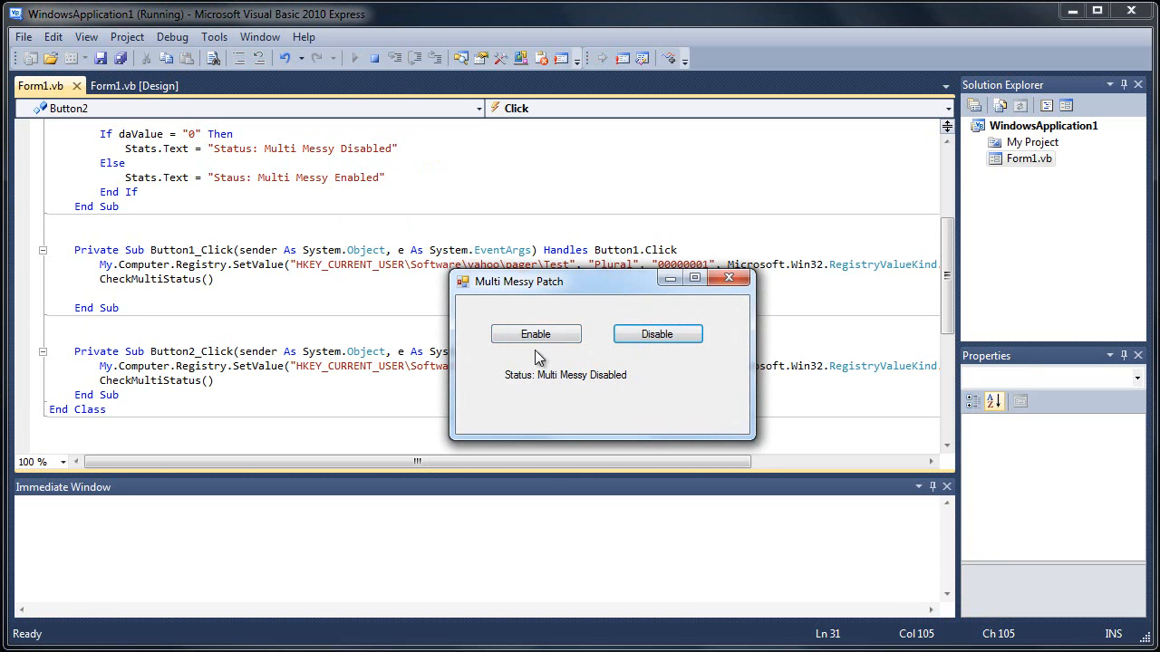
pyautogui.click(536, 334)
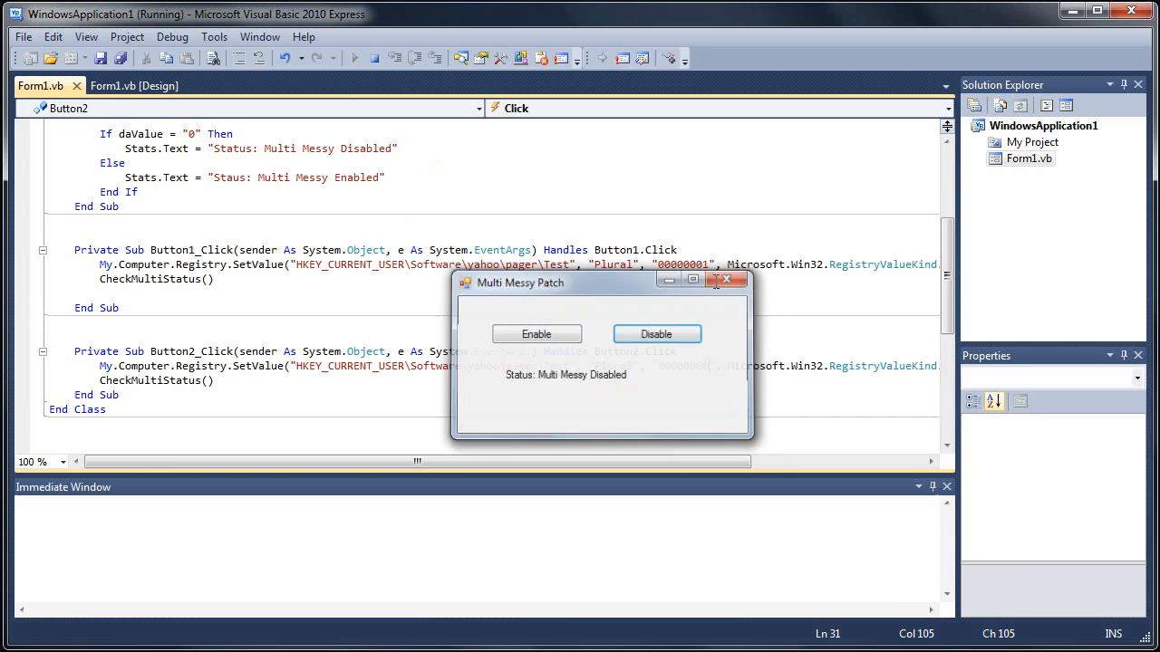
pyautogui.click(724, 279)
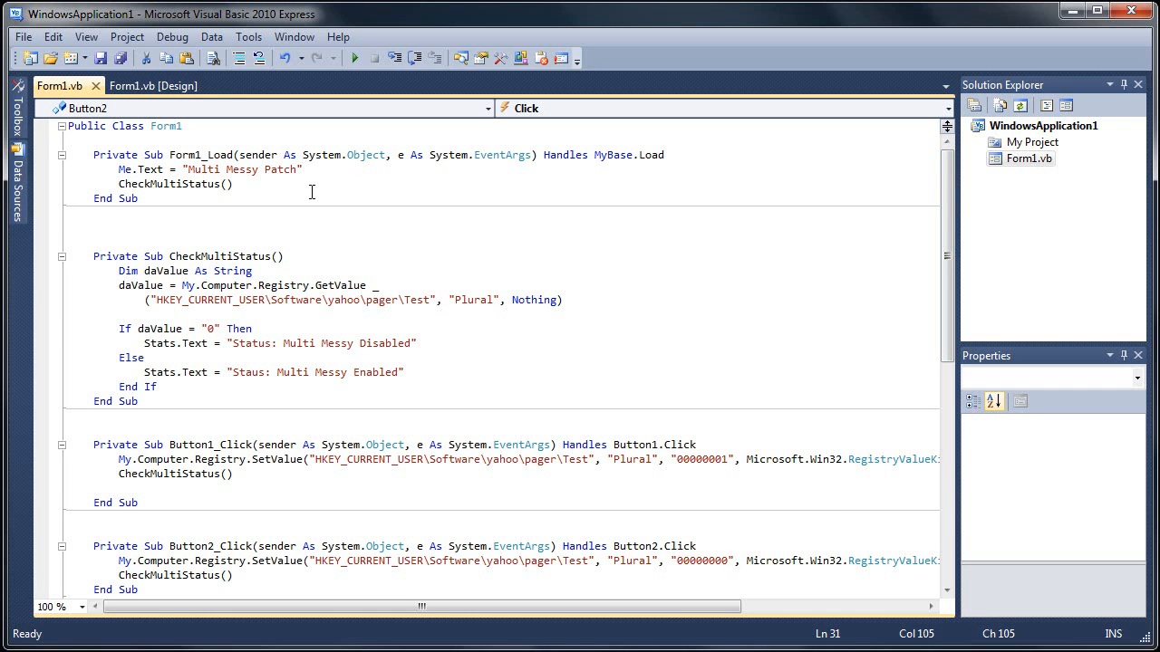
pyautogui.moveTo(294, 231)
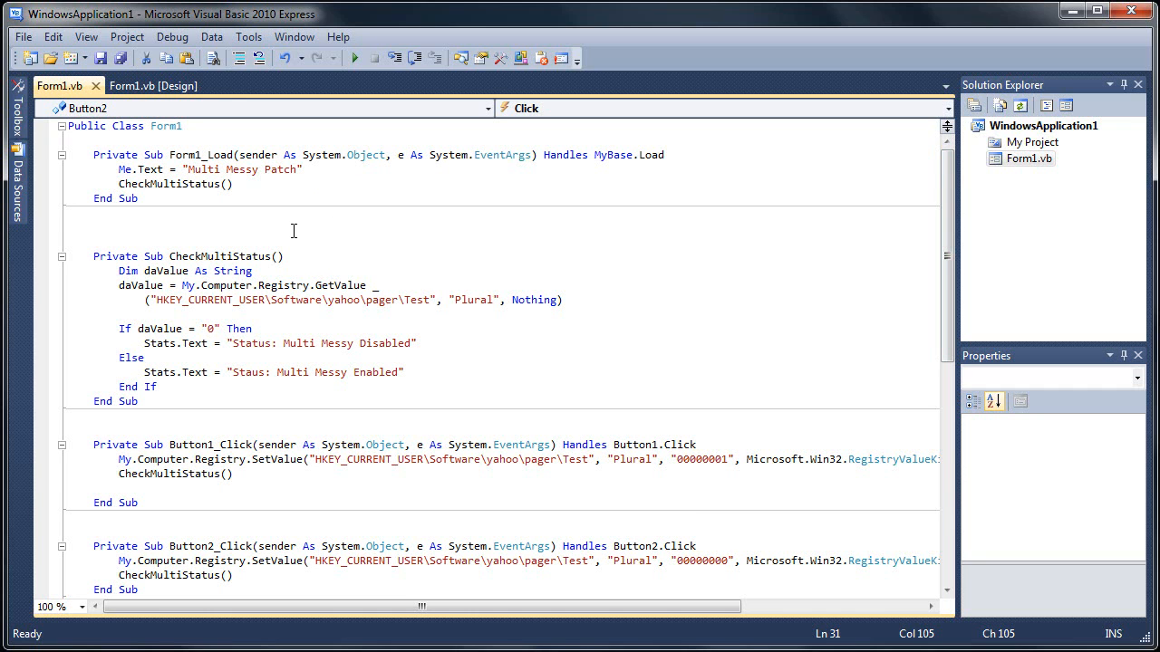